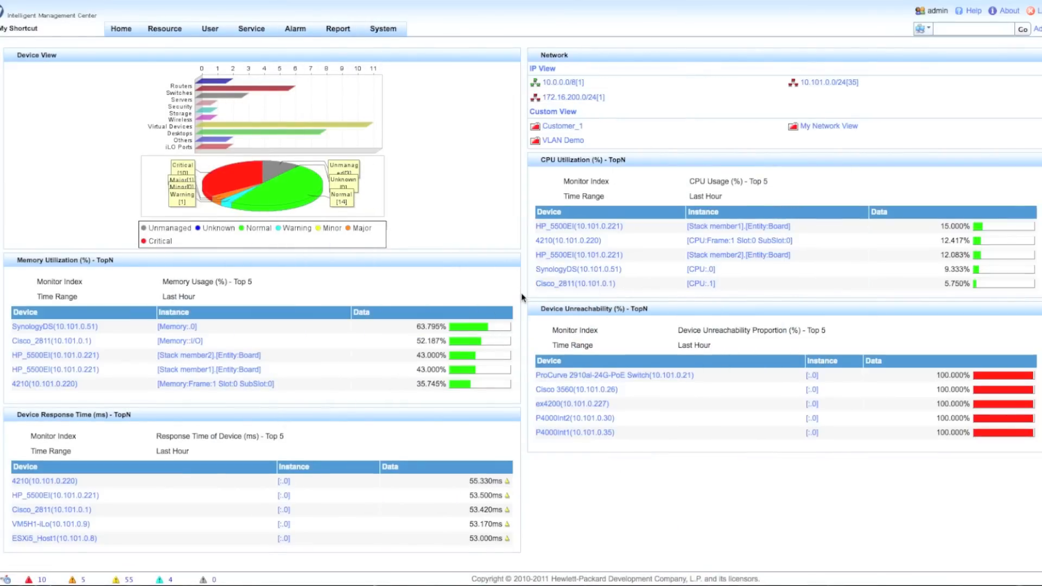
mouse_move(394, 101)
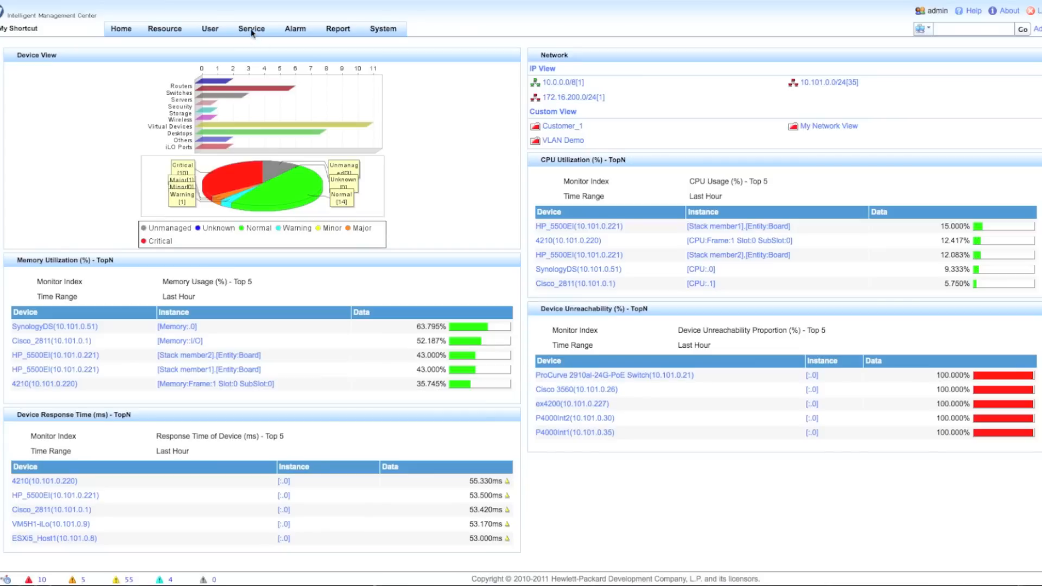
Open the Service menu to reveal the Configuration Center options
left_click(251, 27)
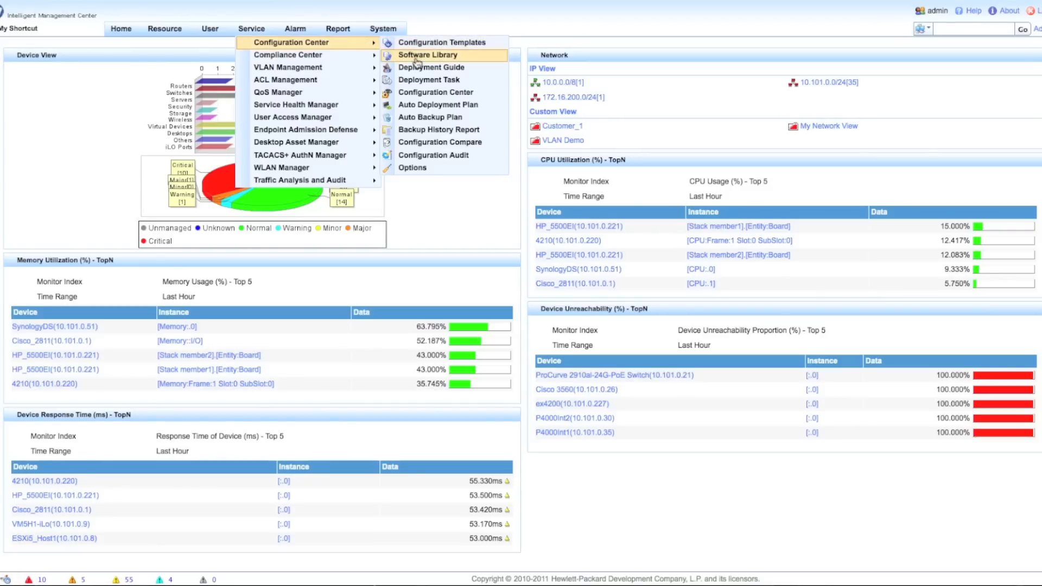
mouse_move(435, 92)
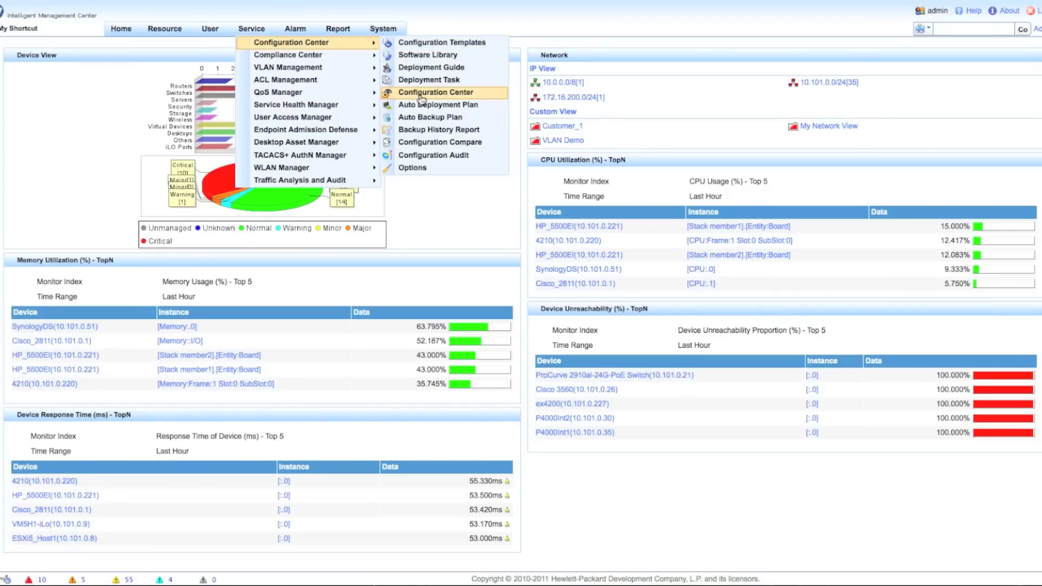
Back up the HP_5500EI (10.101.0.221) startup and running configurations from Configuration Center
left_click(437, 92)
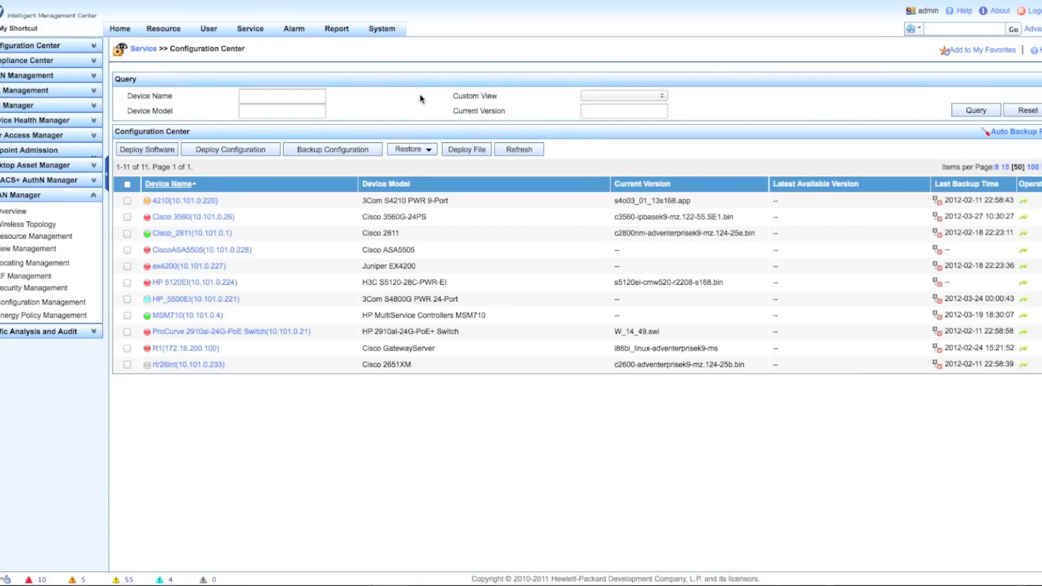
mouse_move(249, 184)
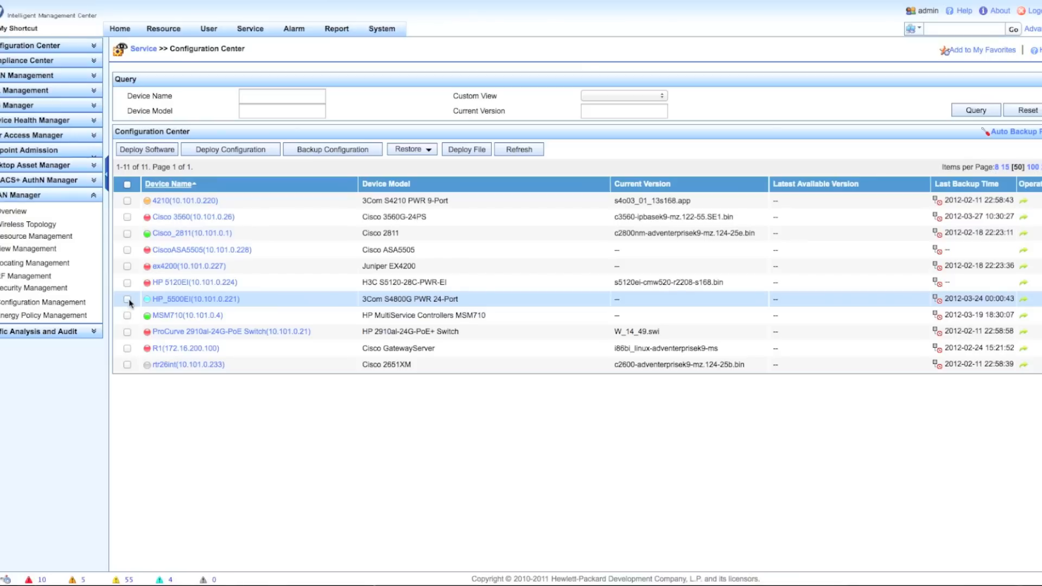
left_click(127, 299)
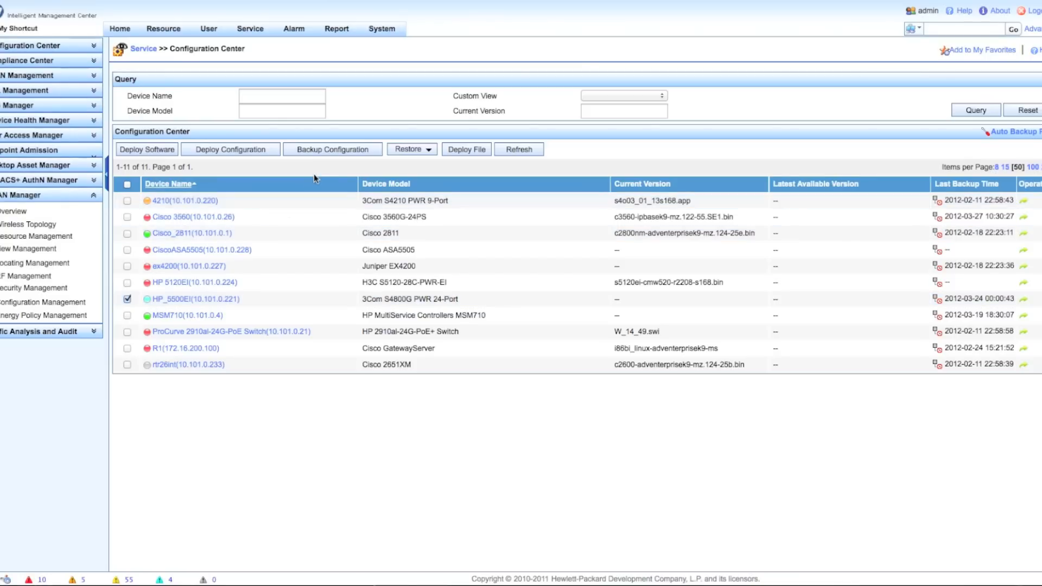
left_click(332, 148)
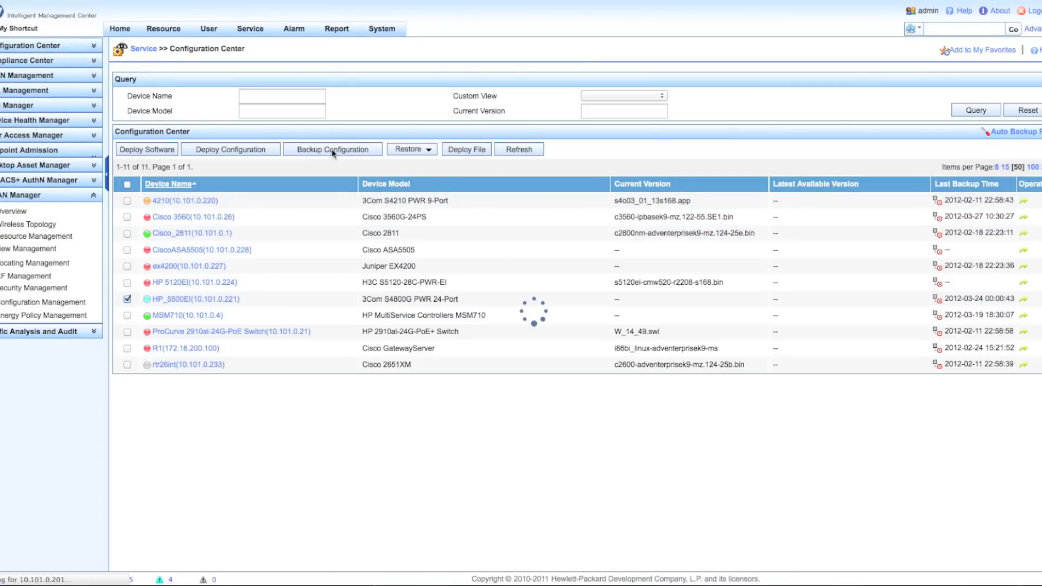
left_click(332, 148)
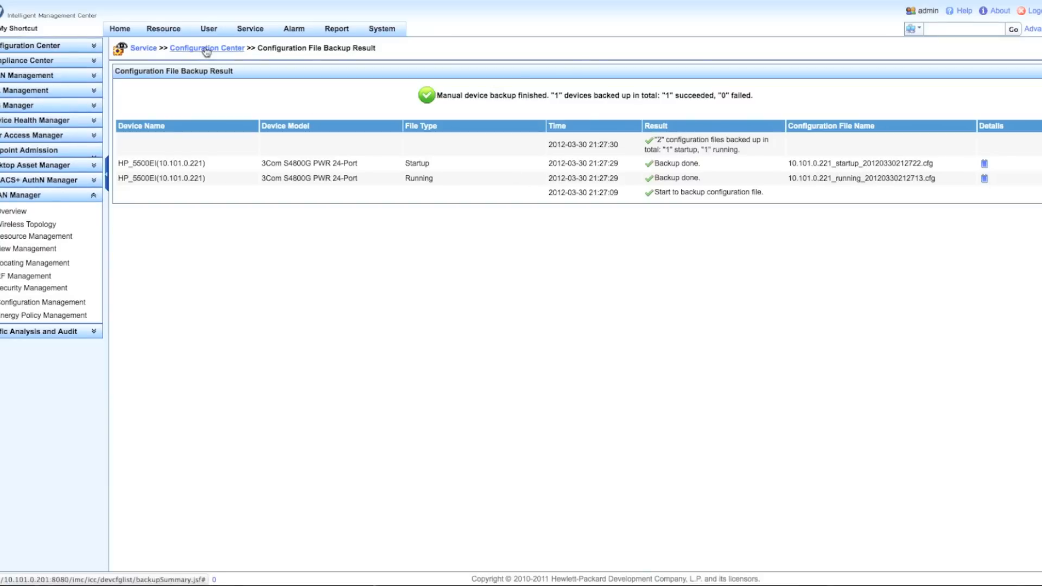
Open the HP_5500EI switch's latest running configuration from the device list
left_click(206, 48)
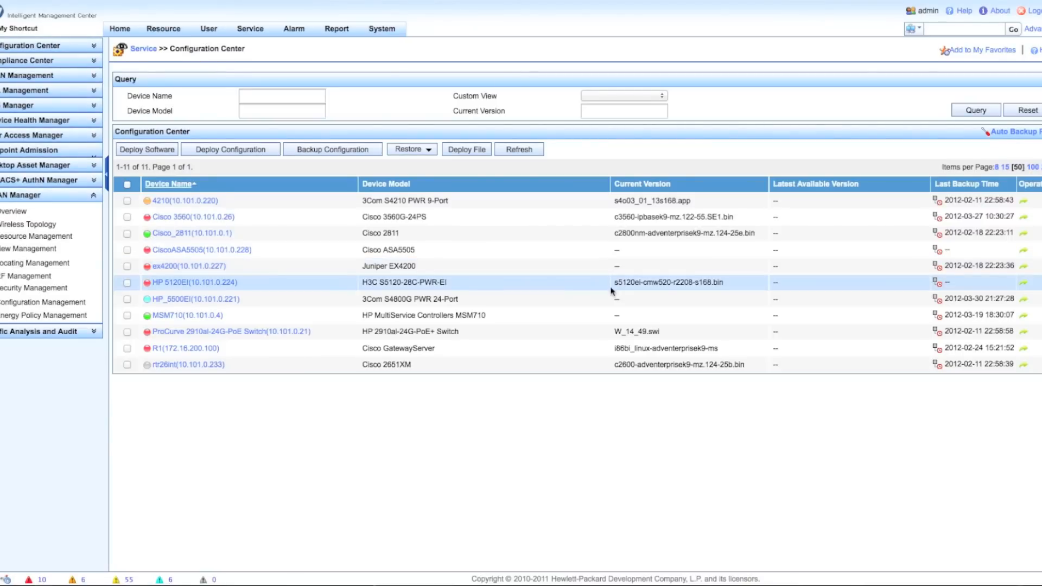
mouse_move(929, 299)
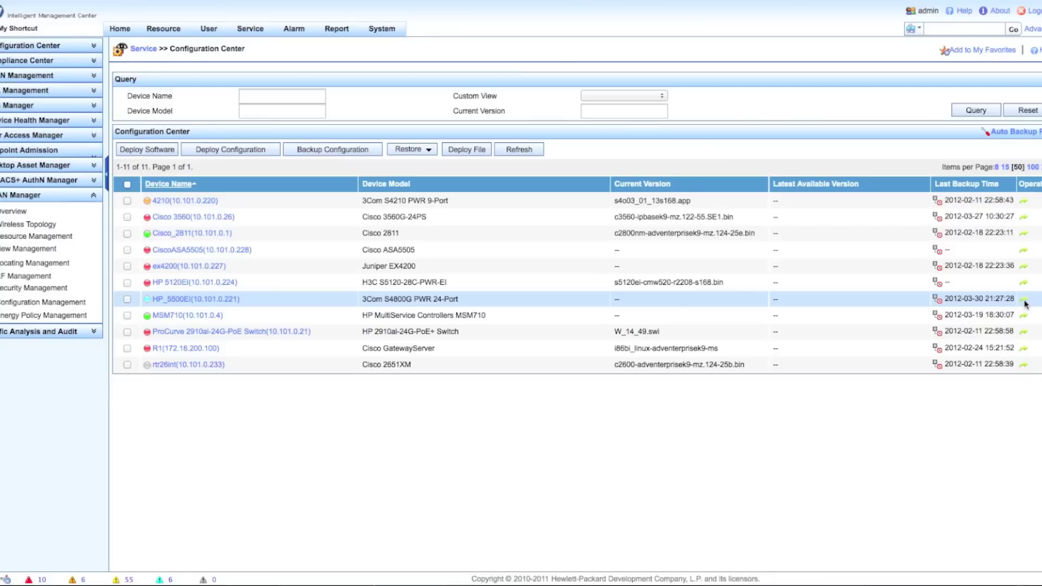
left_click(1026, 299)
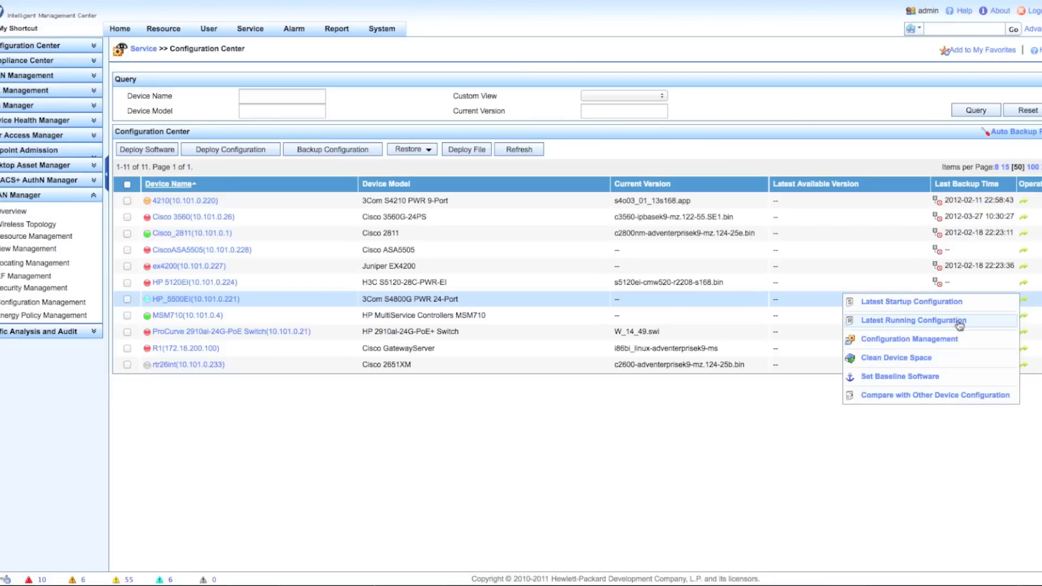
left_click(912, 320)
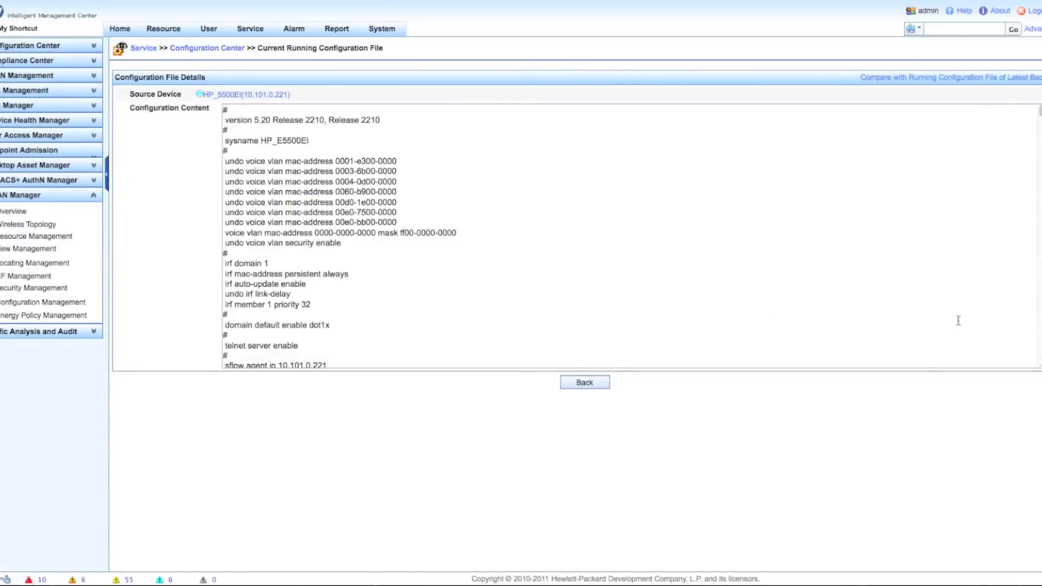
mouse_move(385, 277)
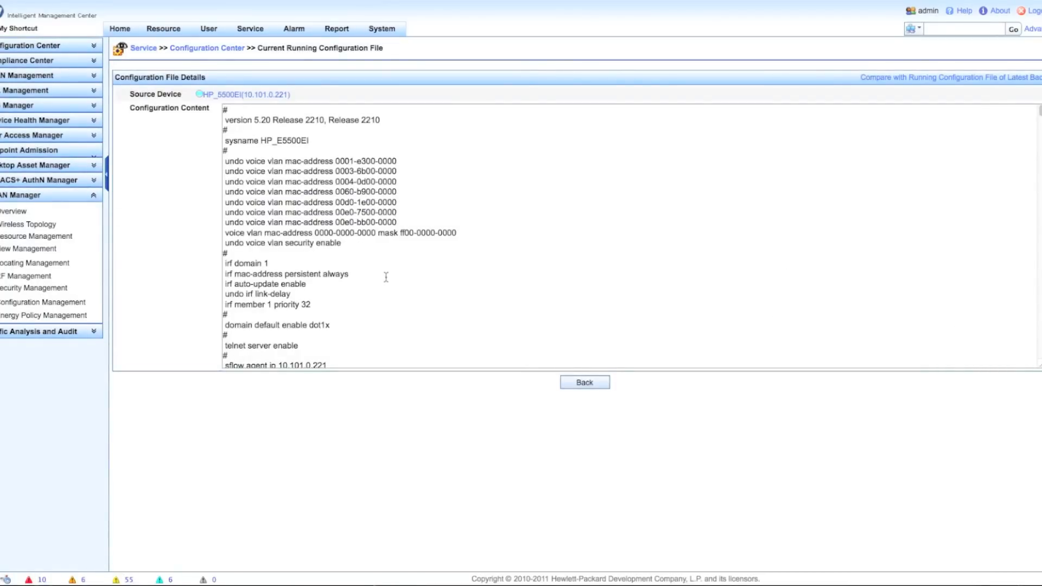
Scroll through the running configuration down to the snmp-agent community lines
scroll("down", 3)
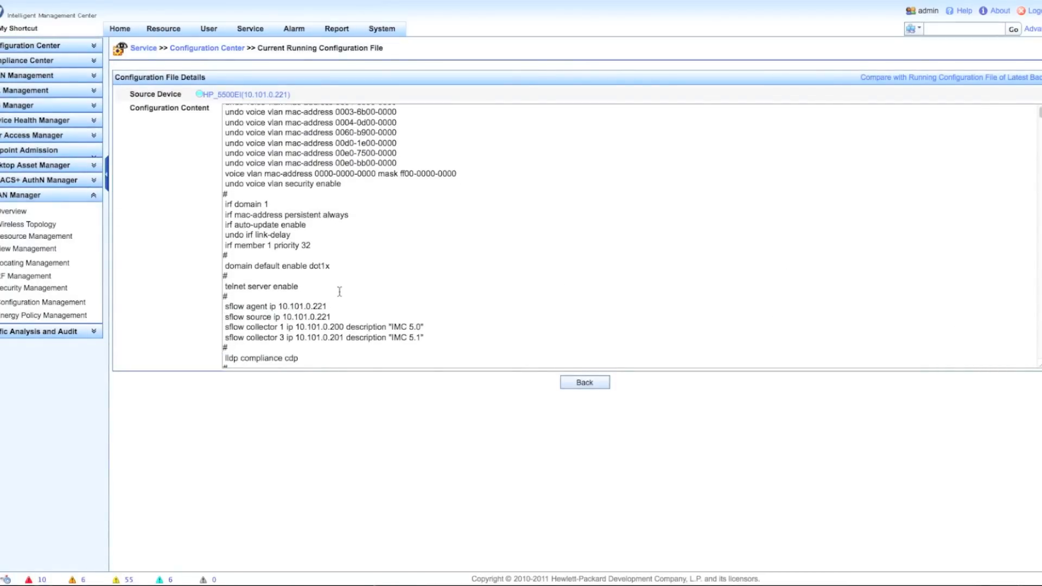
scroll("down", 3)
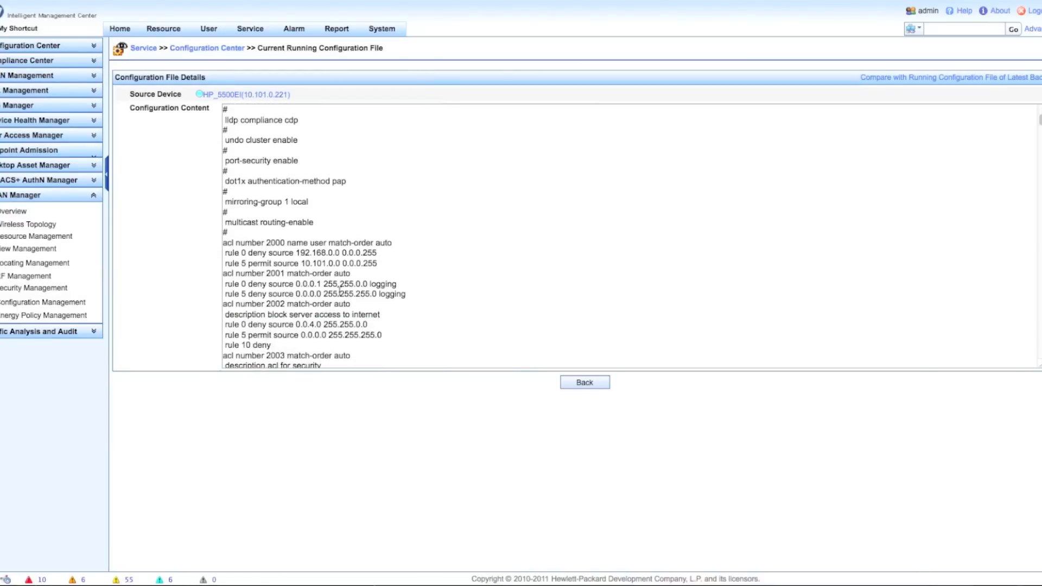
scroll("down", 3)
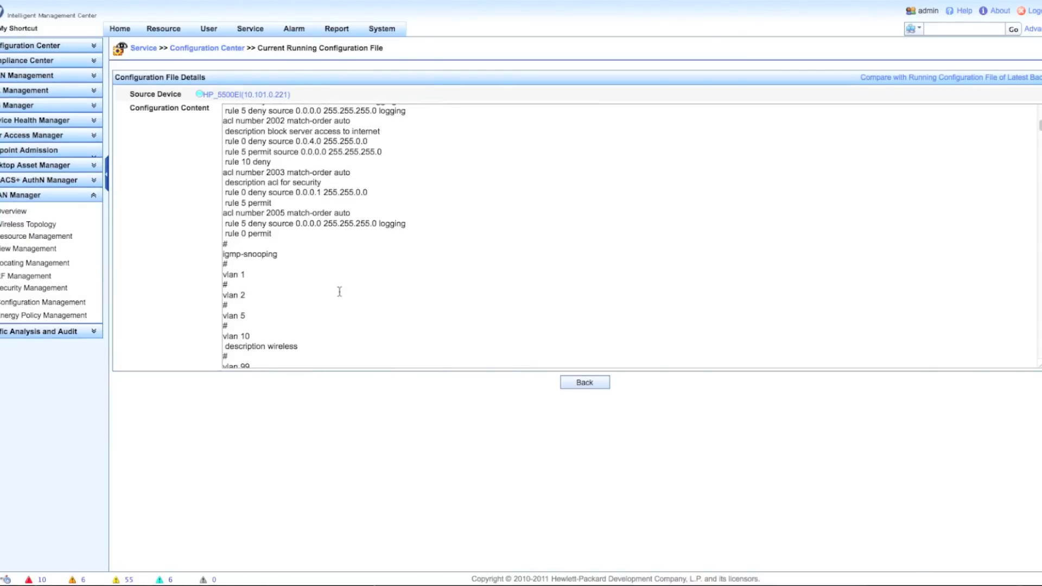
scroll("down", 3)
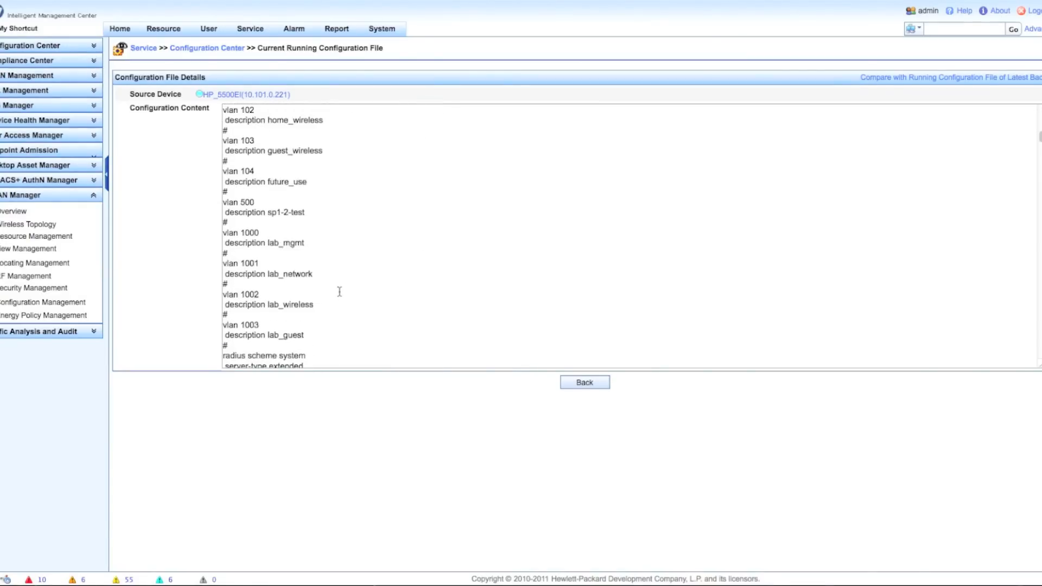
scroll("down", 3)
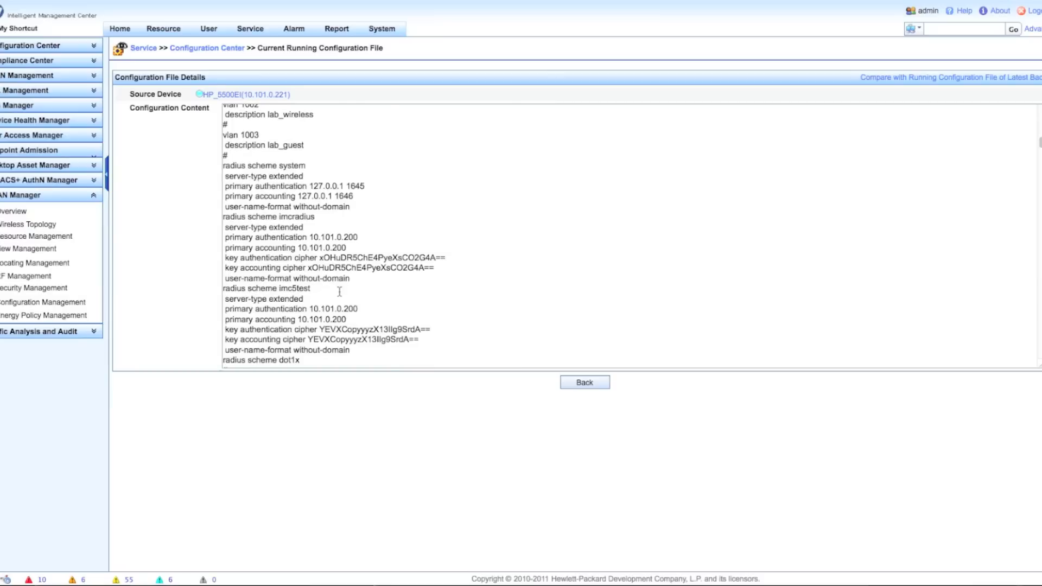
scroll("down", 3)
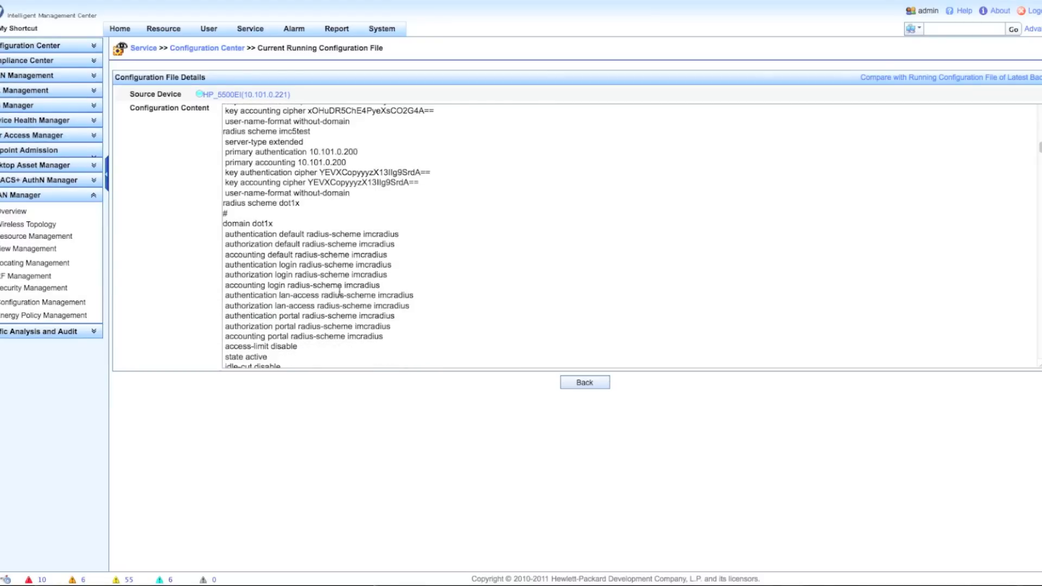
scroll("down", 3)
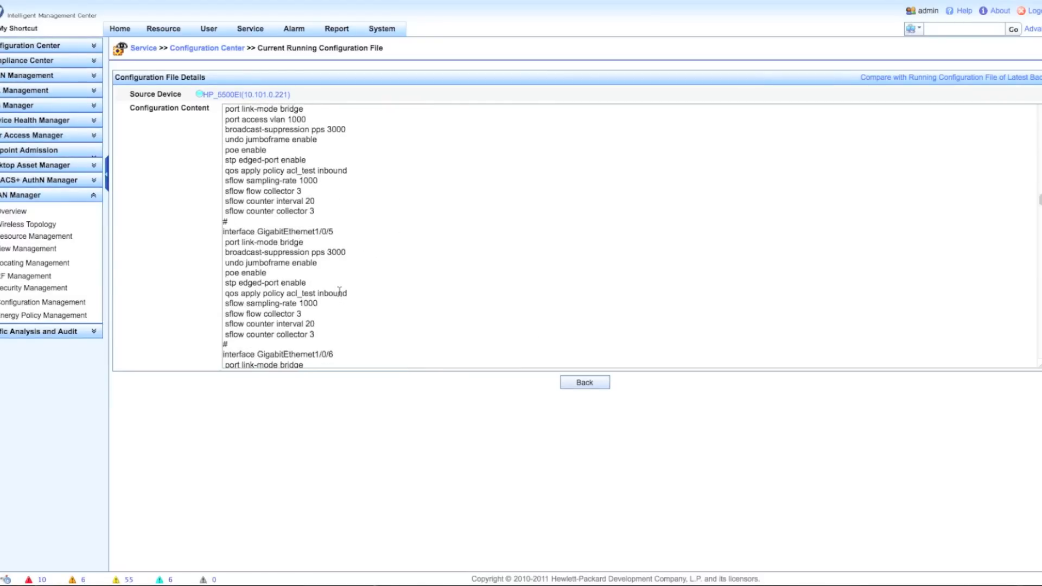
scroll("down", 3)
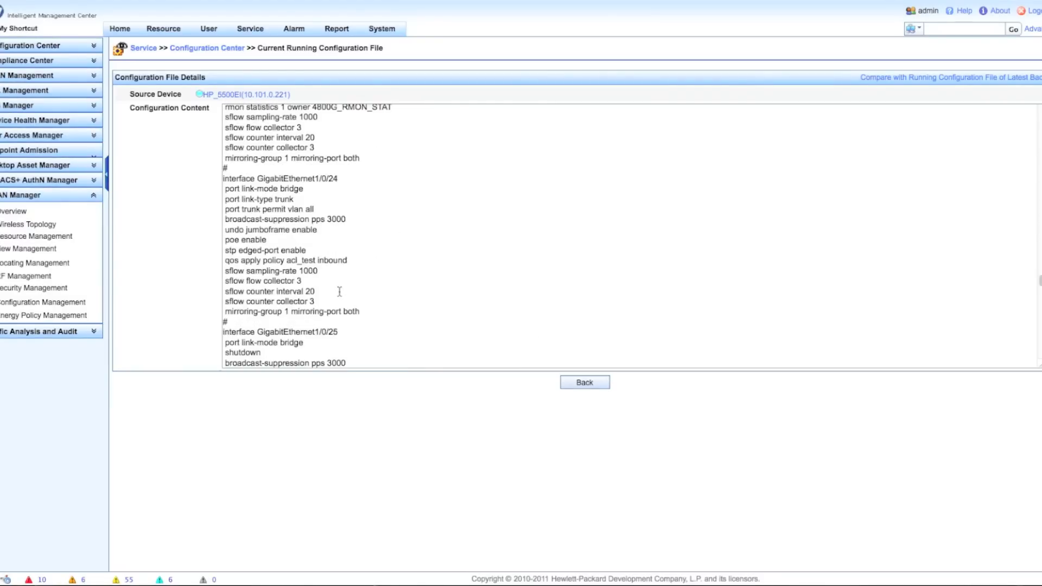
scroll("down", 3)
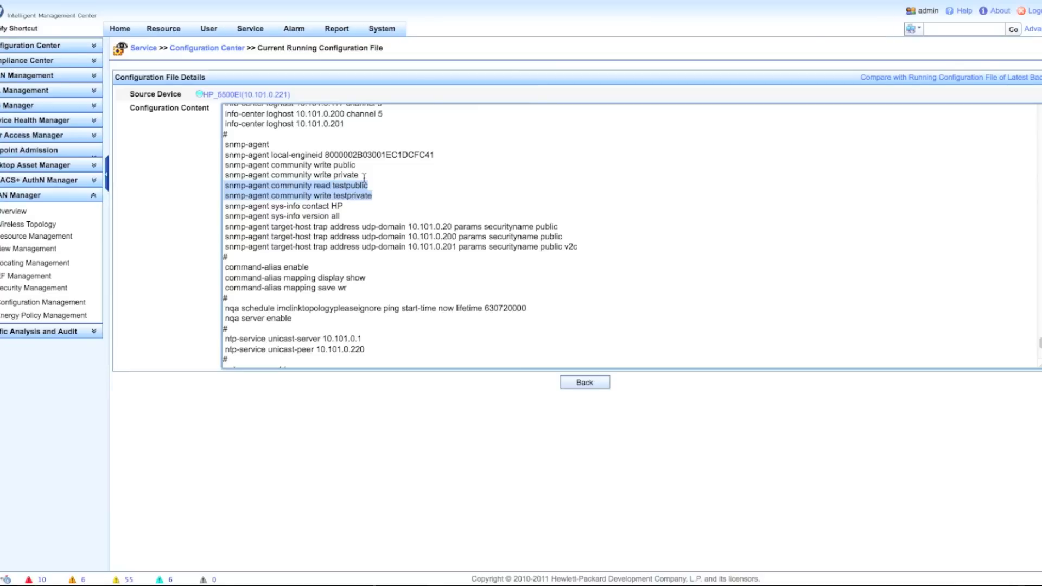
mouse_move(27, 60)
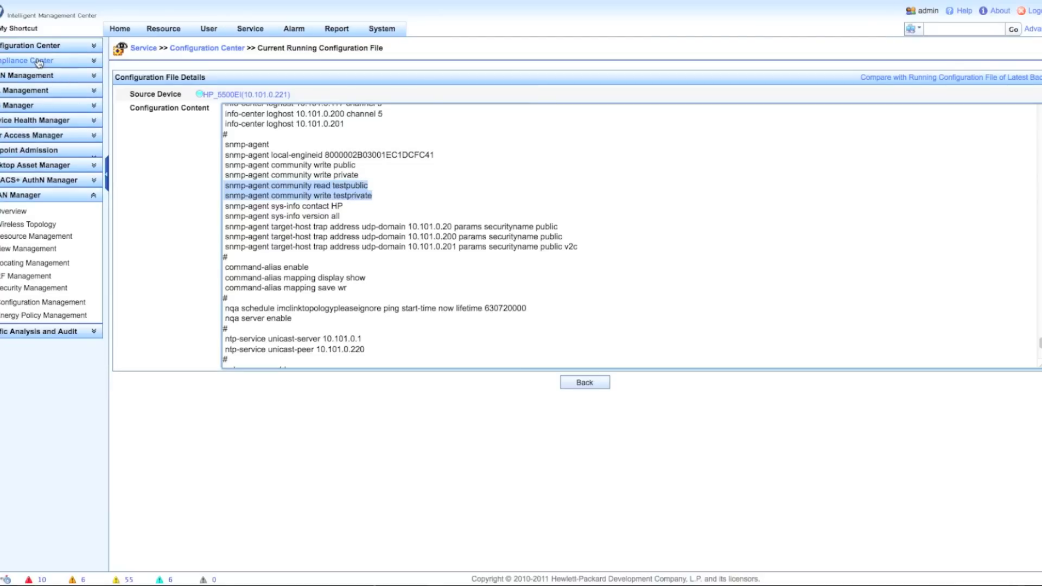
Go to Compliance Policy and open test_4800G's Modify editor
left_click(27, 61)
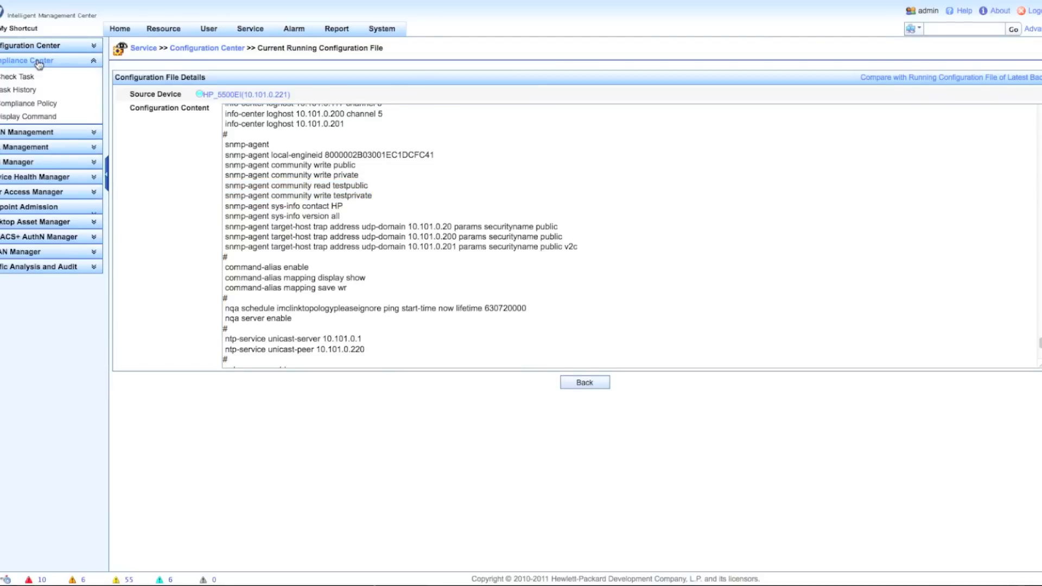
mouse_move(28, 103)
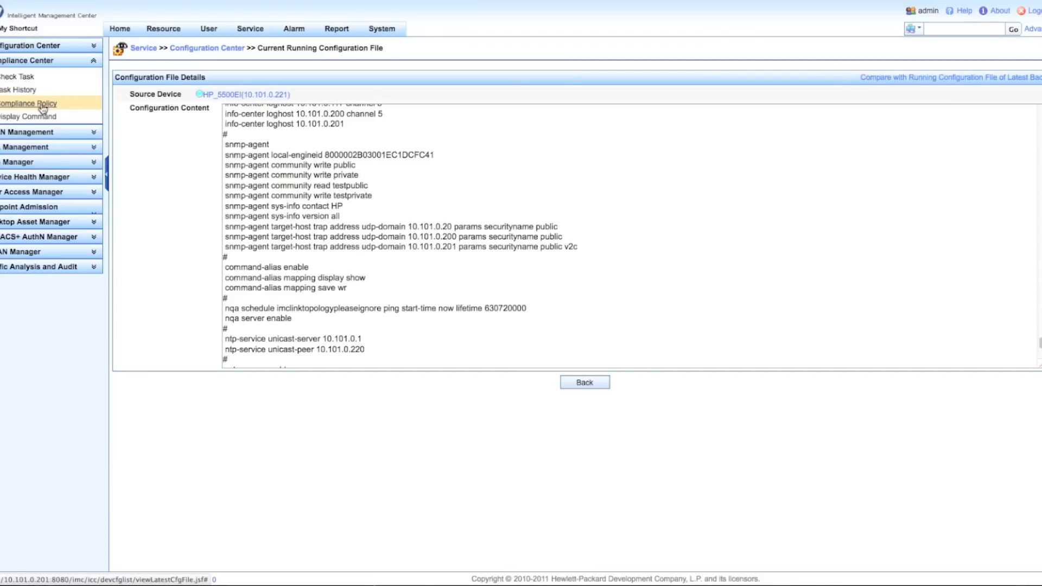
left_click(28, 104)
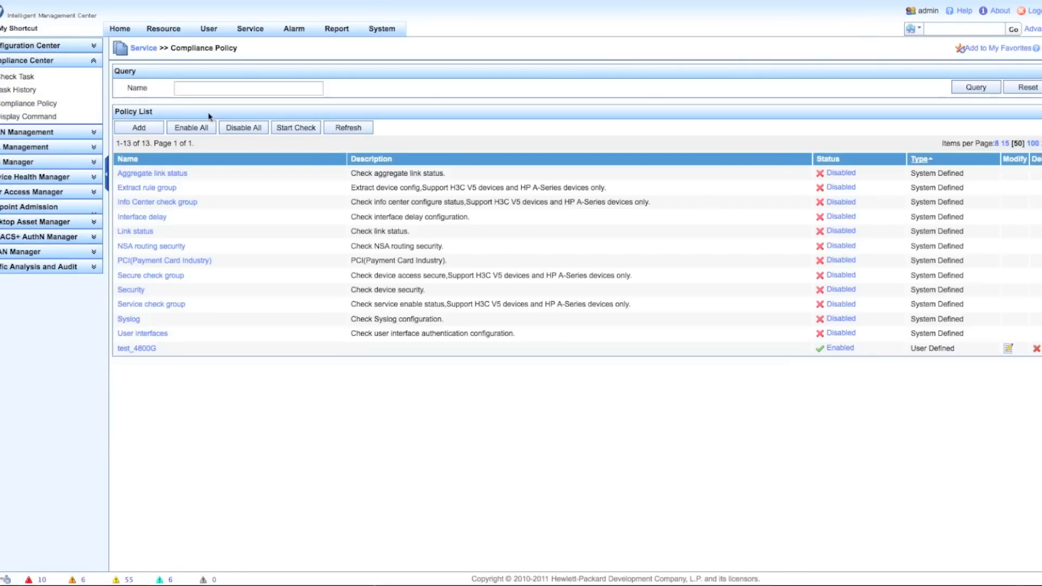
mouse_move(209, 188)
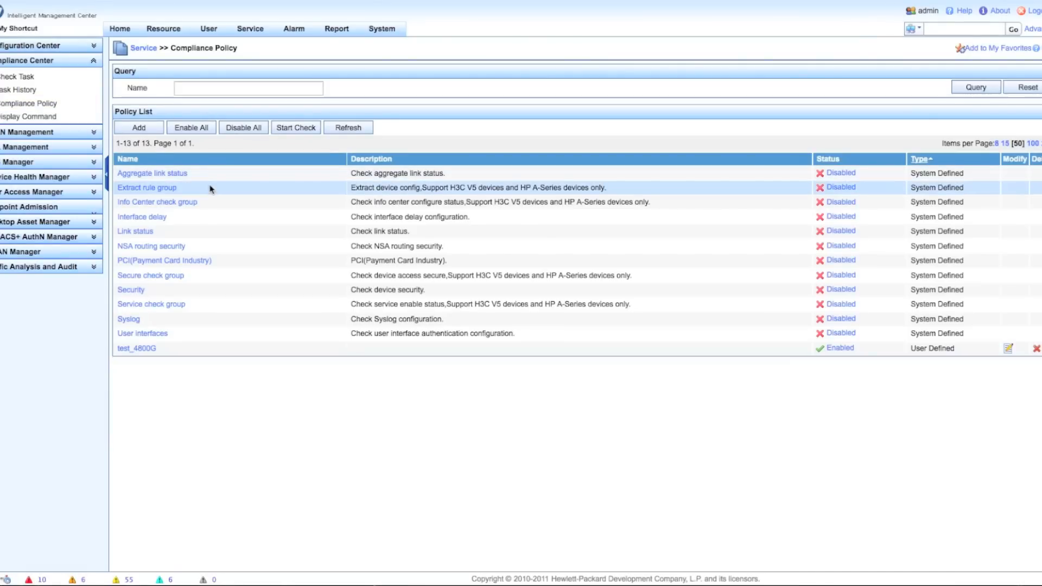
mouse_move(228, 234)
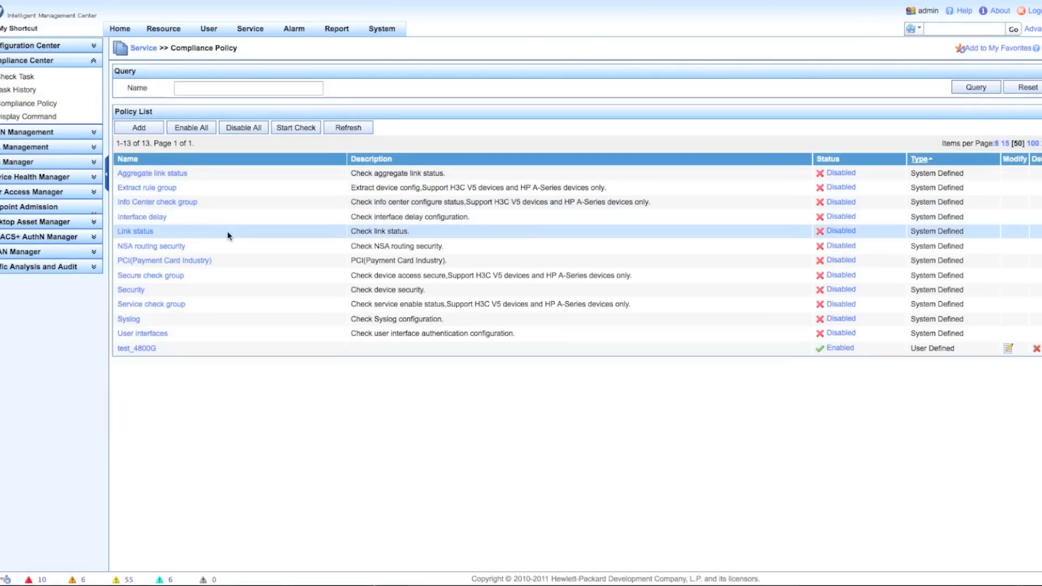
mouse_move(237, 309)
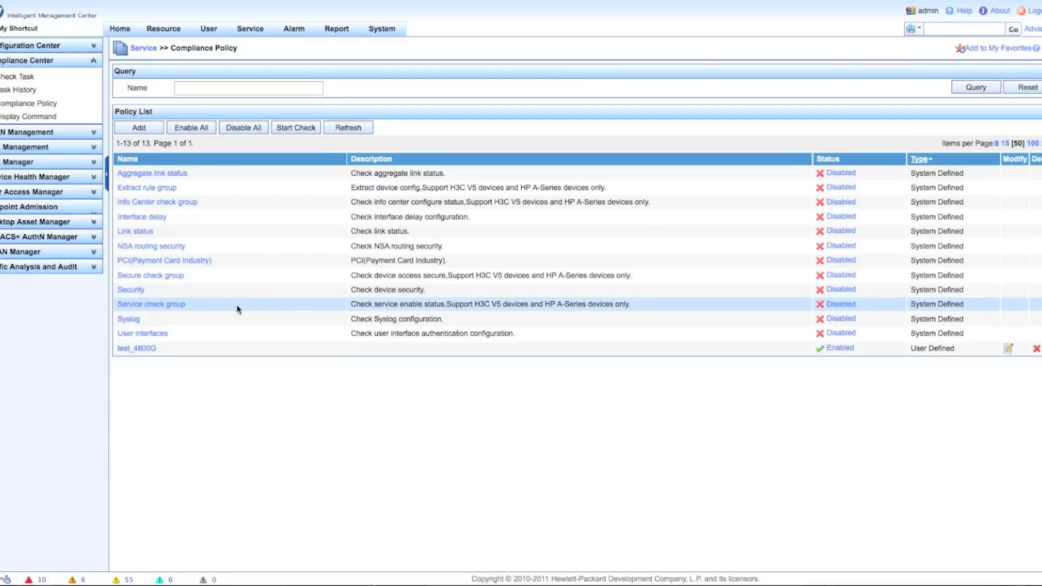
mouse_move(241, 332)
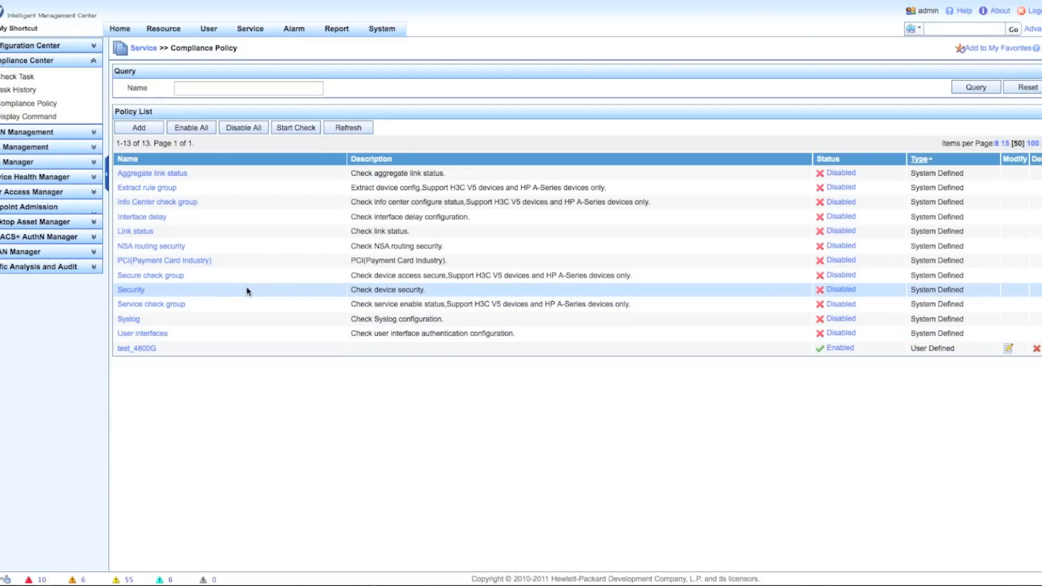
mouse_move(259, 348)
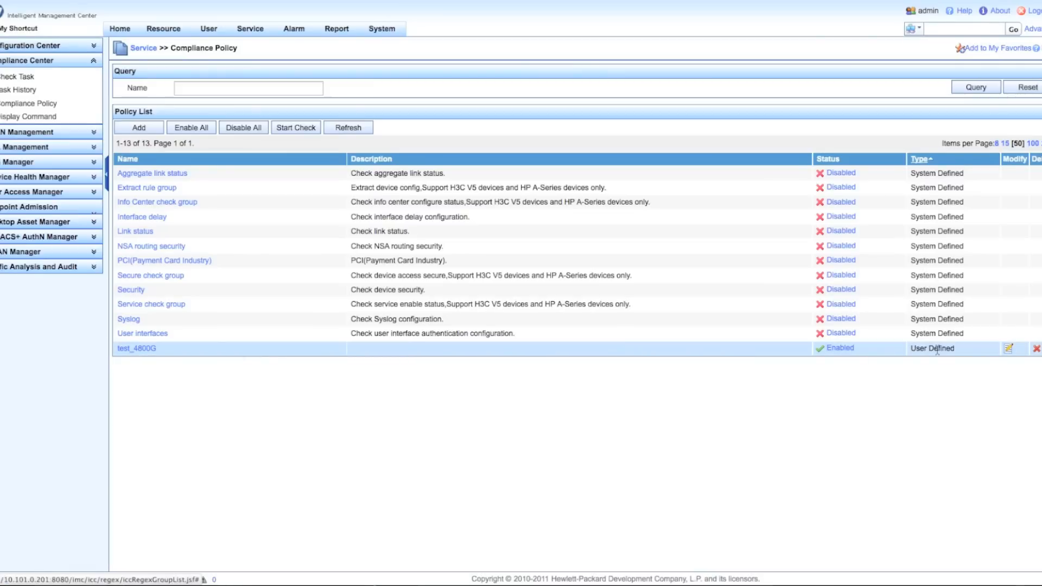
mouse_move(1008, 348)
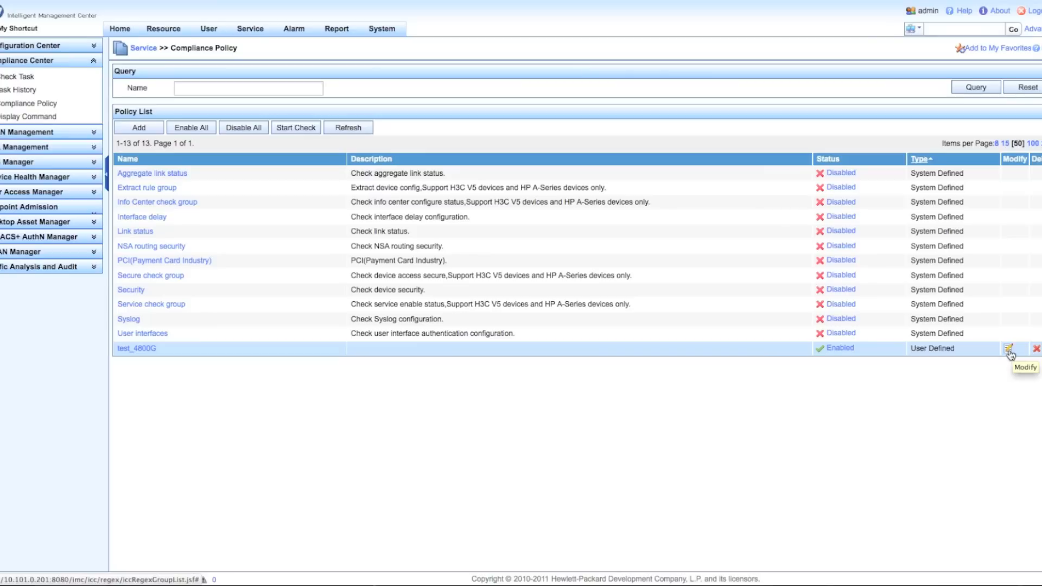
left_click(1007, 347)
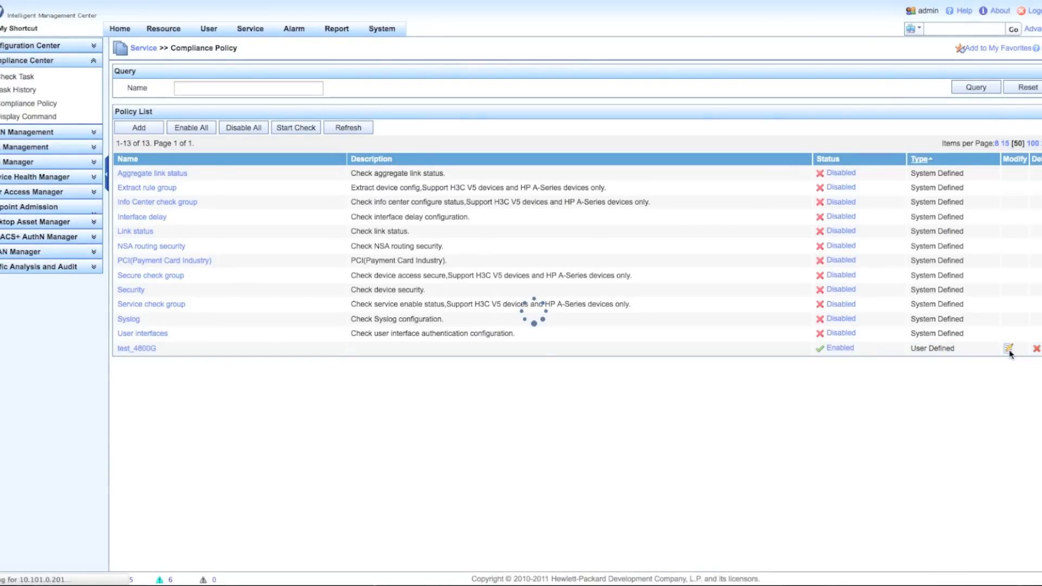
left_click(1006, 348)
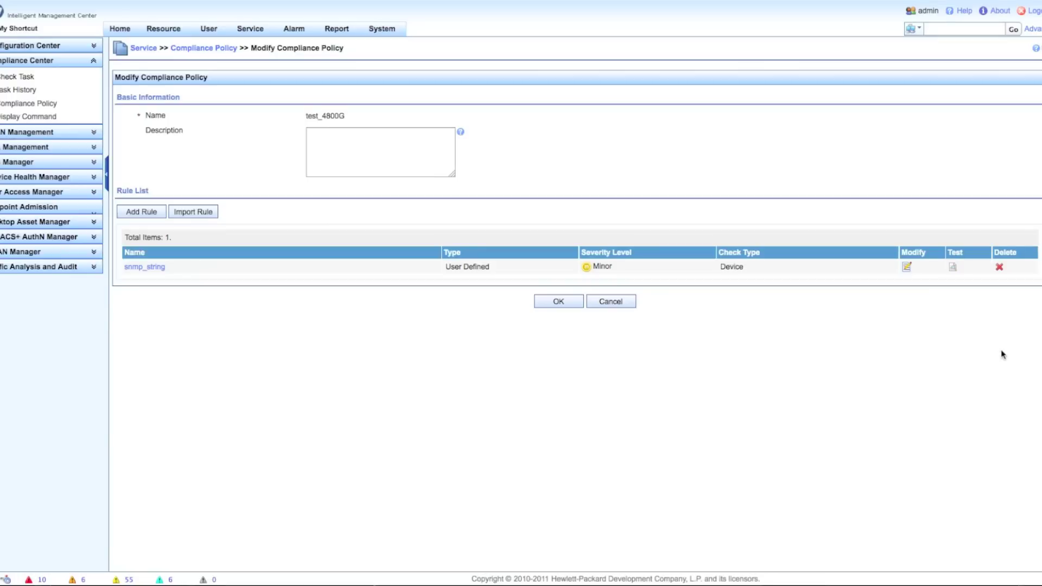
mouse_move(276, 275)
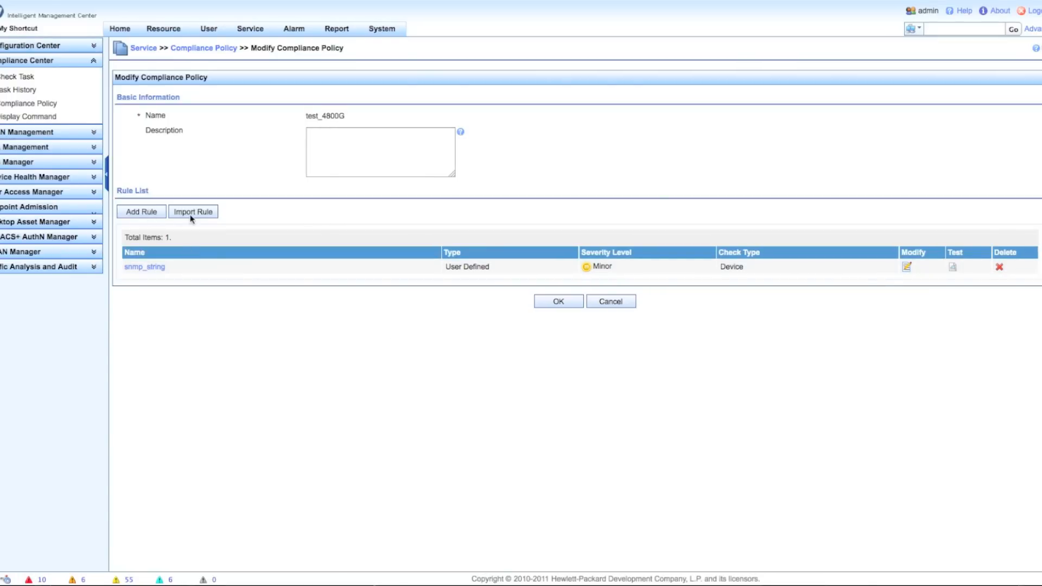
mouse_move(145, 267)
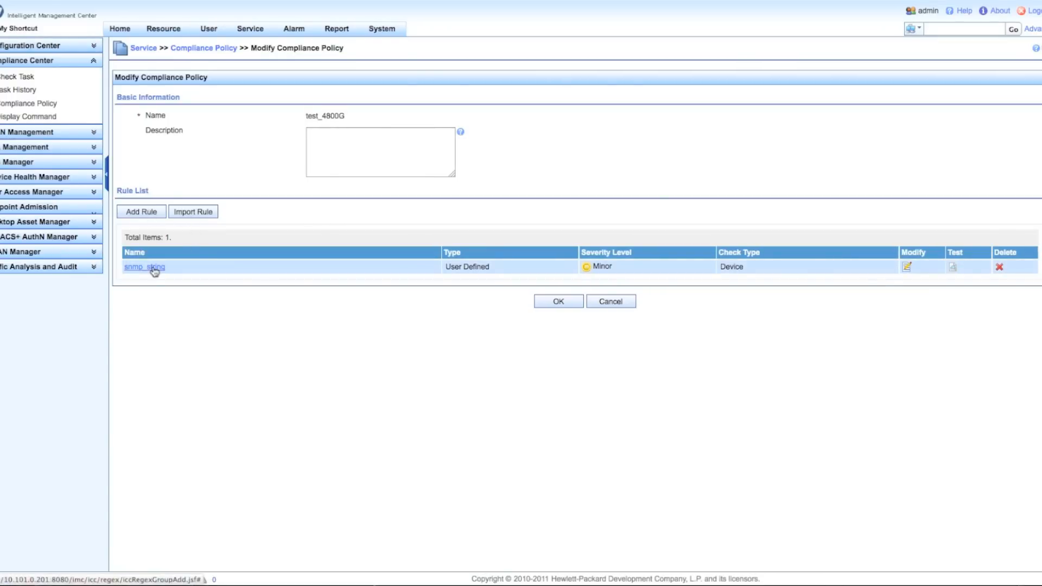
mouse_move(820, 258)
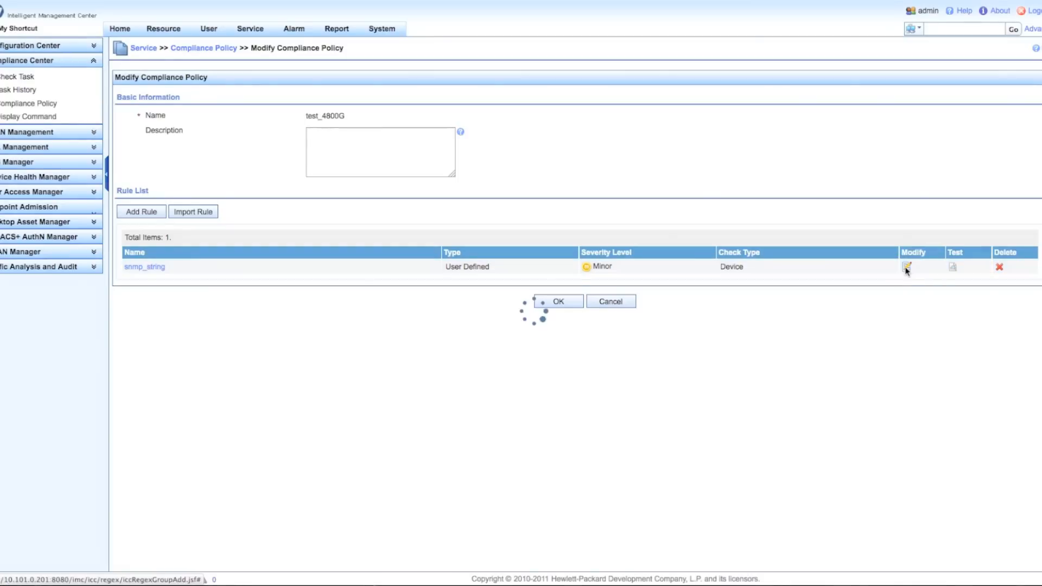
Open snmp_string's Modify form, keeping Check Type Device and latest backup running configuration
left_click(906, 267)
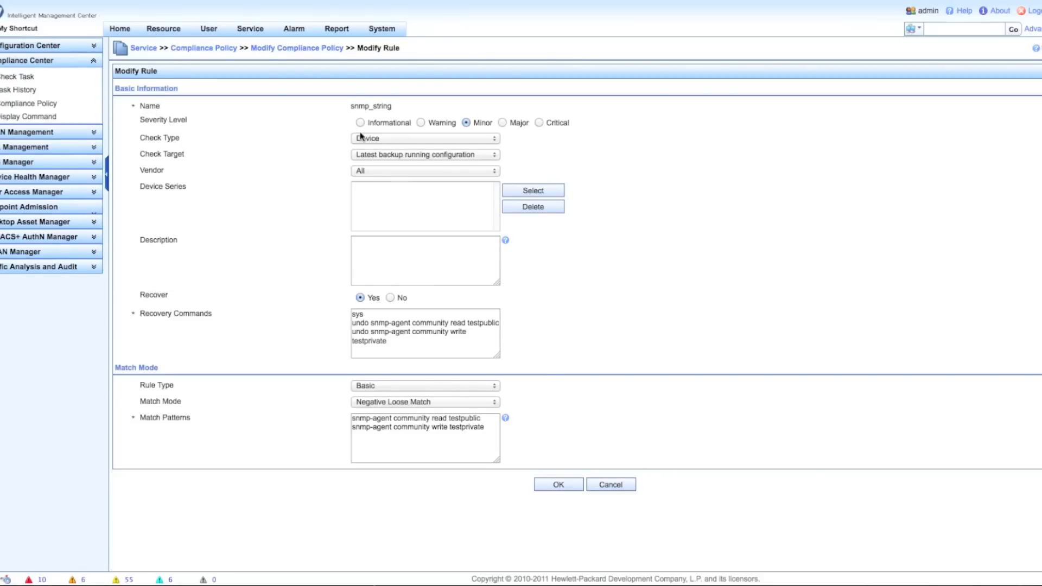
mouse_move(161, 127)
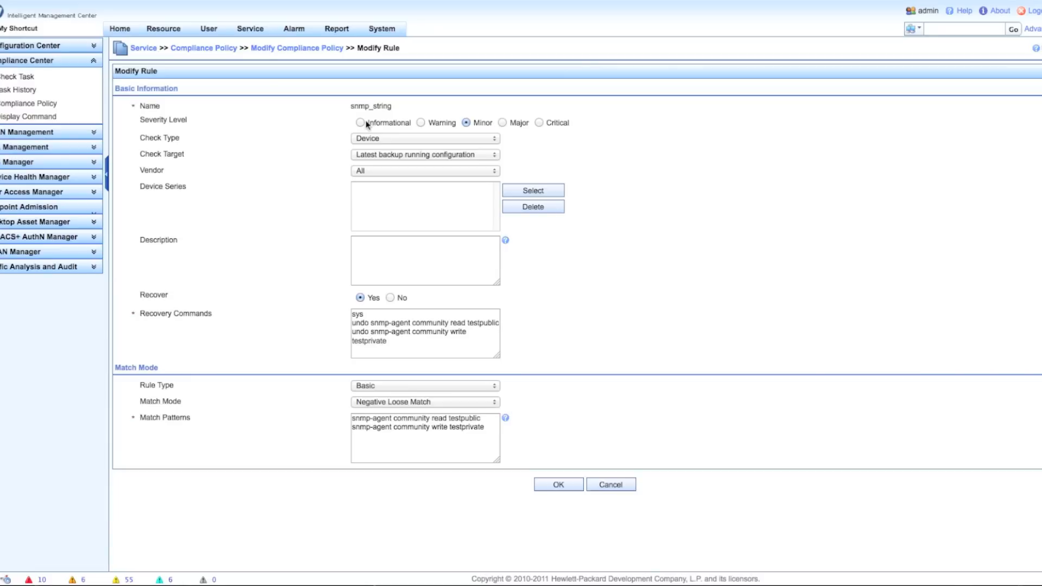
mouse_move(494, 128)
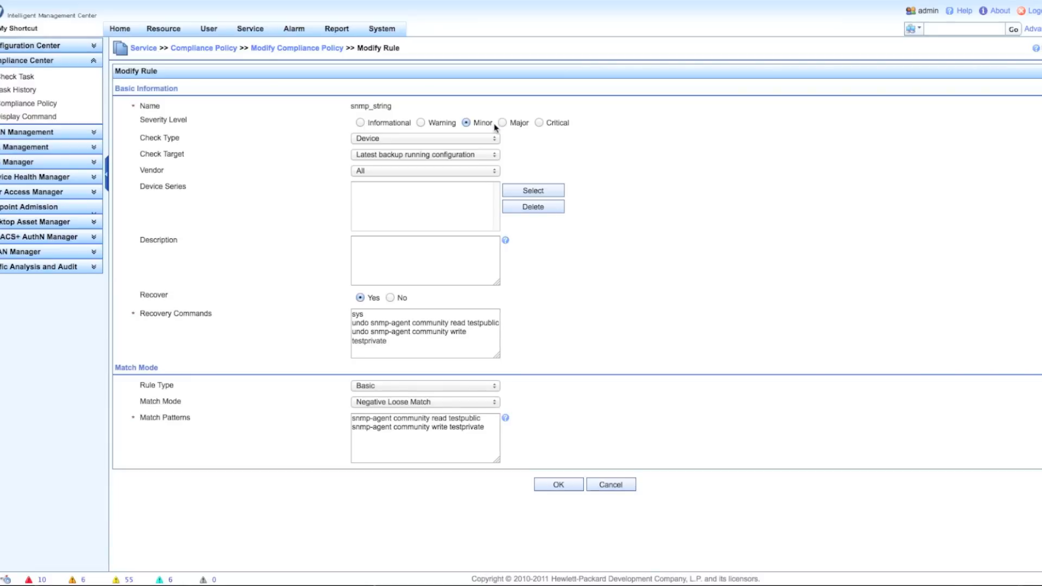
mouse_move(456, 130)
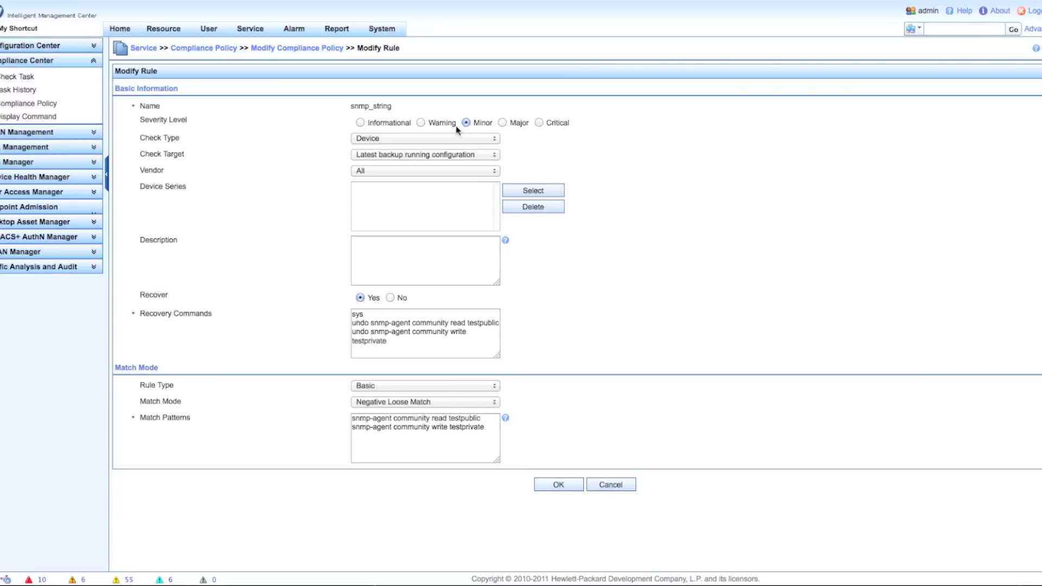
mouse_move(221, 145)
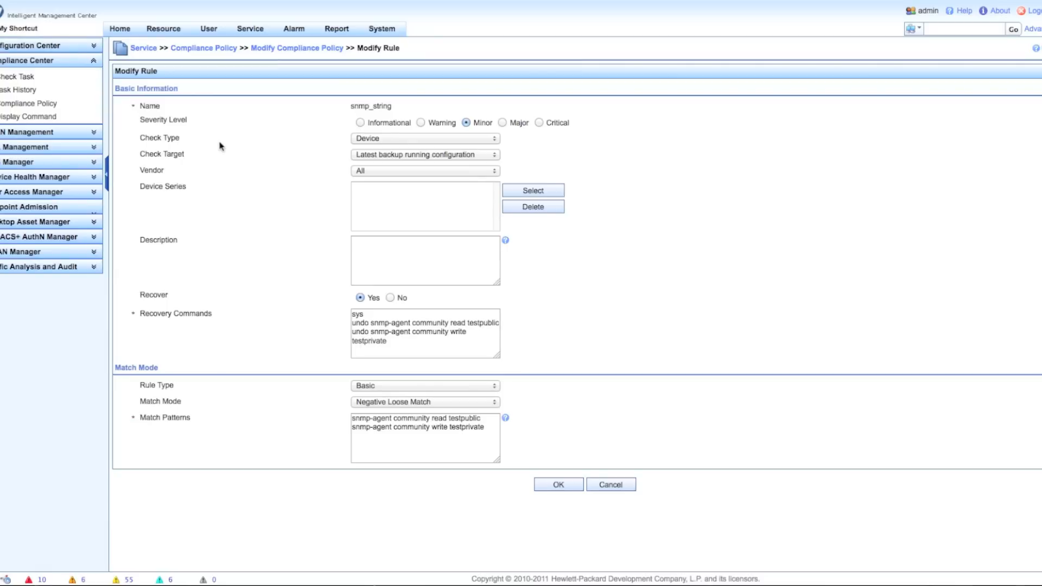
left_click(424, 138)
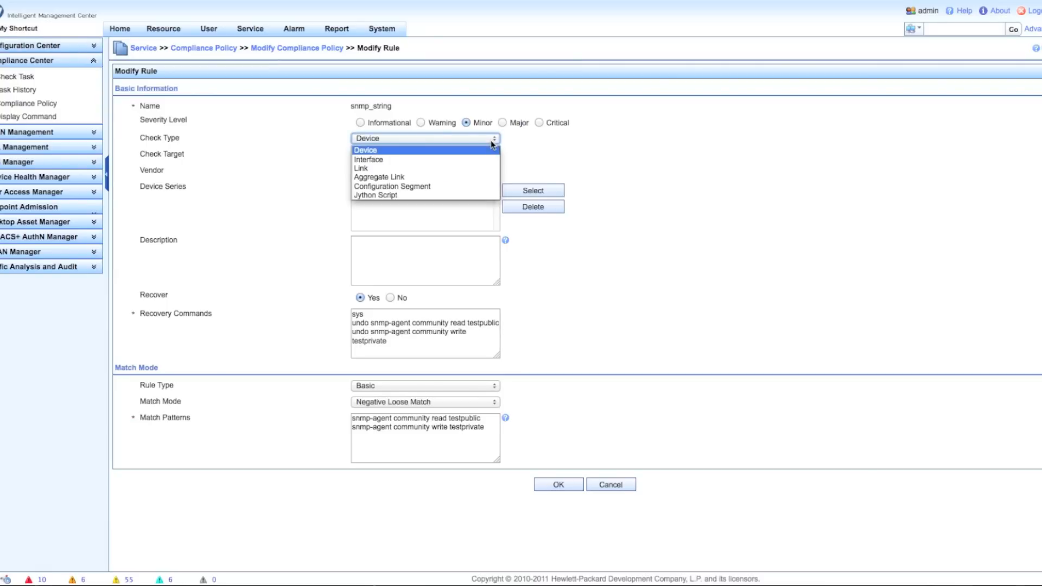
mouse_move(457, 195)
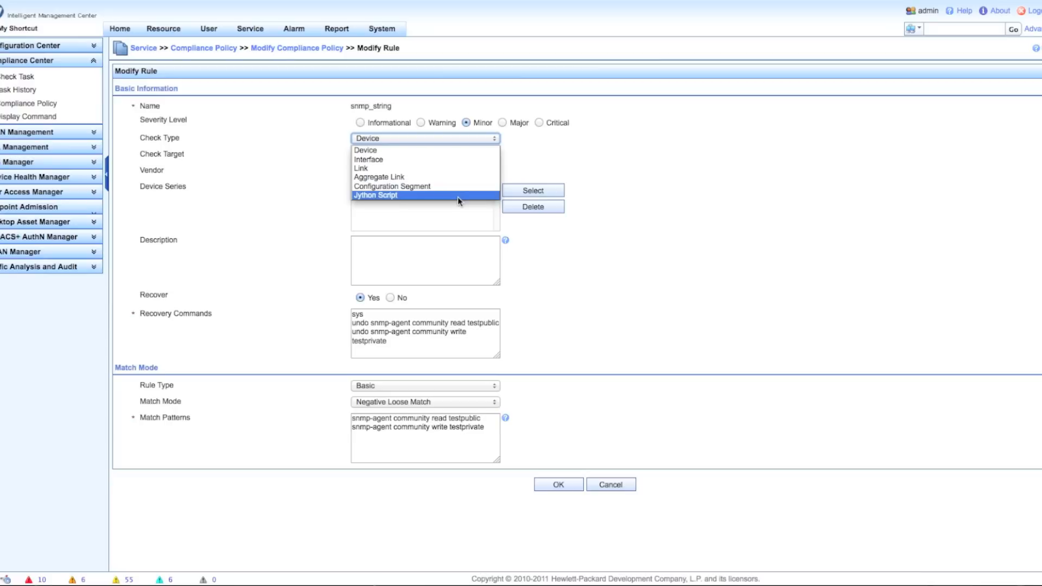
mouse_move(425, 150)
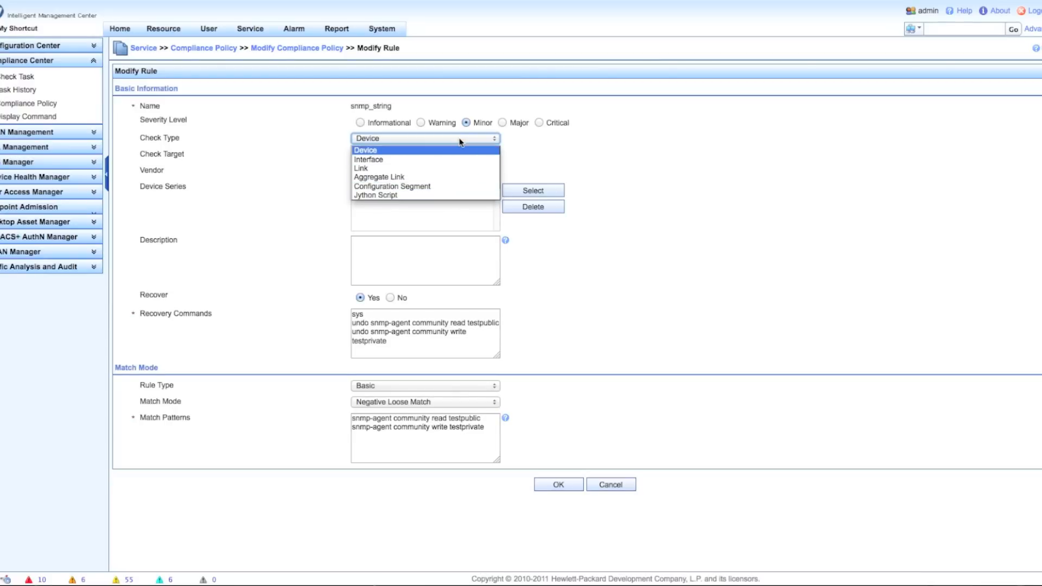
left_click(364, 149)
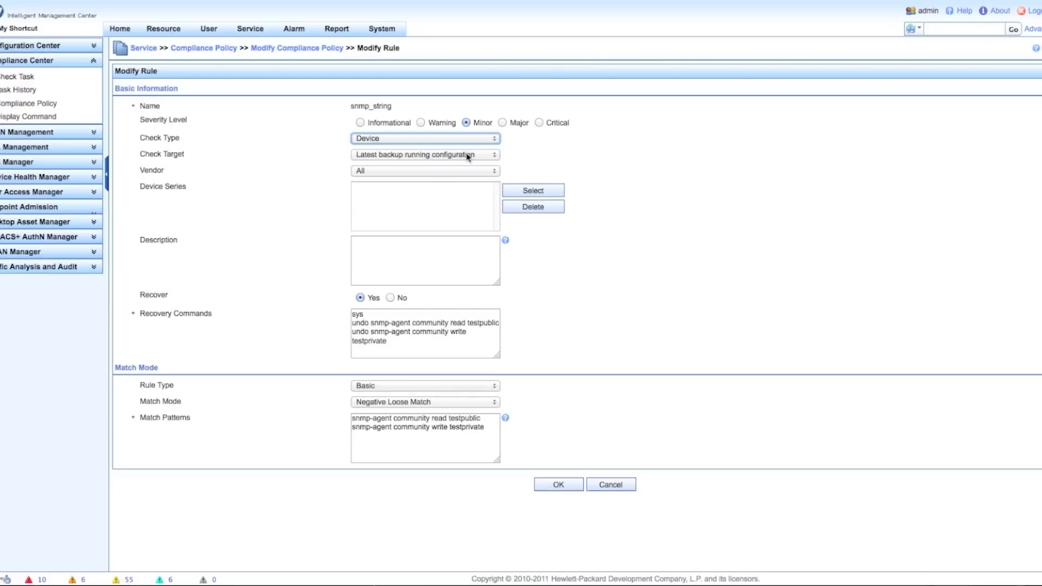
mouse_move(411, 163)
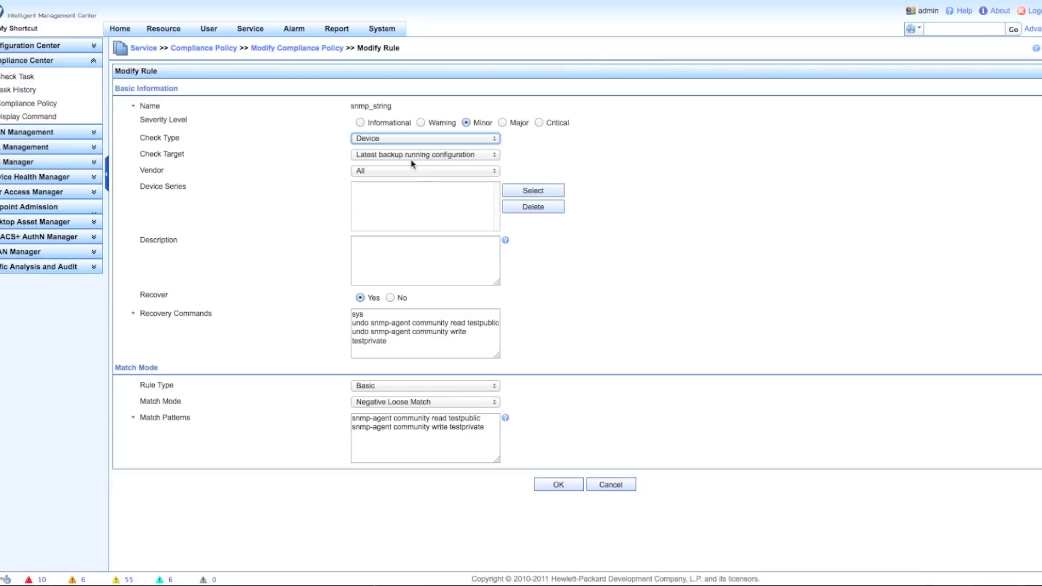
mouse_move(512, 160)
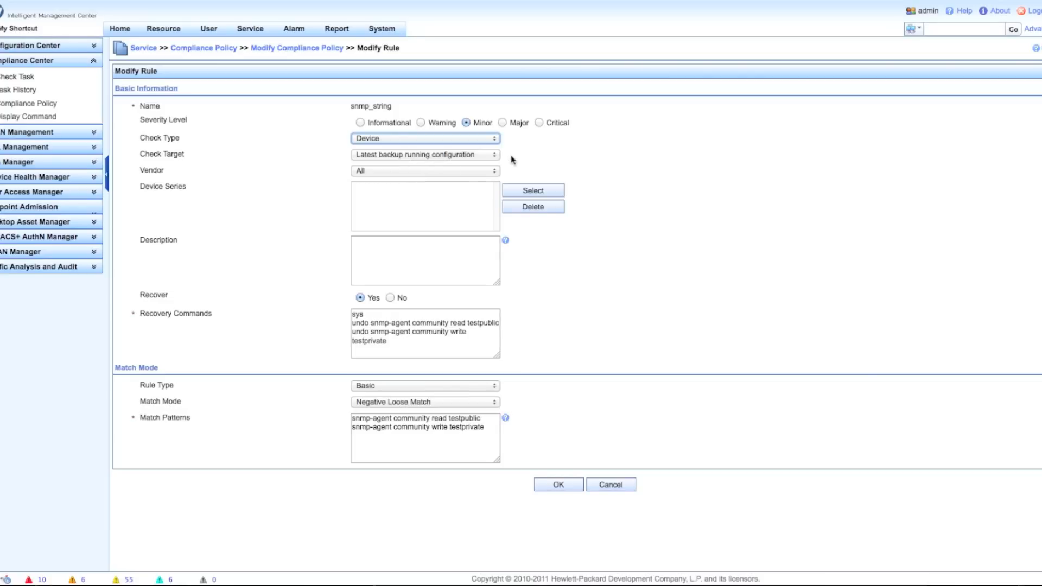
left_click(493, 154)
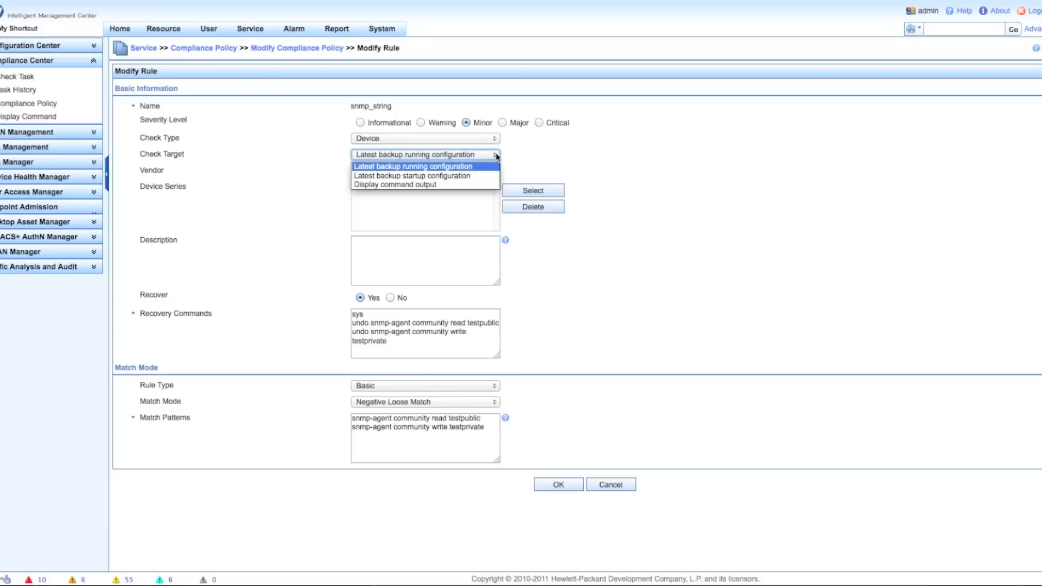
mouse_move(524, 159)
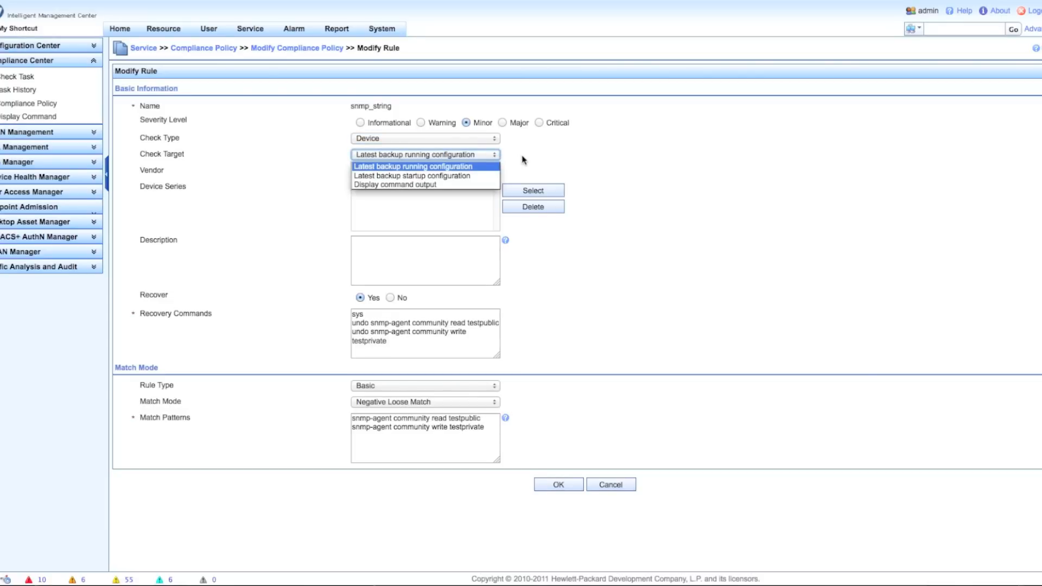
left_click(412, 166)
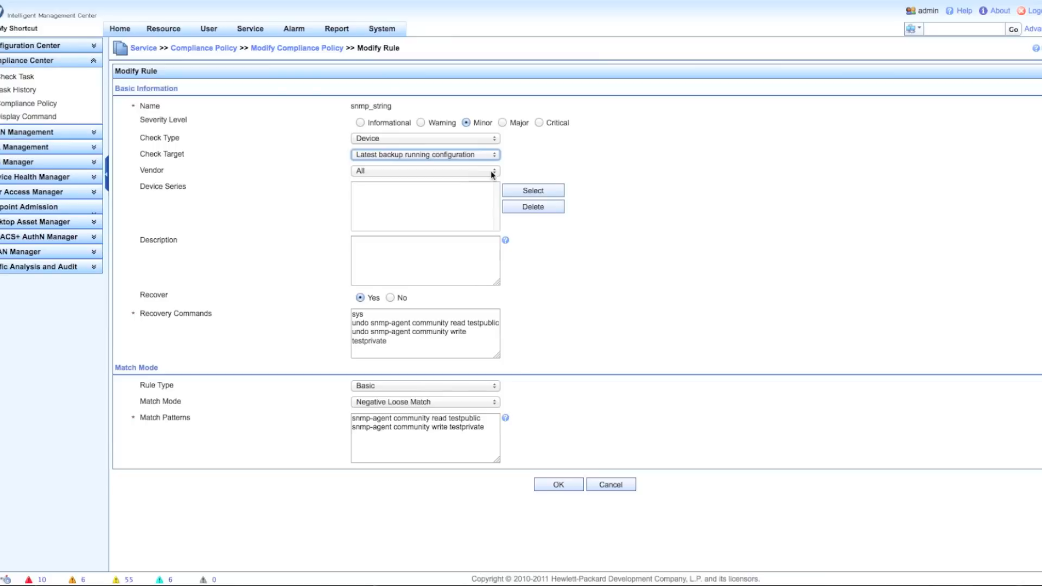
Browse the vendor list and leave Vendor set to All
left_click(491, 171)
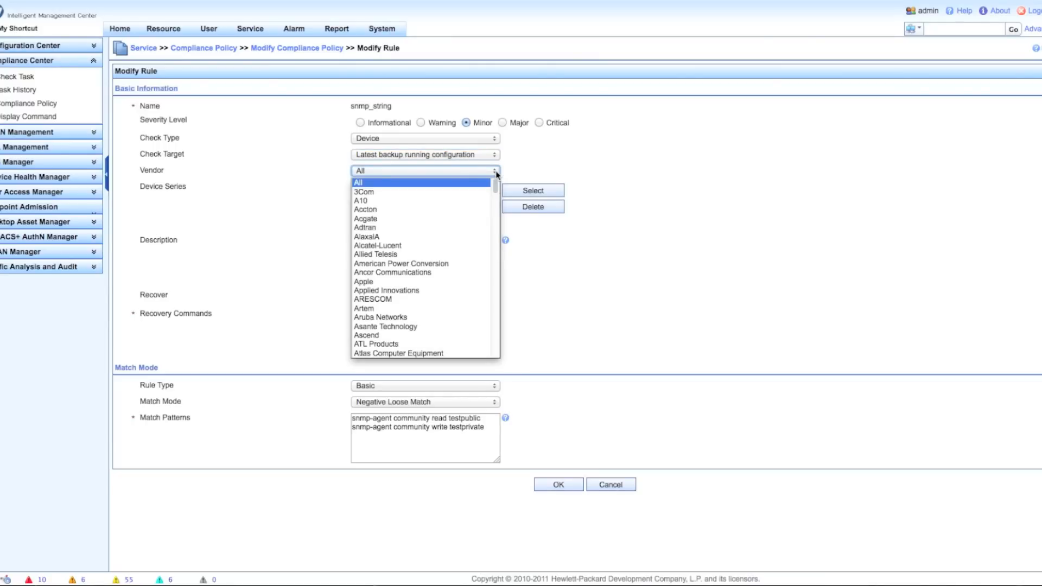
mouse_move(495, 178)
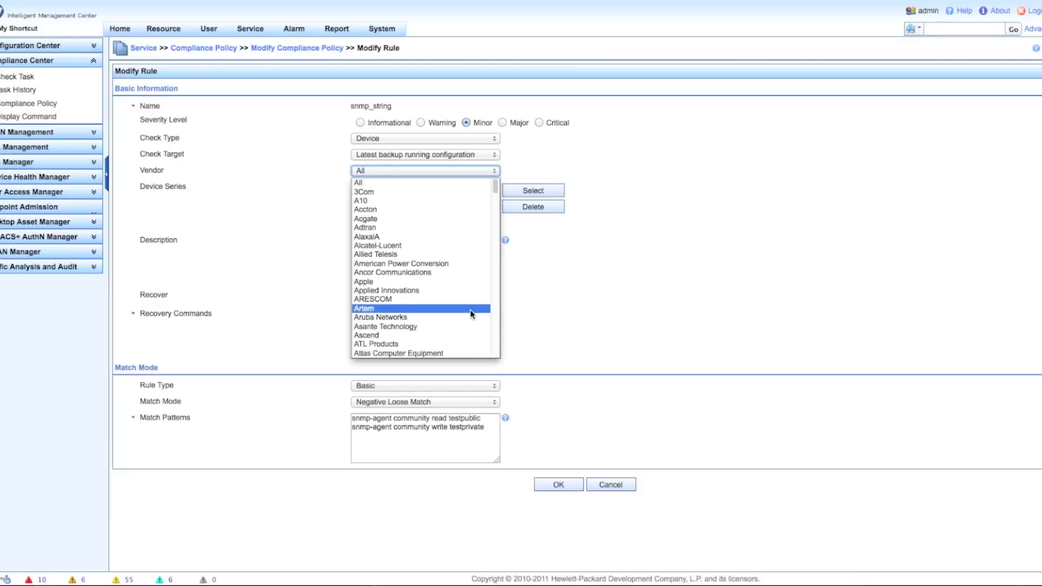
scroll("down", 3)
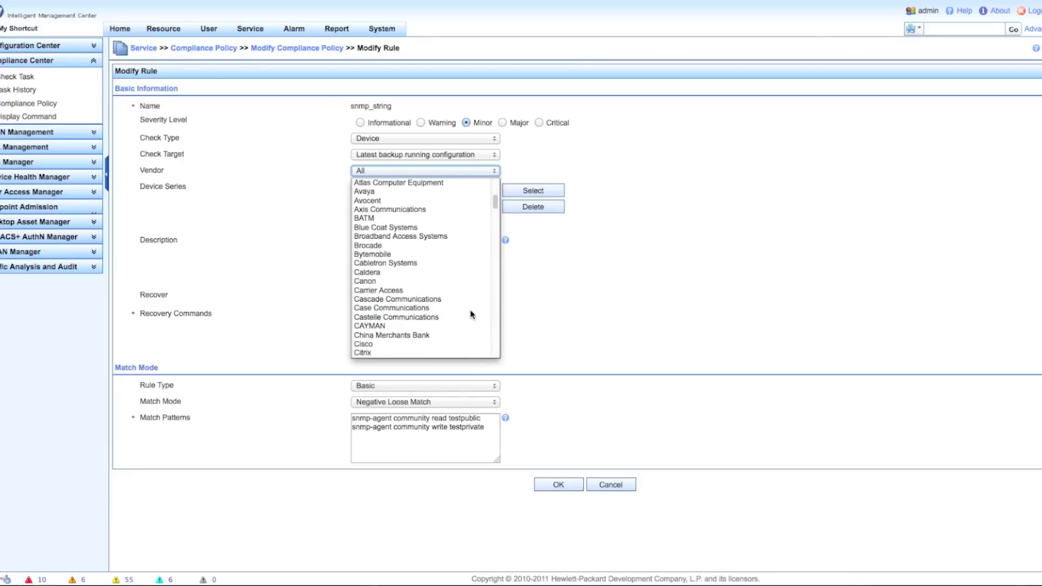
scroll("down", 3)
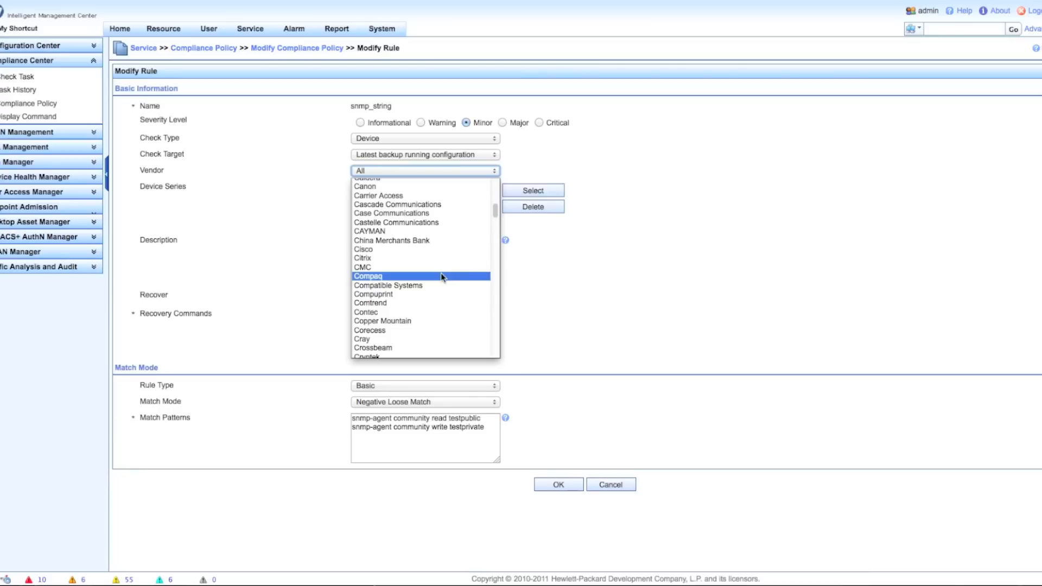
left_click(364, 249)
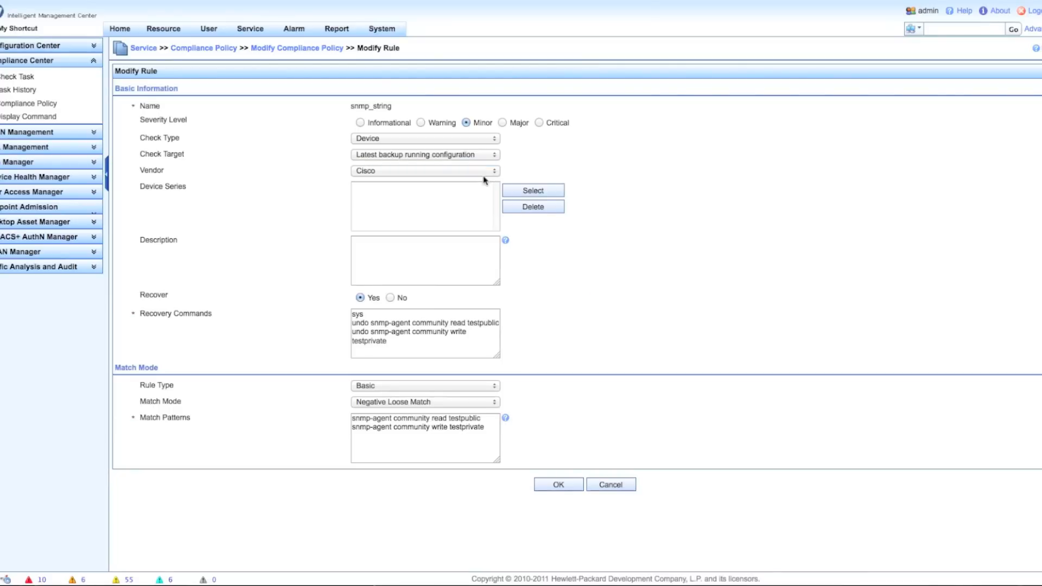
left_click(424, 171)
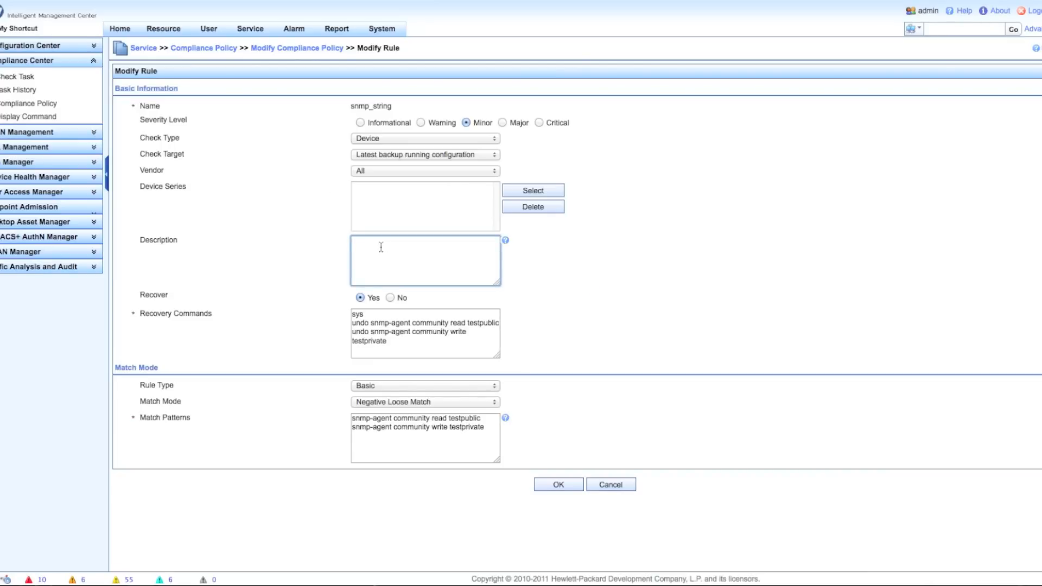
type("Check")
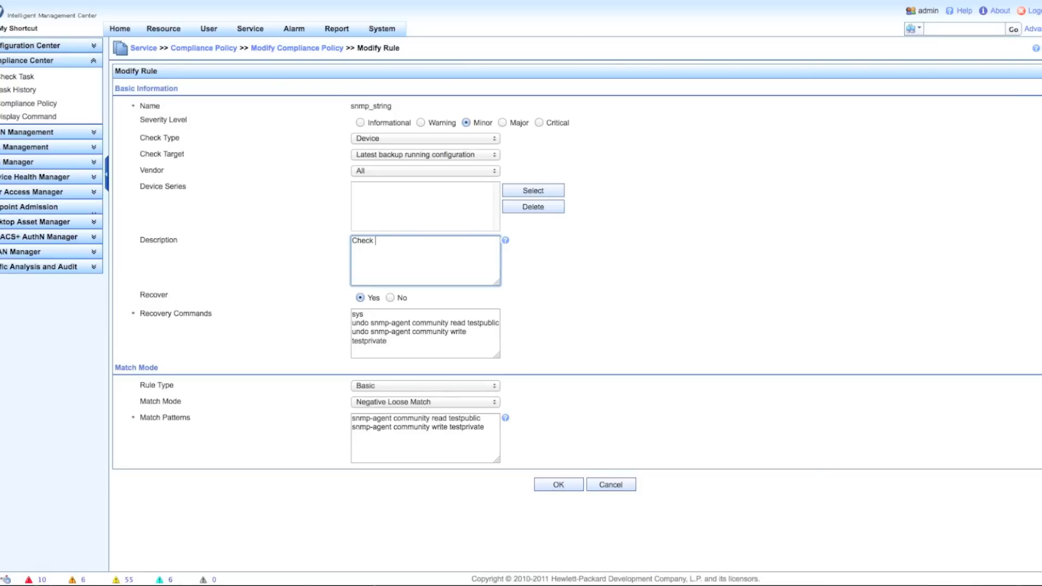
type("HP device for")
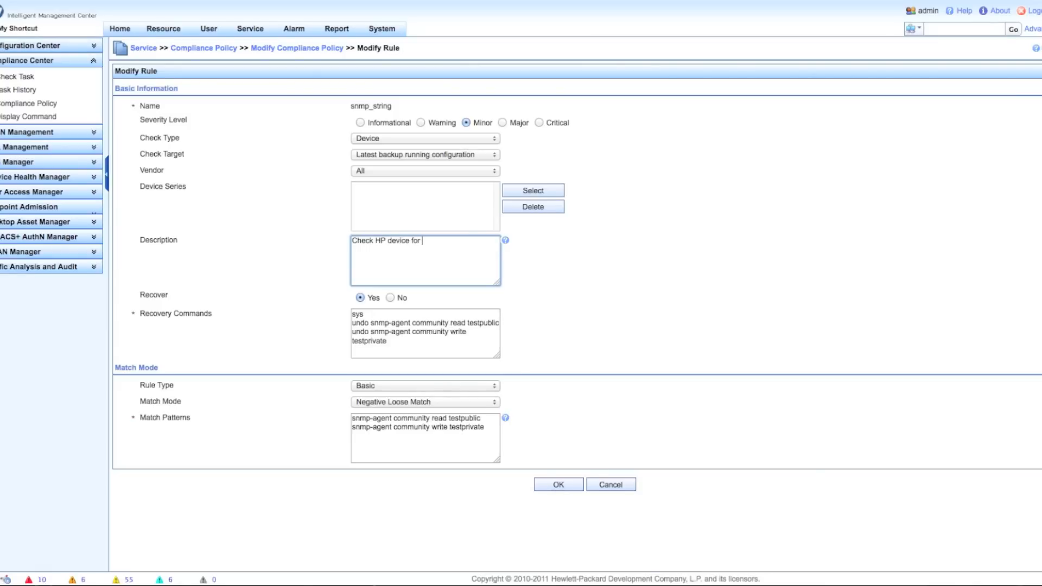
type("non-standam")
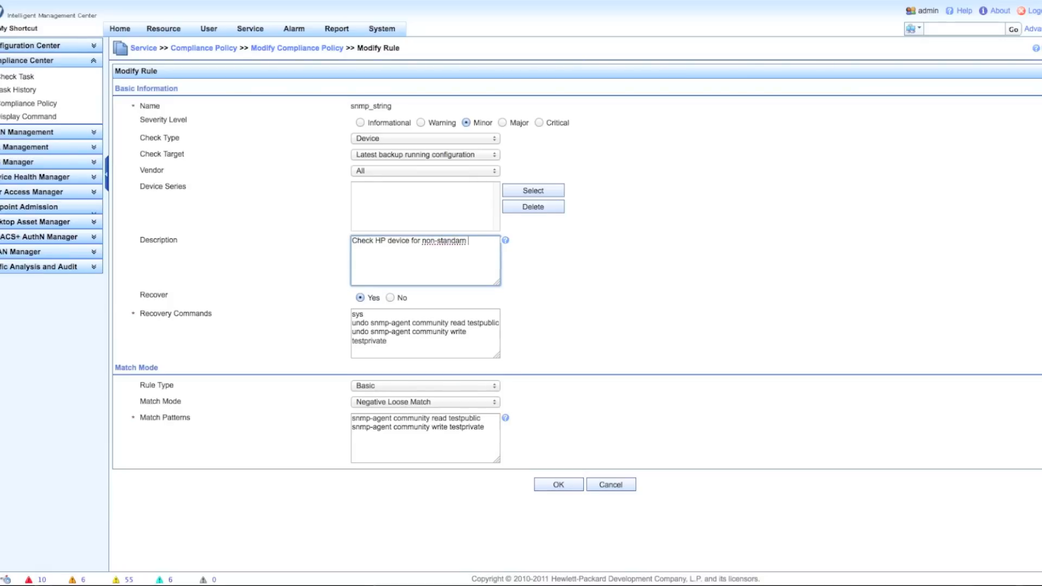
type("SNMP strings.")
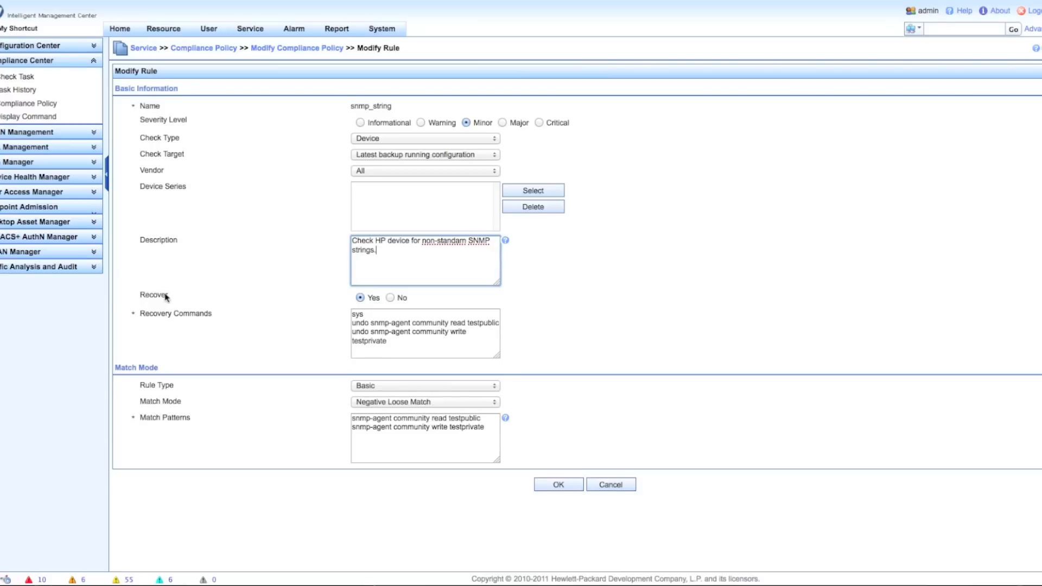
mouse_move(418, 304)
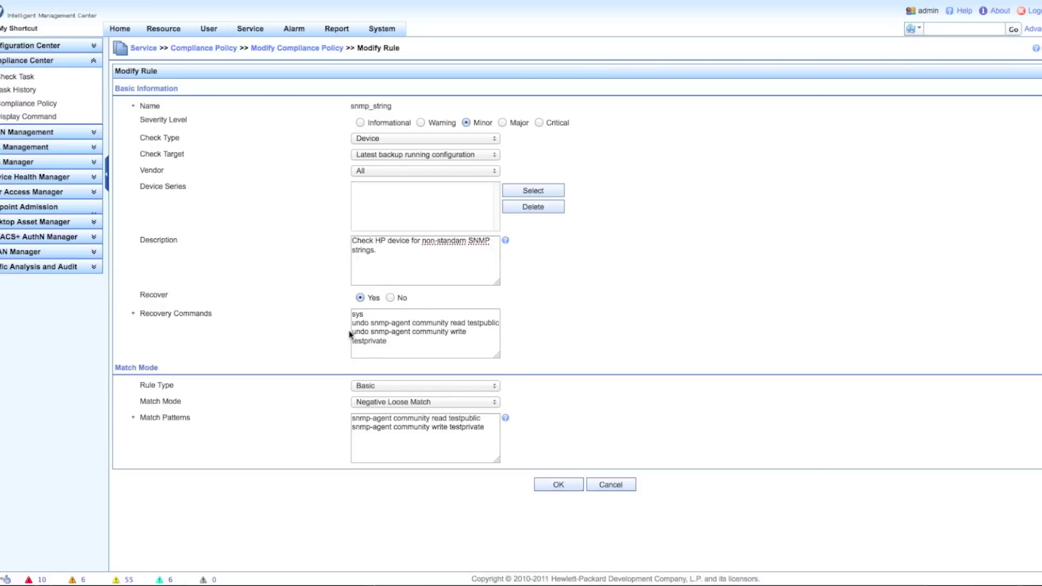
mouse_move(296, 324)
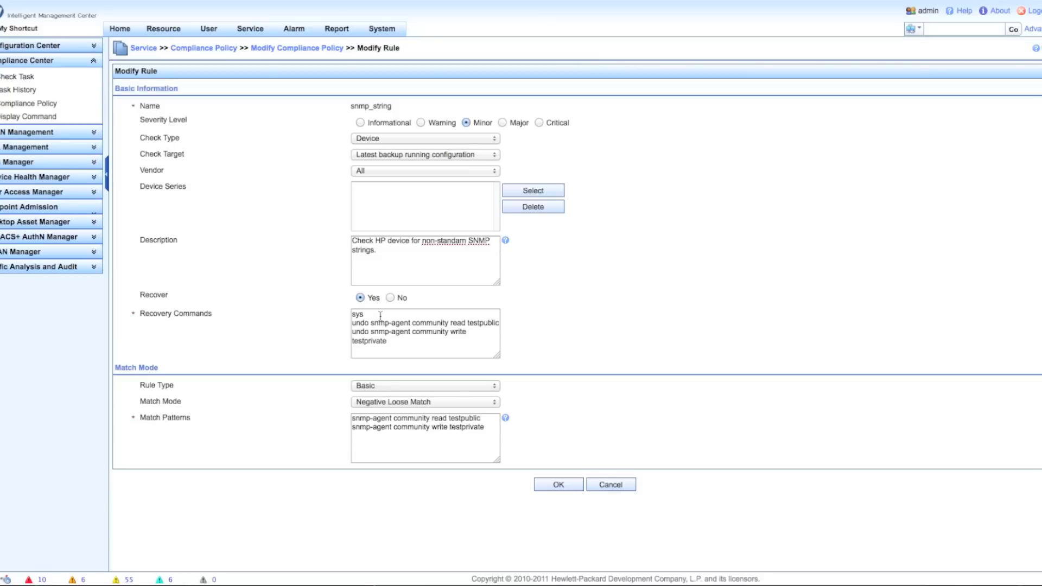
mouse_move(421, 327)
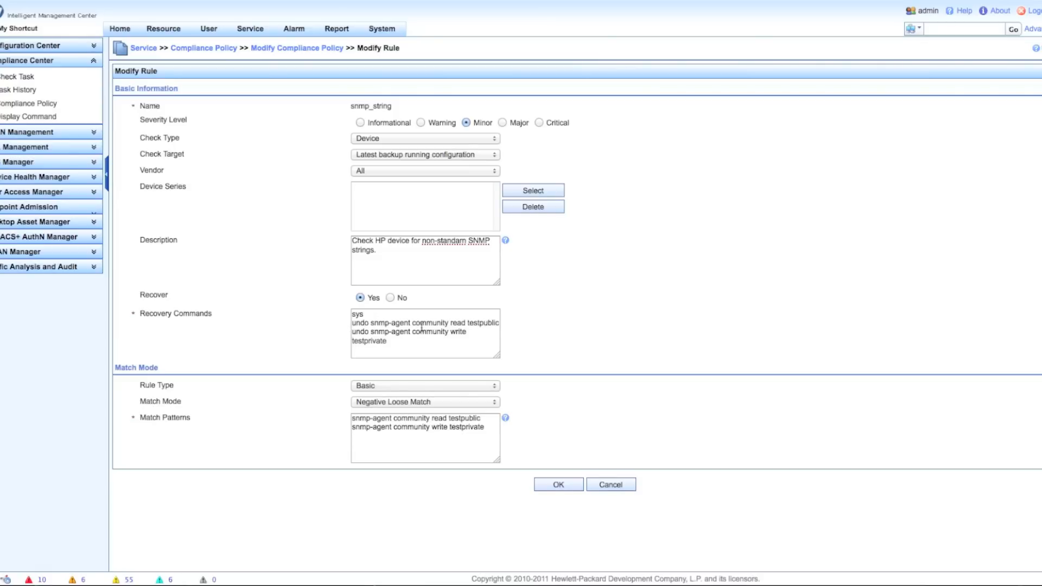
mouse_move(508, 330)
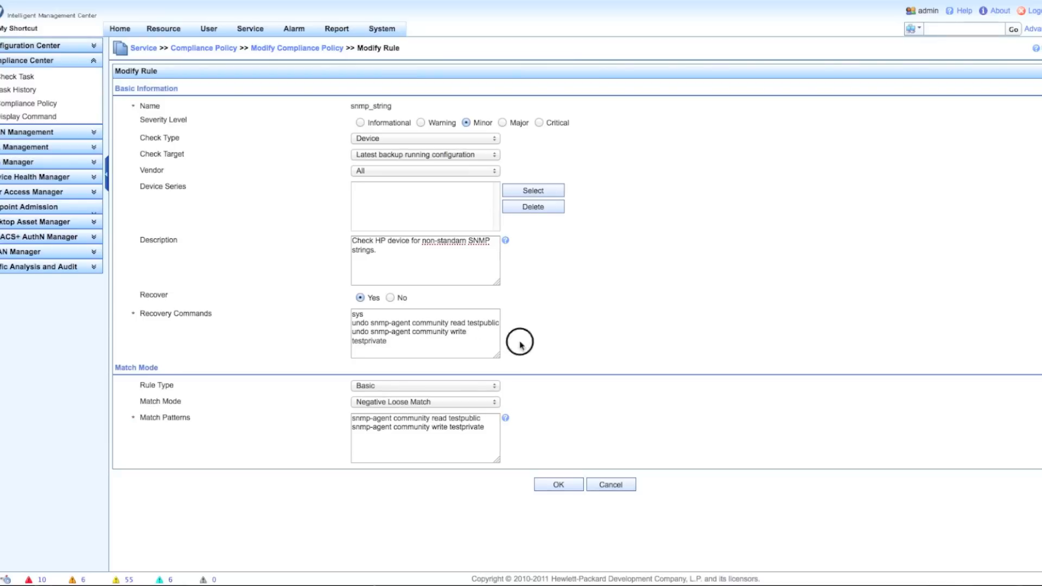
mouse_move(213, 337)
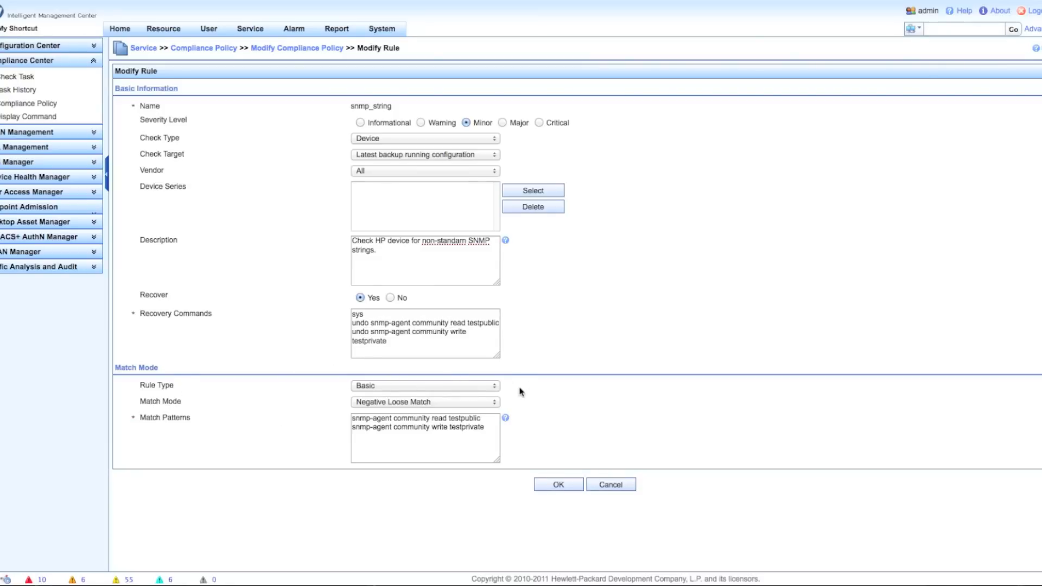
Switch snmp_string to an Advanced rule, review Match Mode options, then revert to Basic
left_click(424, 385)
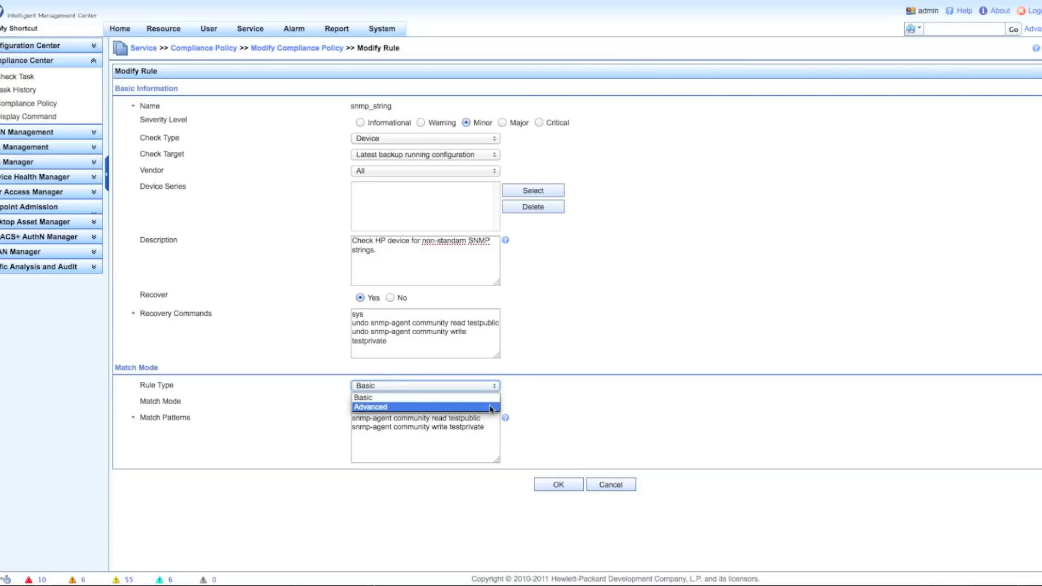
left_click(370, 407)
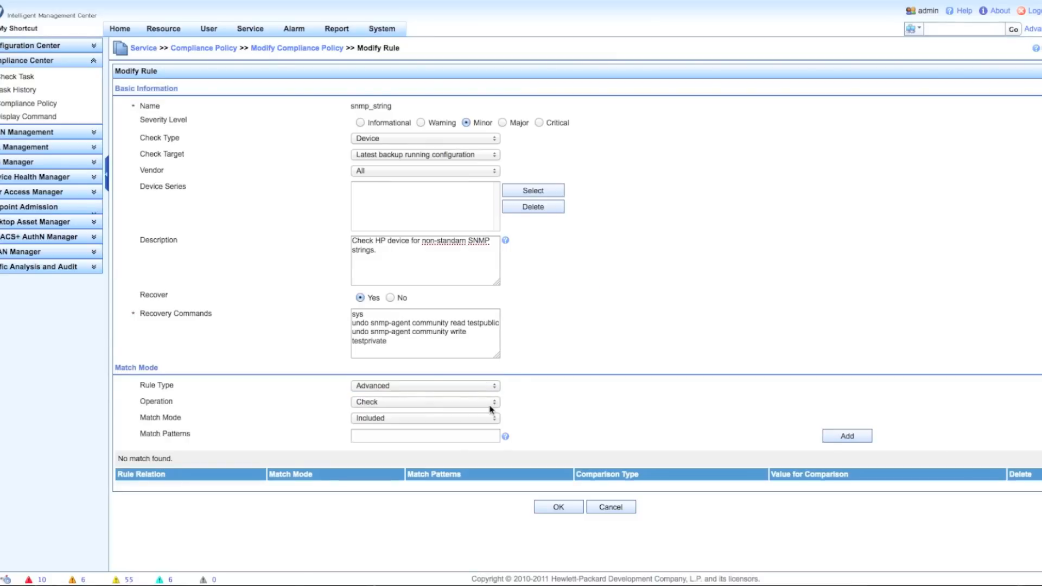
mouse_move(496, 406)
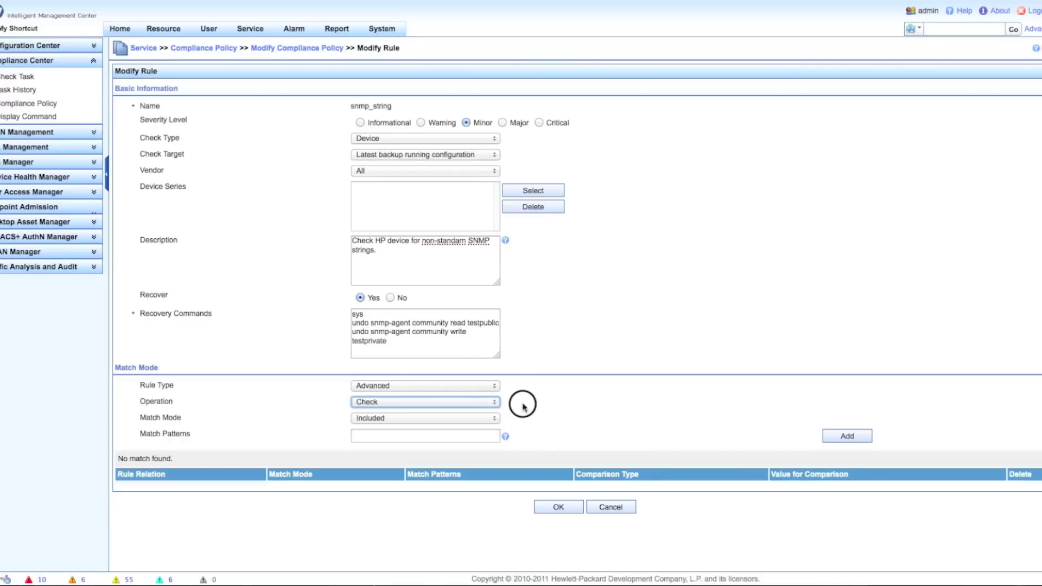
left_click(424, 417)
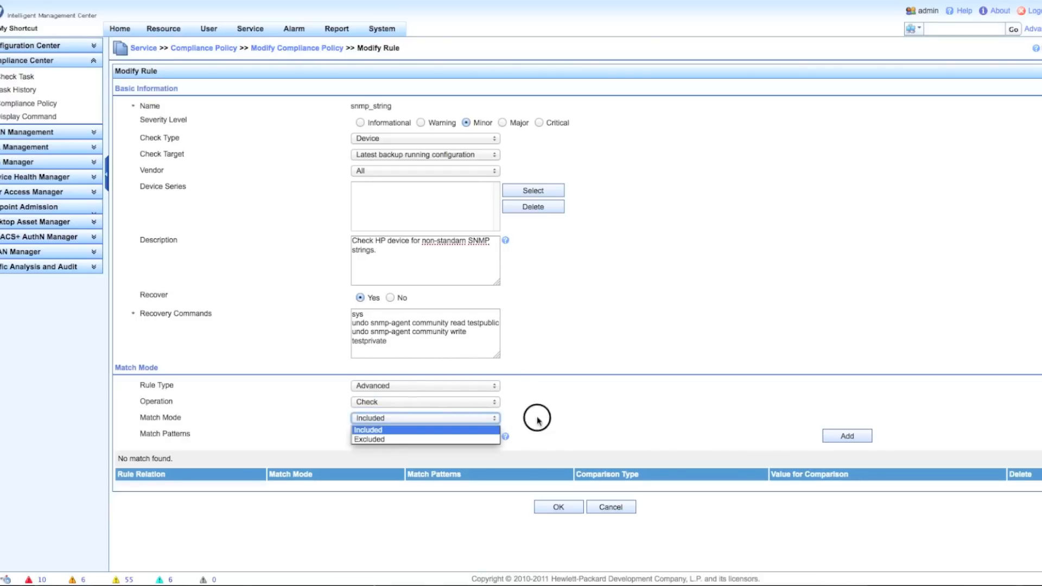
left_click(367, 429)
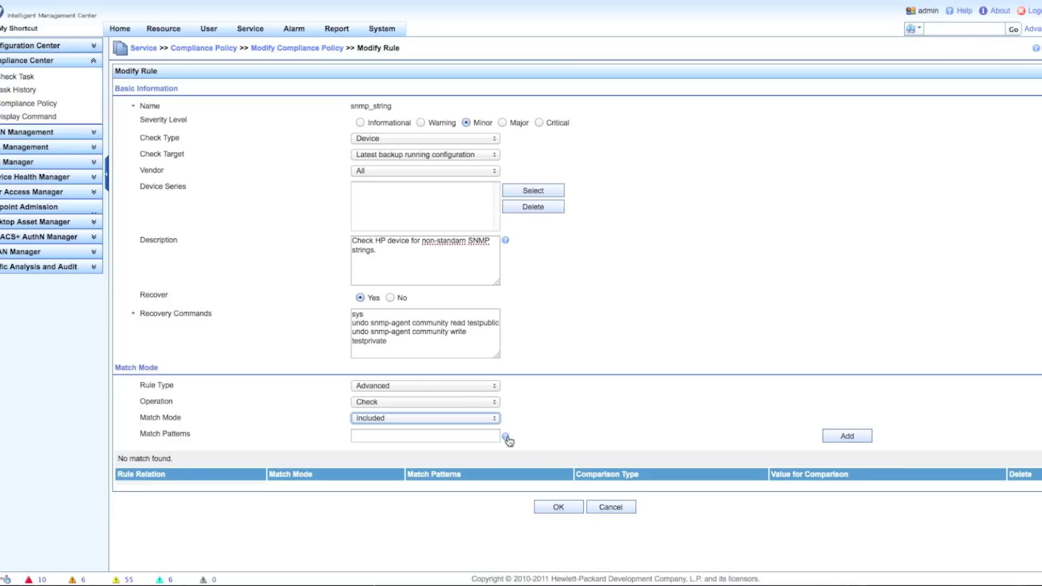
mouse_move(506, 439)
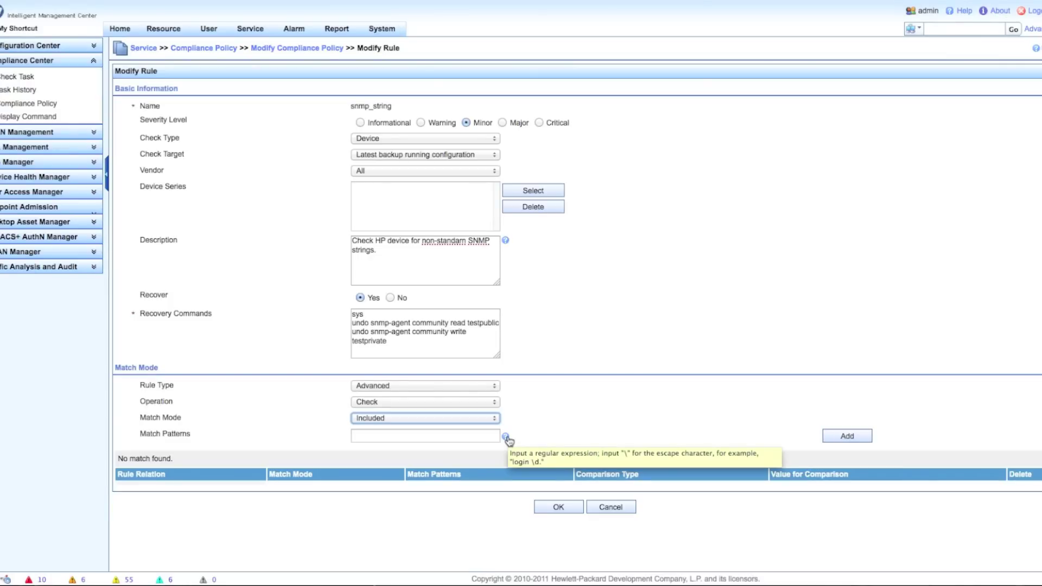
mouse_move(489, 404)
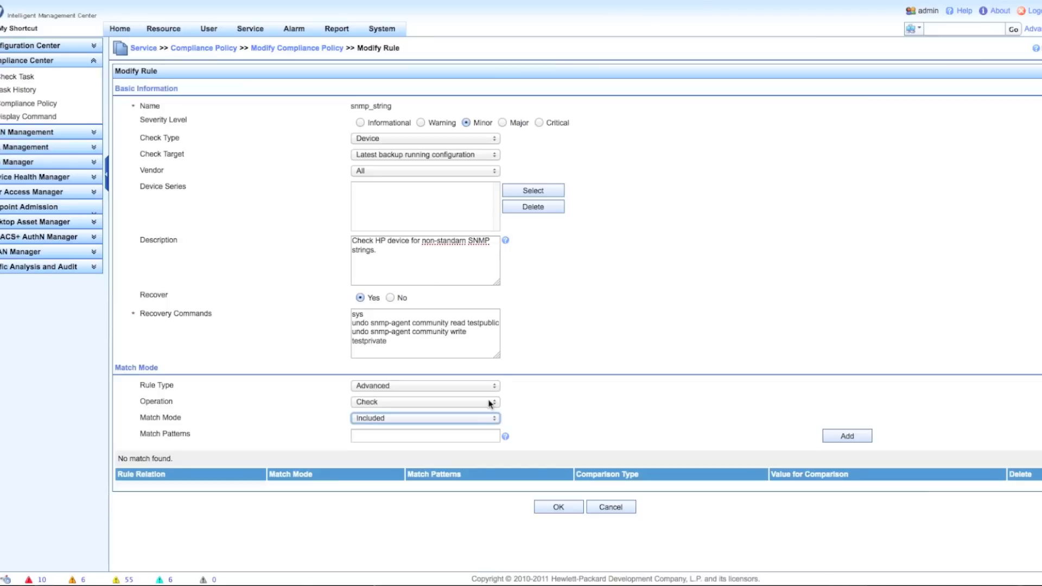
left_click(424, 385)
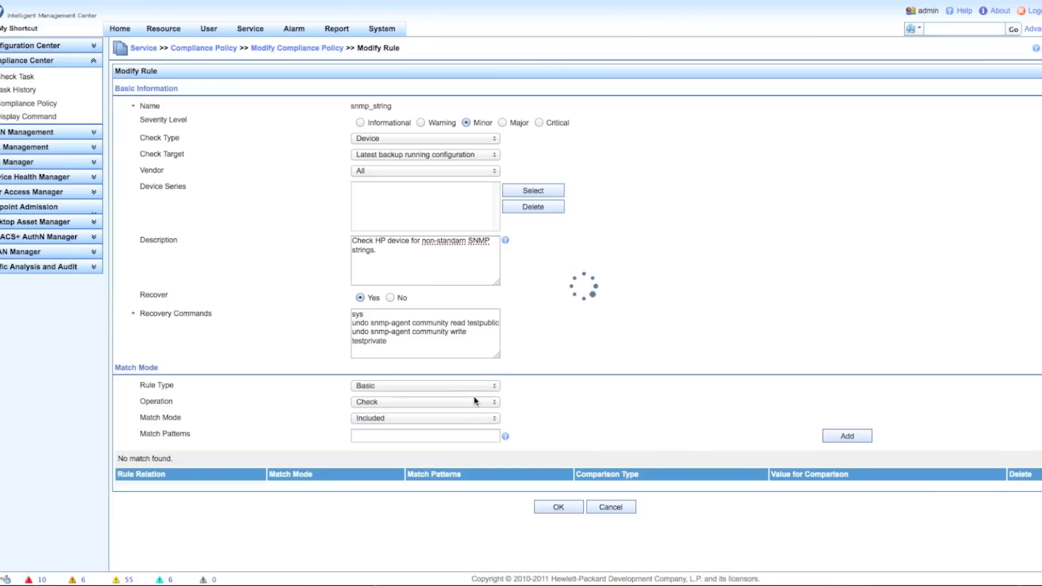
left_click(424, 401)
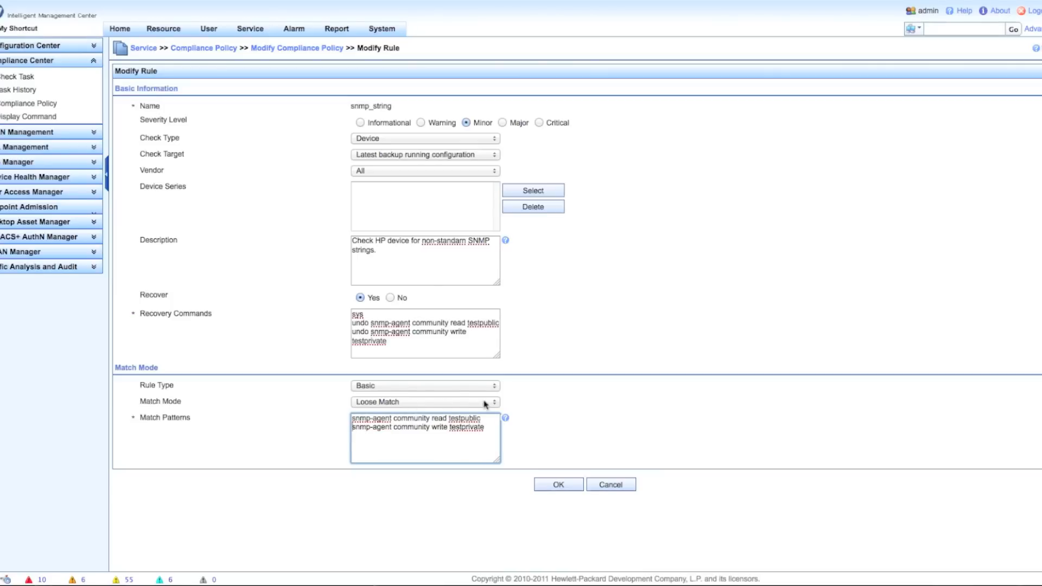
Set snmp_string's match mode to Negative Loose Match and save the rule
left_click(424, 402)
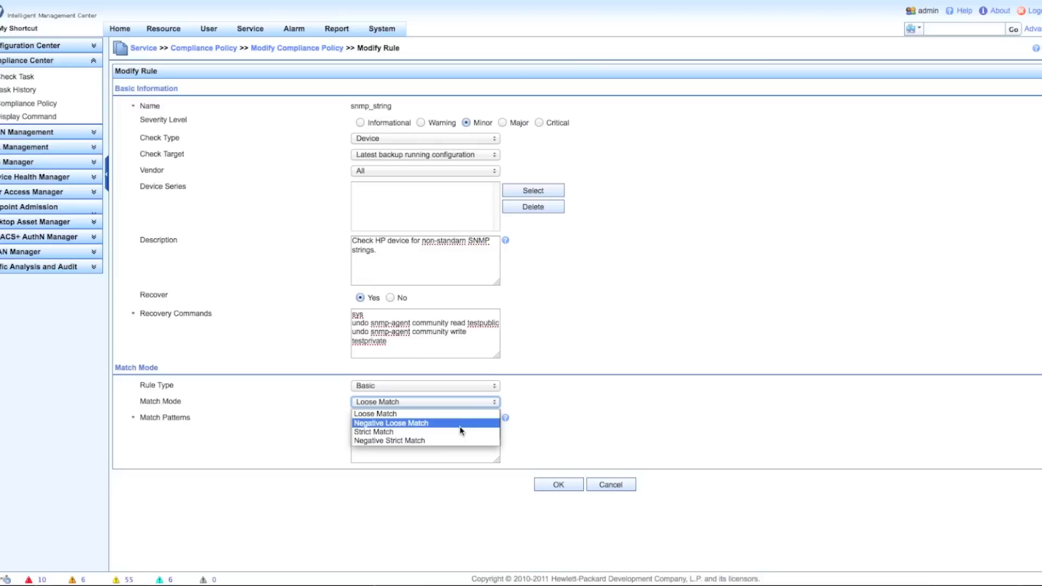
left_click(391, 423)
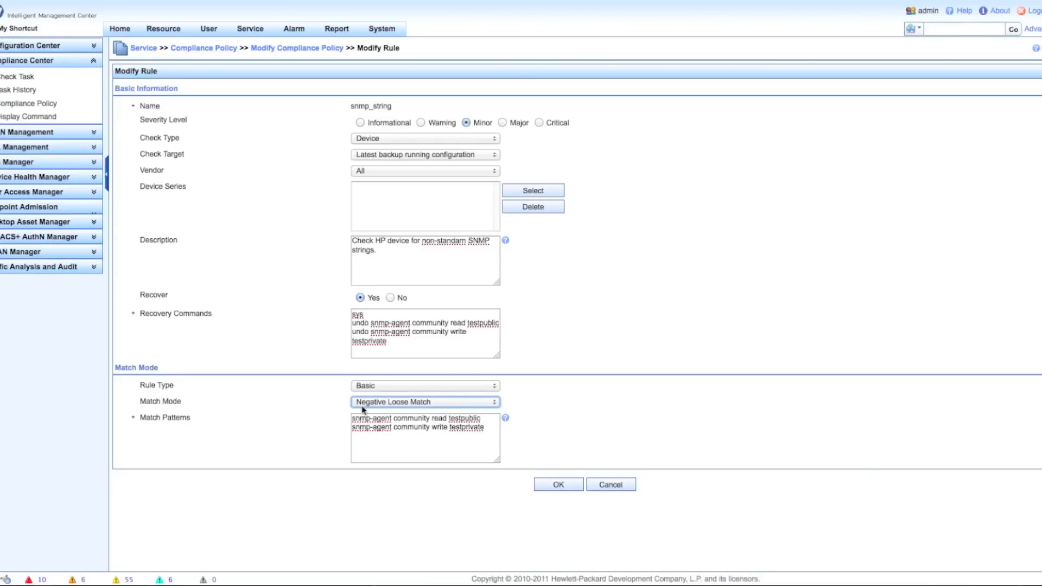
mouse_move(301, 201)
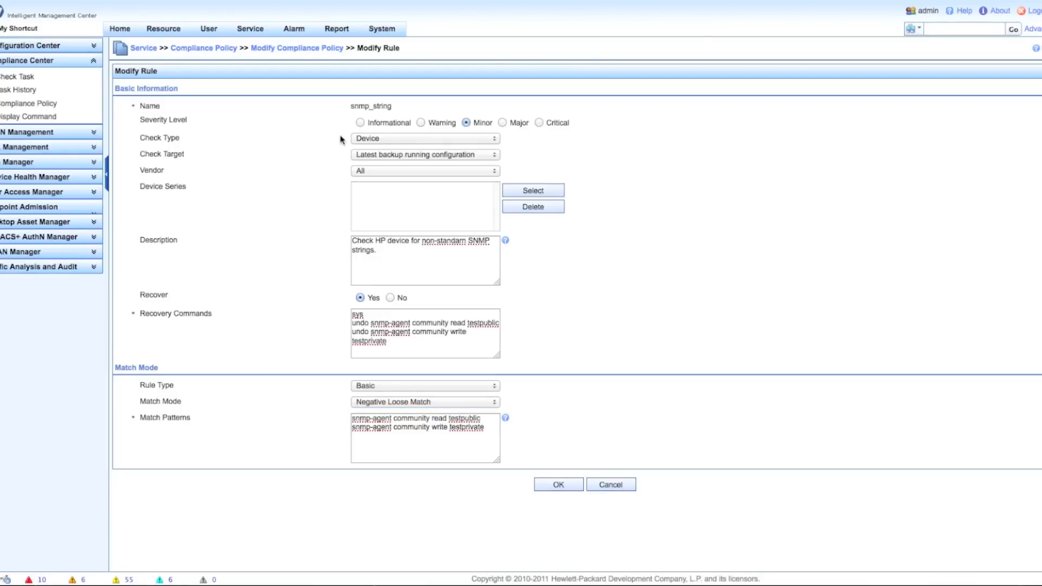
mouse_move(266, 434)
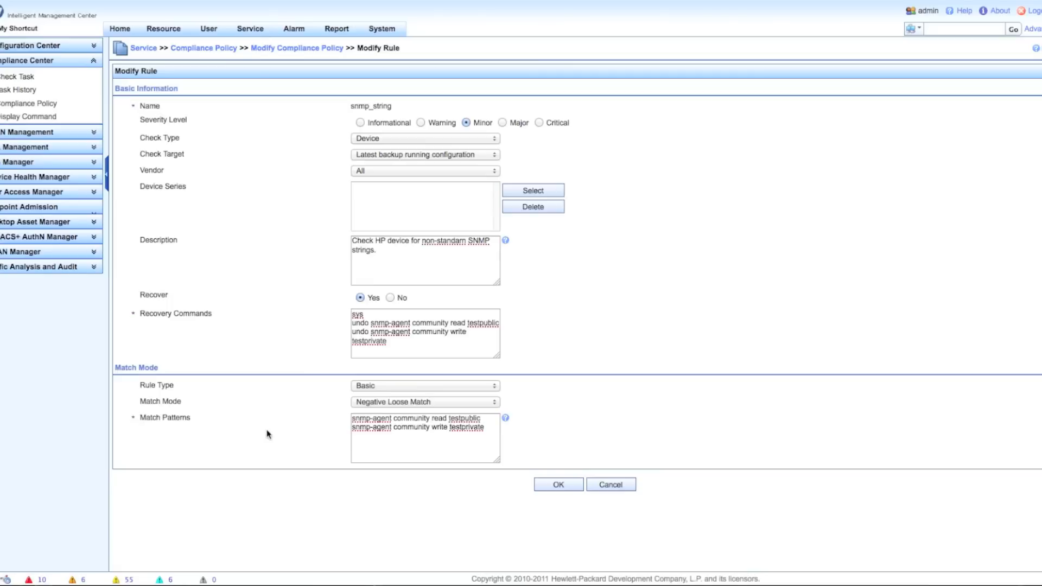
mouse_move(346, 405)
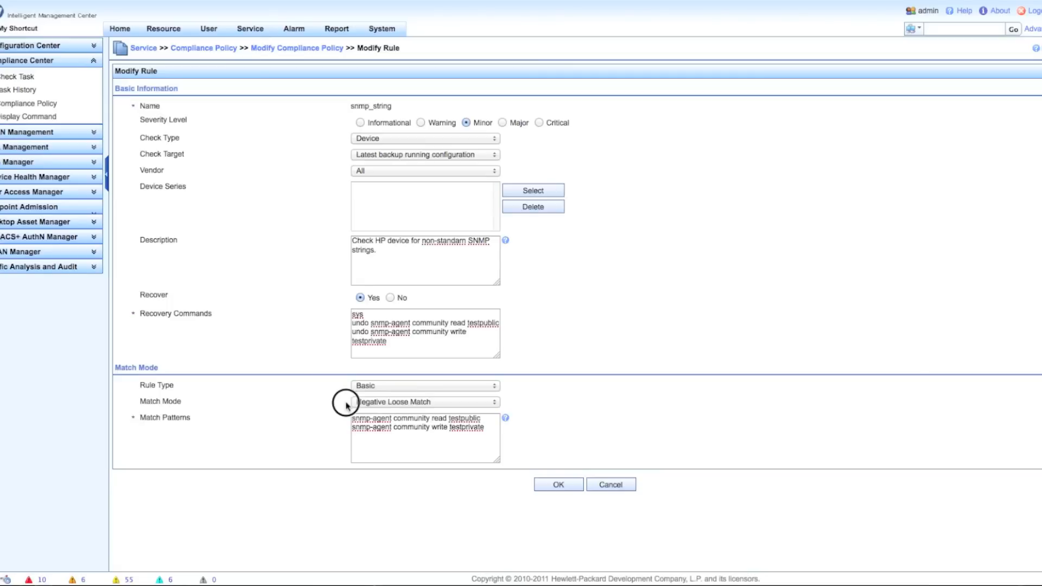
mouse_move(346, 432)
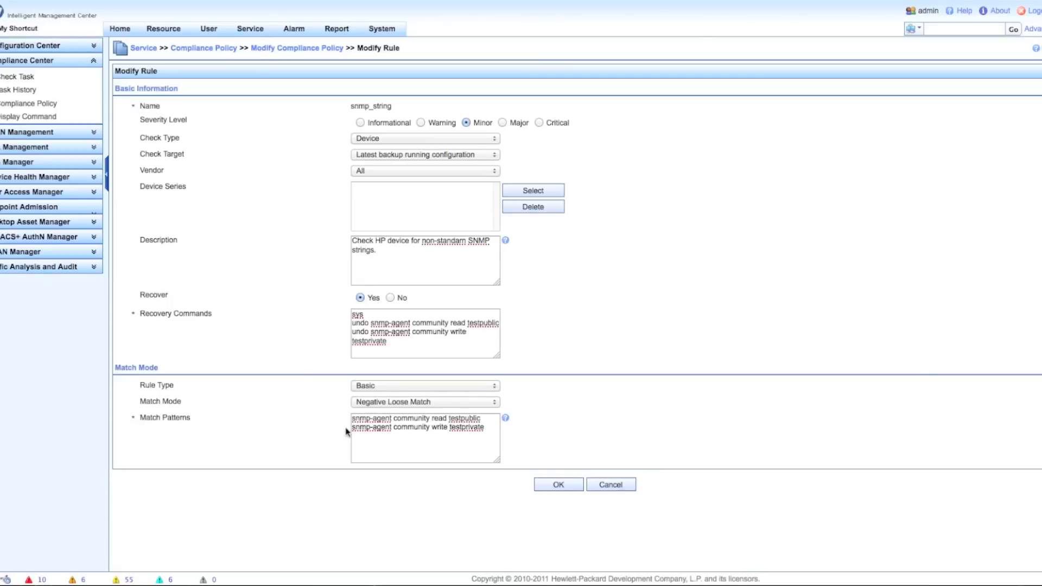
mouse_move(536, 473)
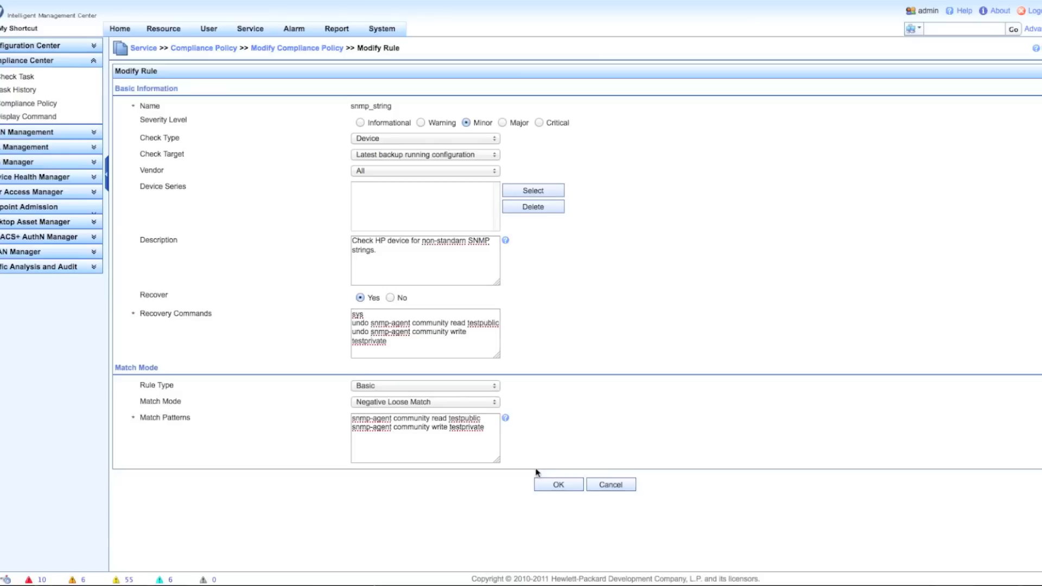
mouse_move(489, 429)
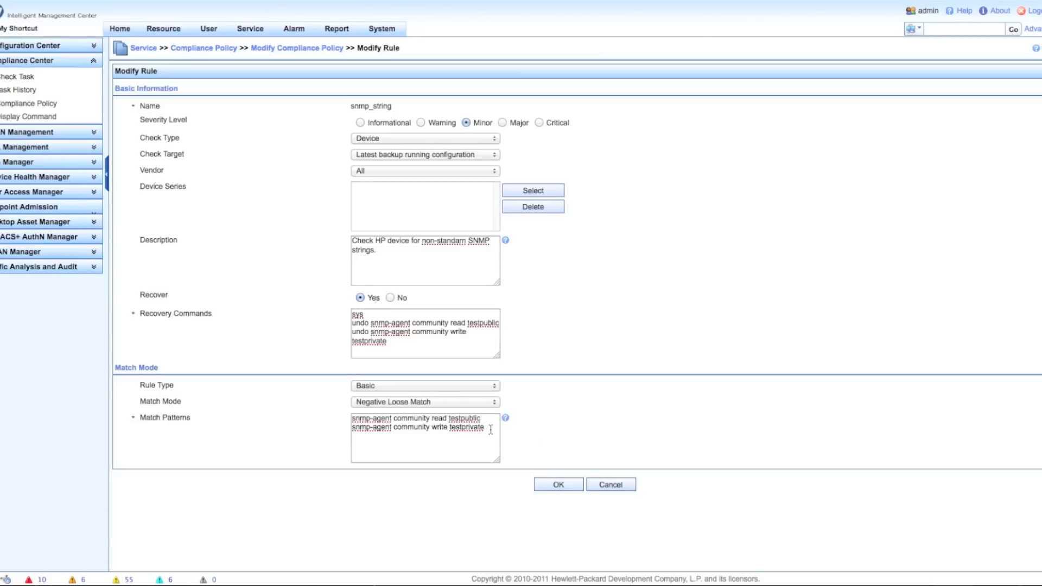
triple_click(418, 422)
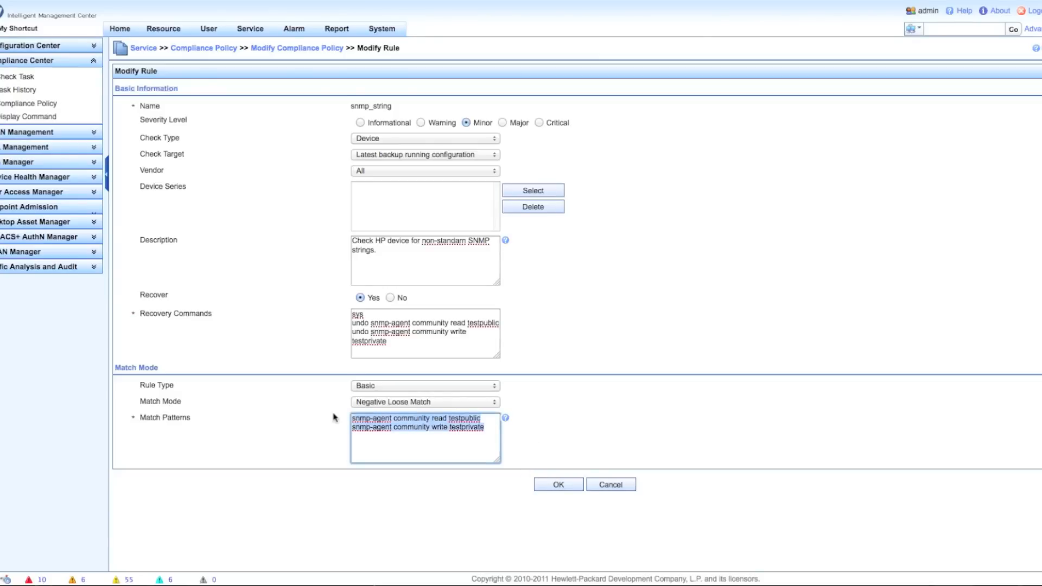
mouse_move(532, 468)
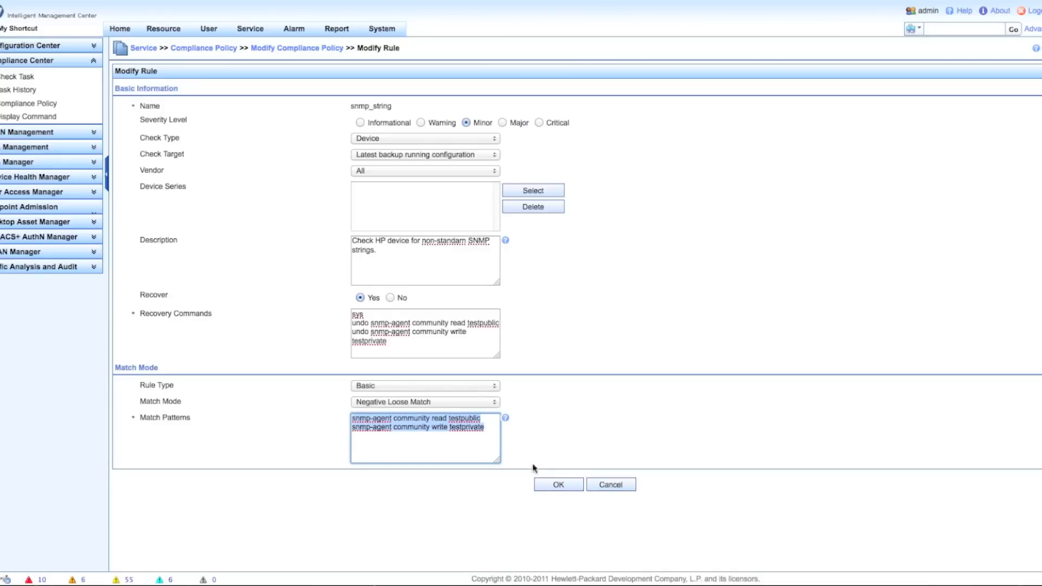
left_click(556, 483)
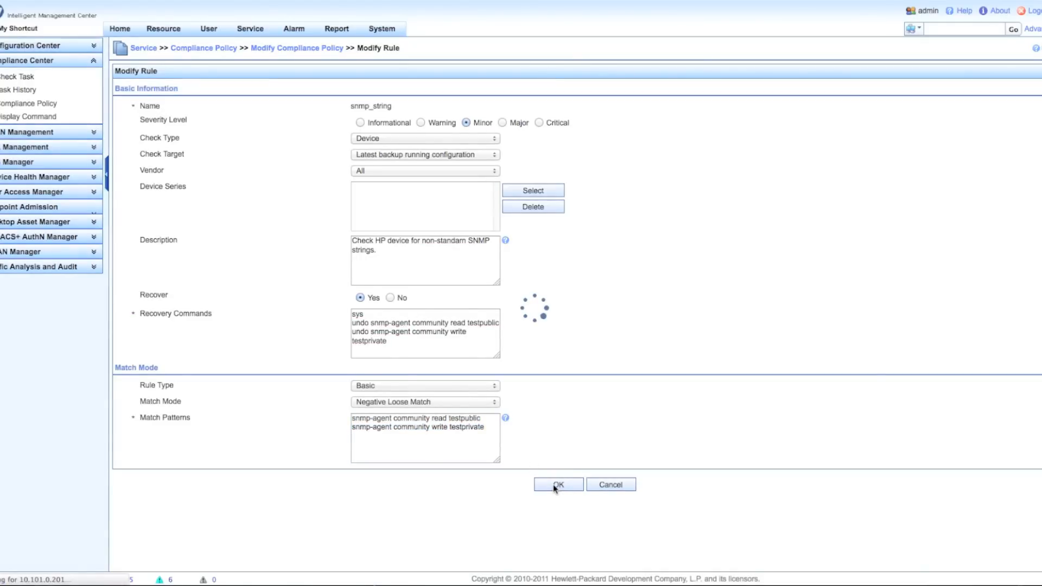
Test snmp_string against the sample snmp-agent community lines, confirm the match, then reset
left_click(558, 483)
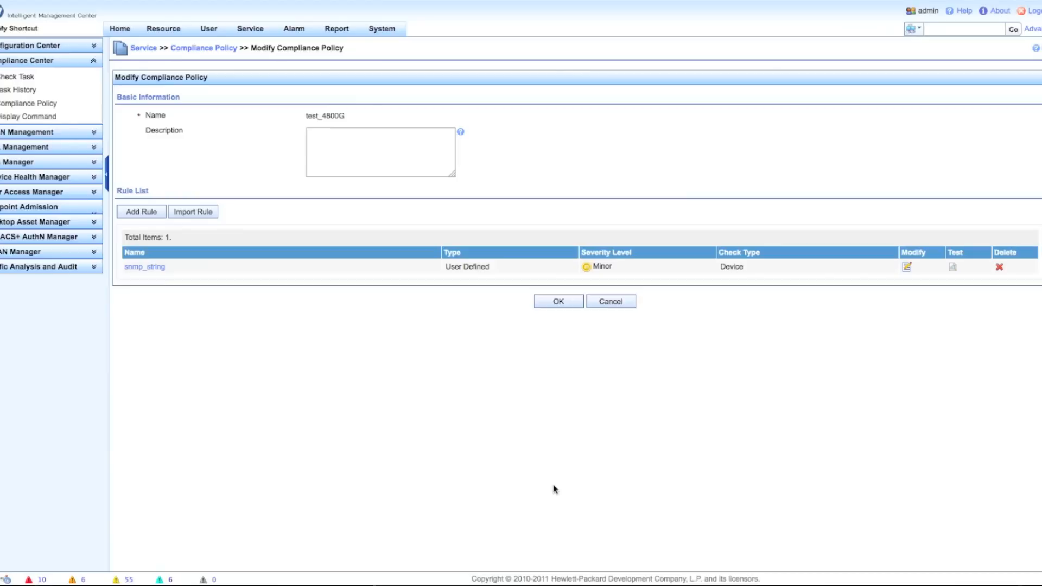
mouse_move(955, 267)
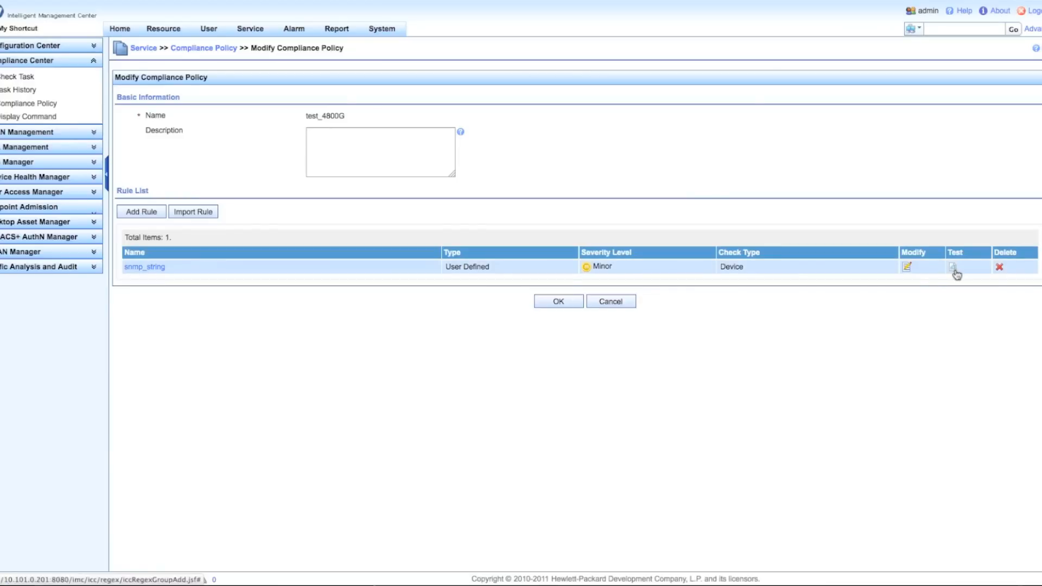
left_click(955, 267)
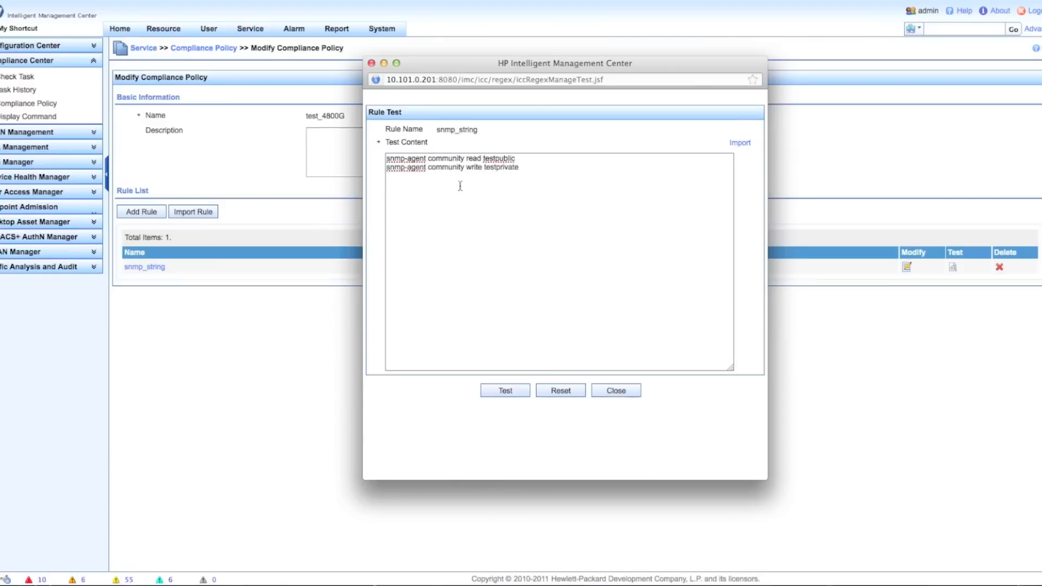
left_click(504, 390)
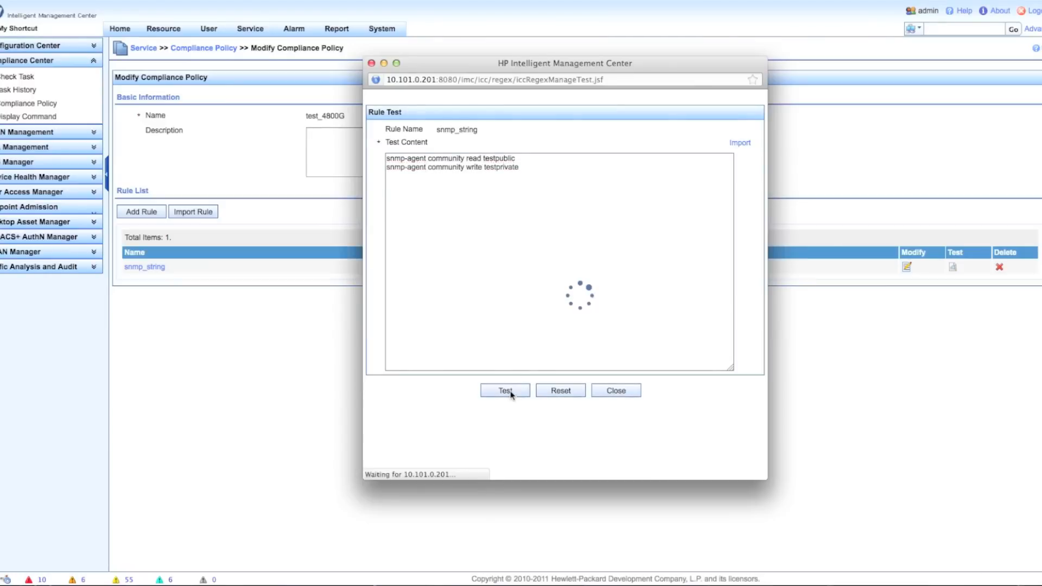
left_click(504, 390)
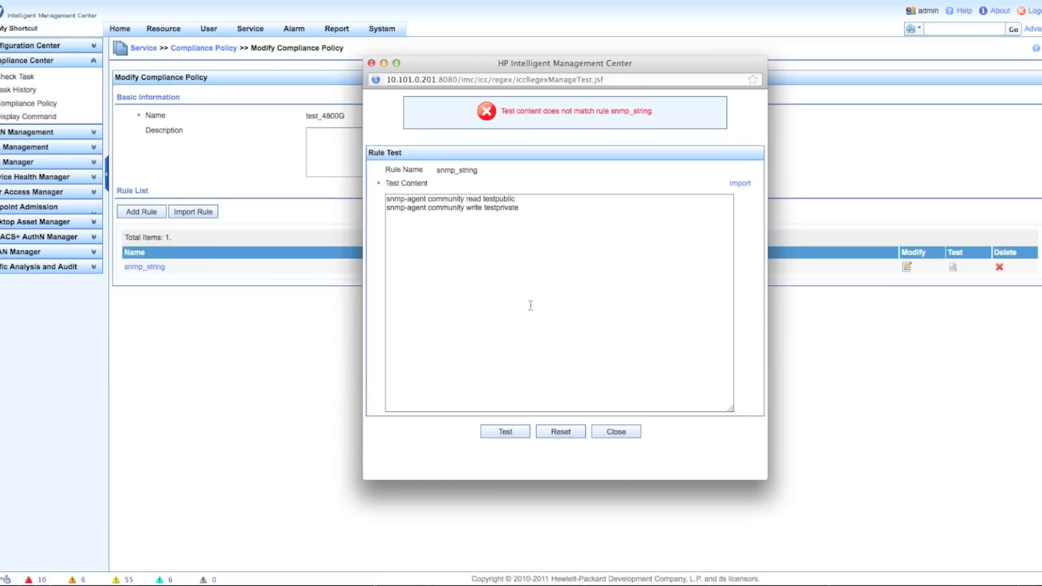
mouse_move(500, 204)
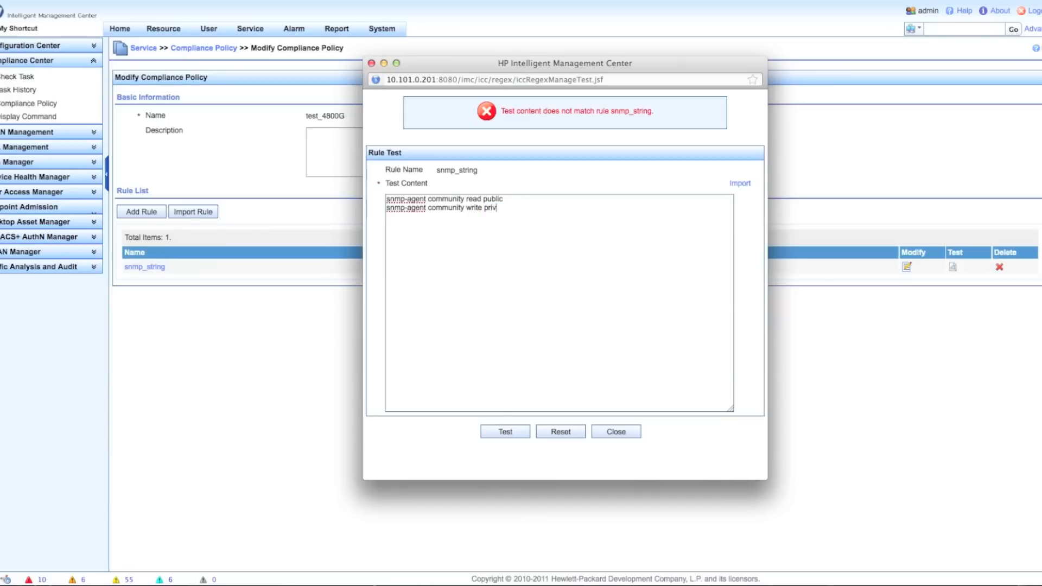
type("ate")
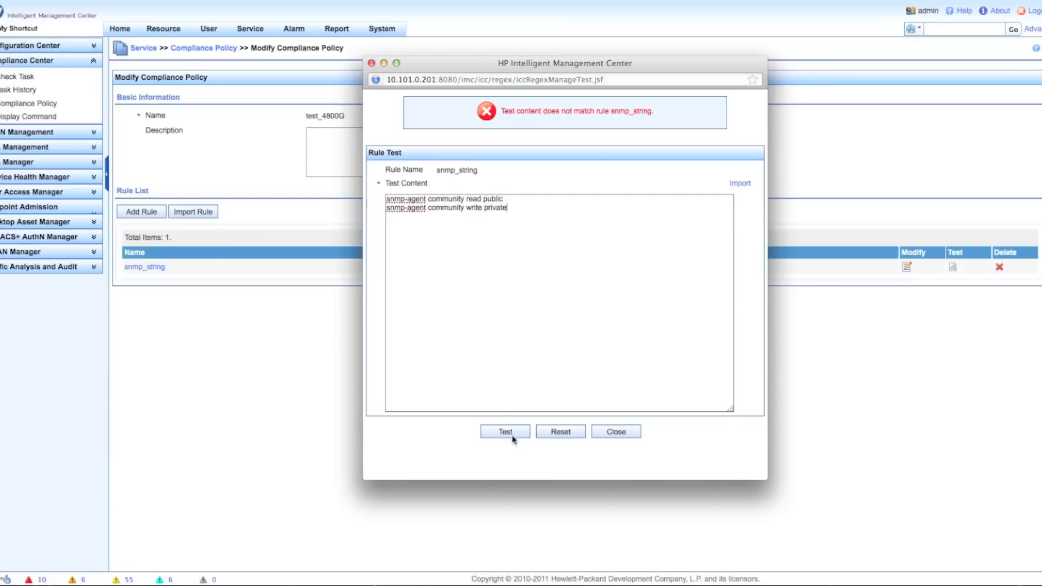
left_click(504, 432)
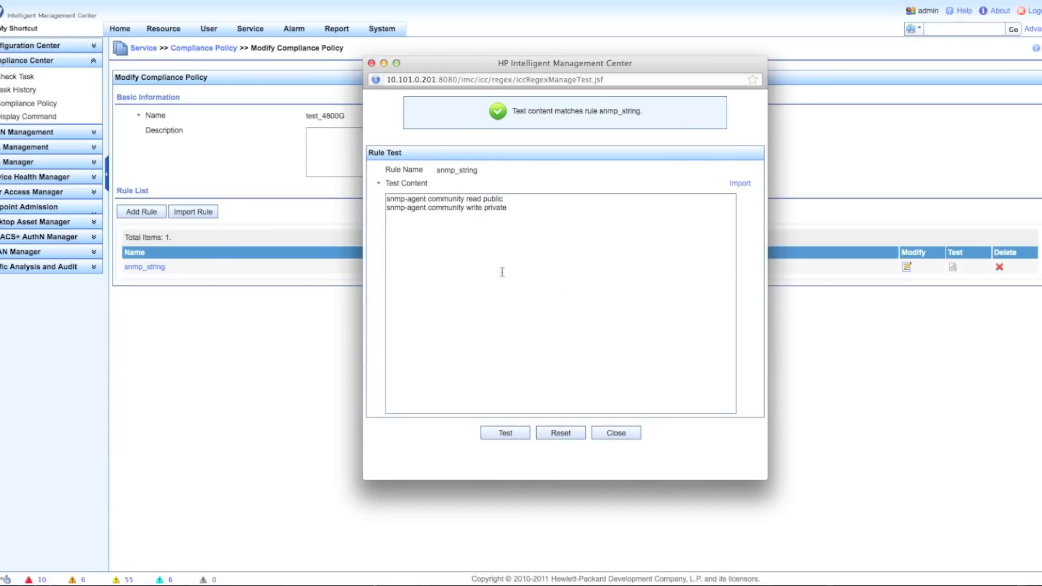
mouse_move(543, 278)
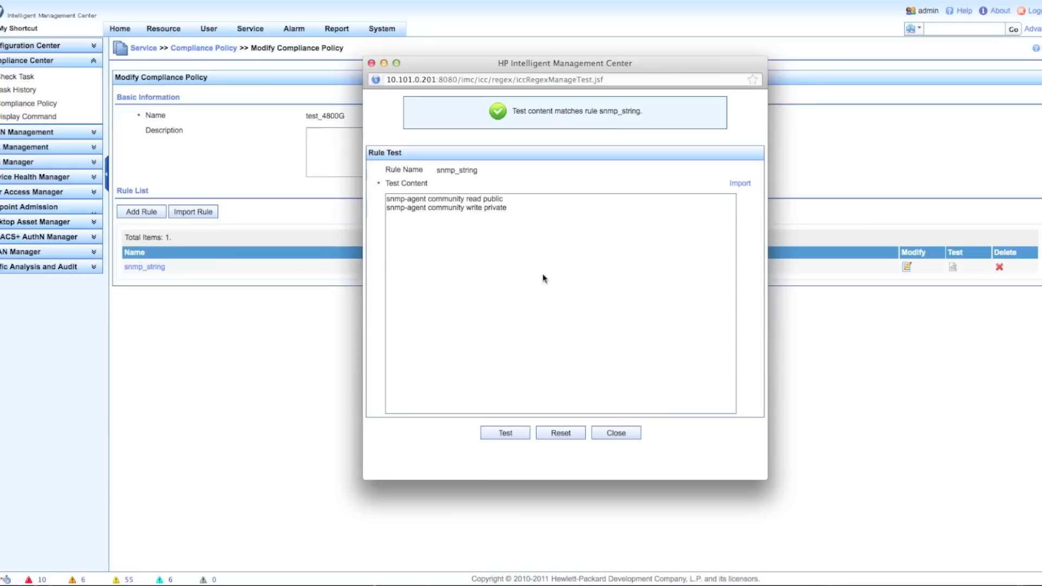
mouse_move(560, 218)
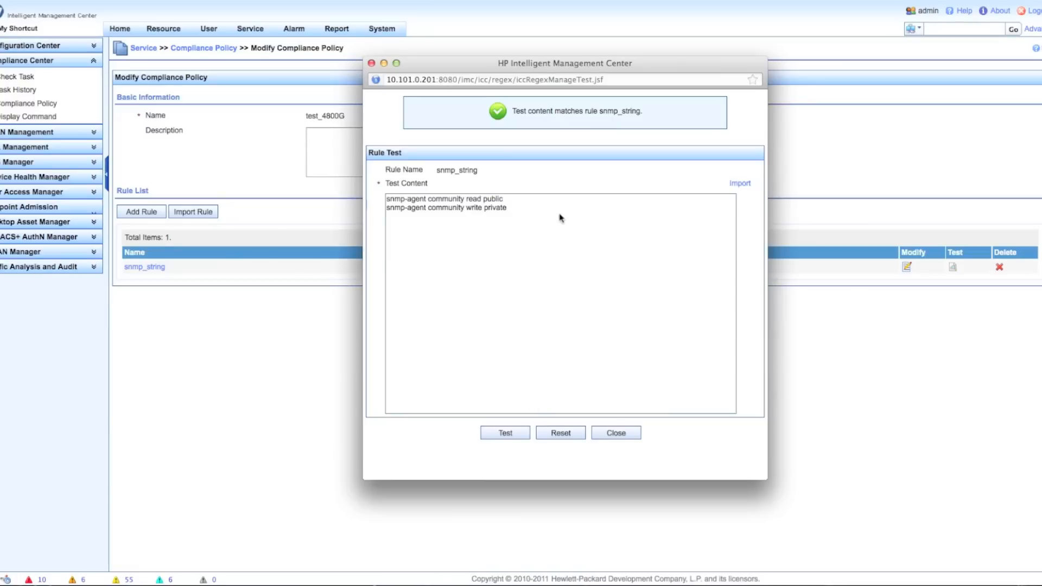
mouse_move(592, 123)
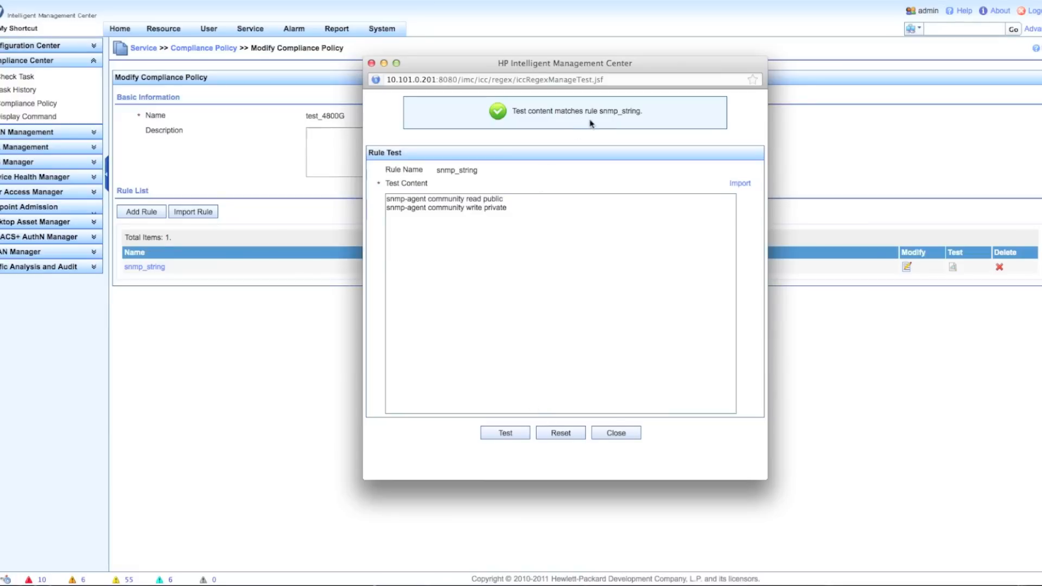
mouse_move(512, 208)
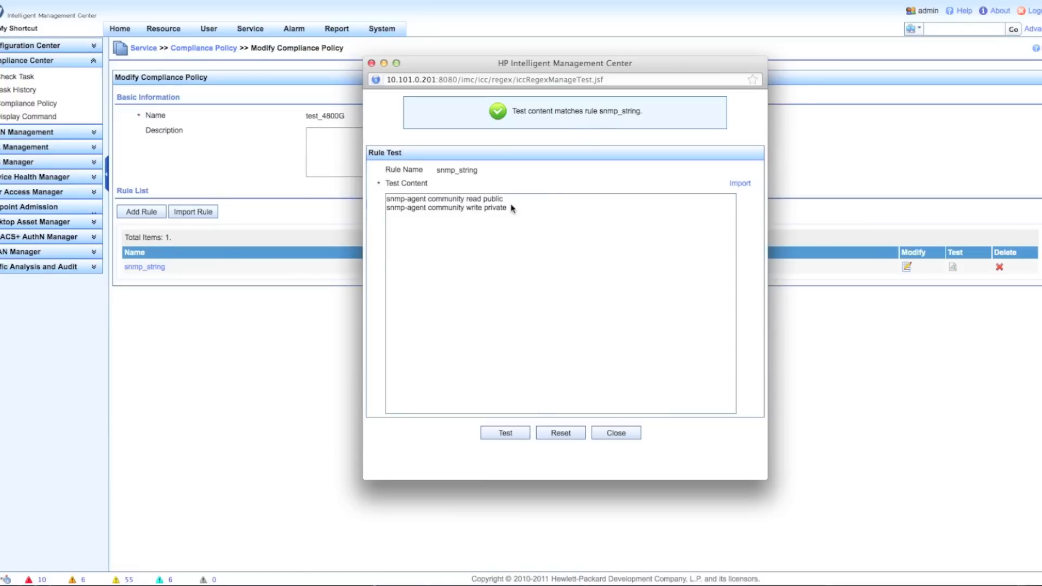
mouse_move(522, 220)
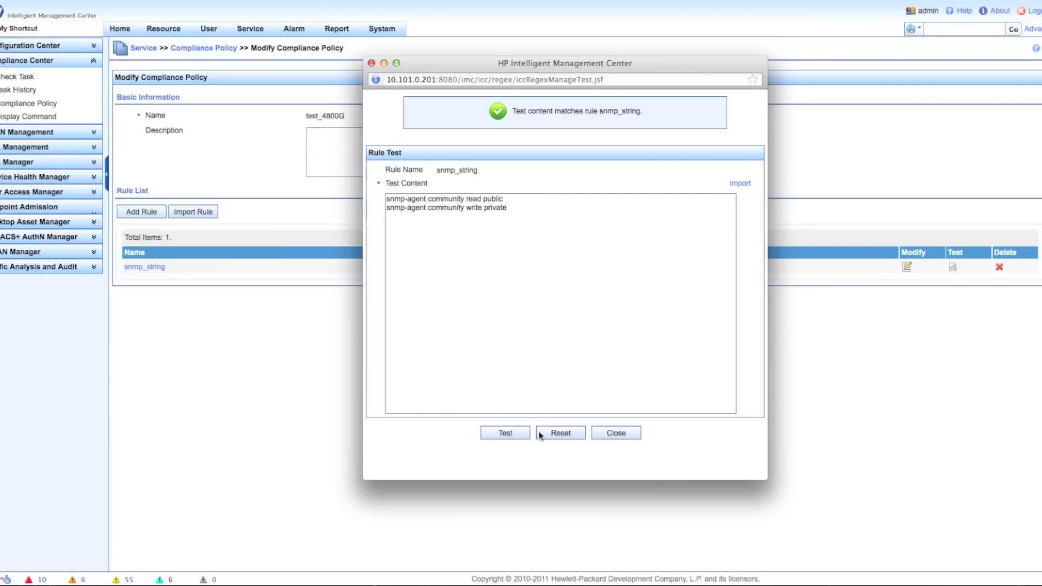
left_click(560, 432)
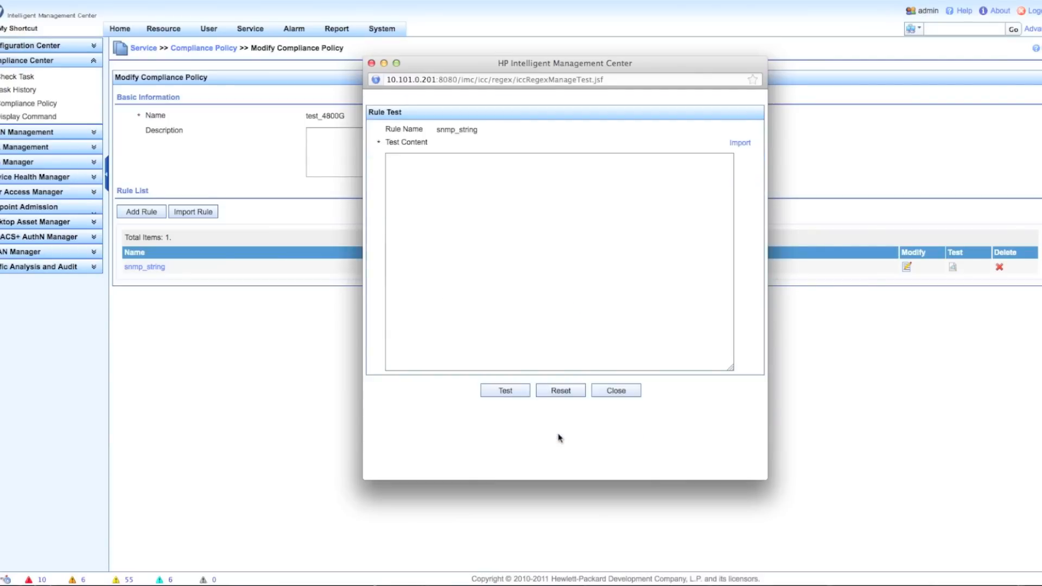
Close Rule Test and save the modified test_4800G policy
left_click(614, 390)
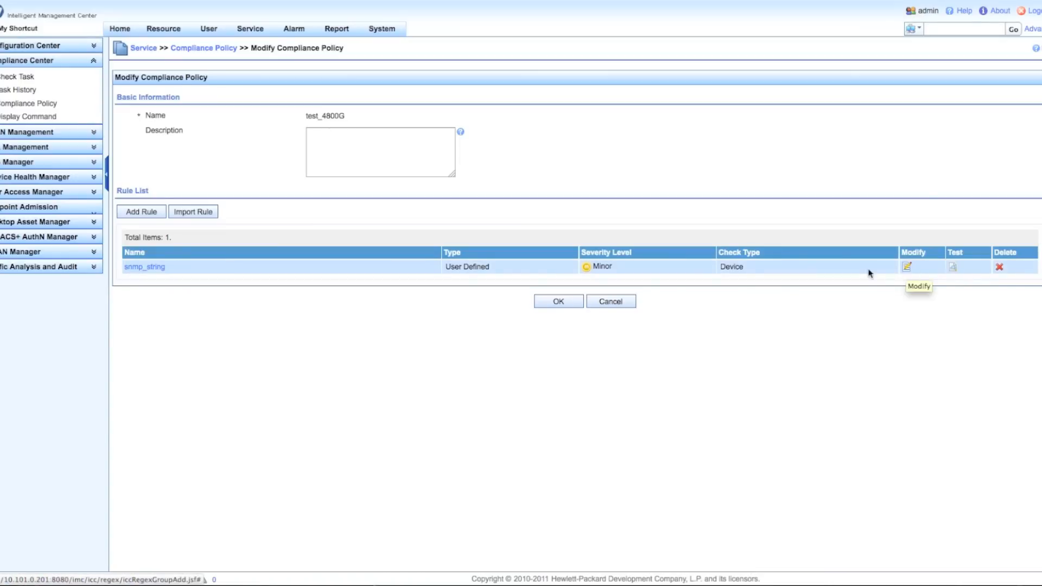
mouse_move(558, 301)
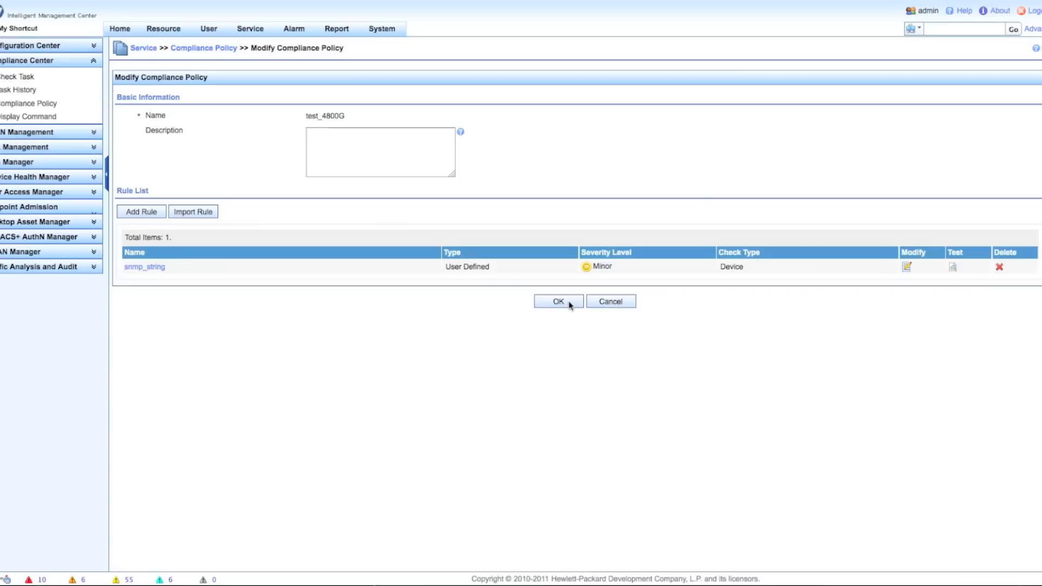
left_click(557, 301)
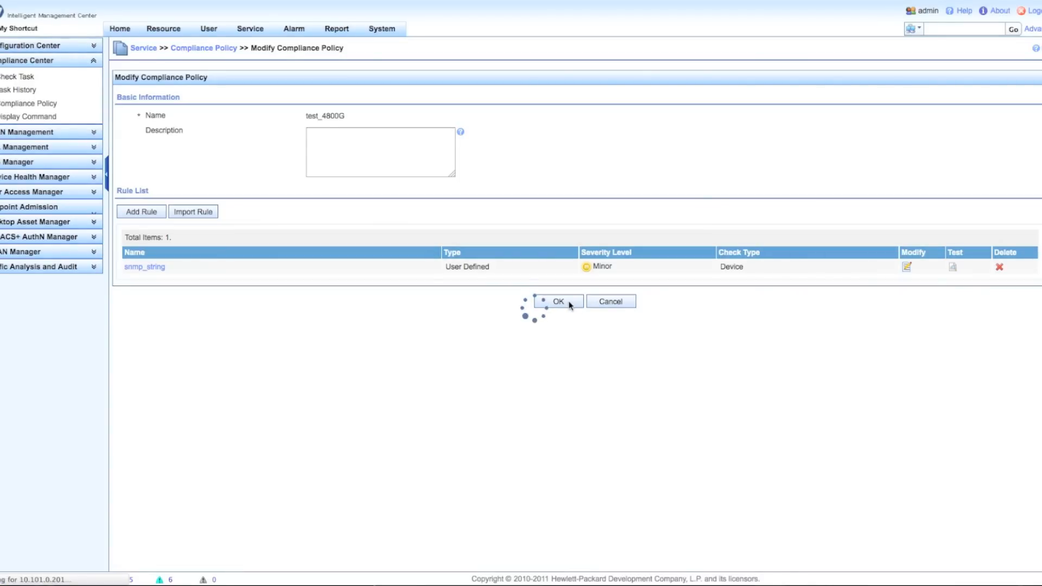
left_click(557, 302)
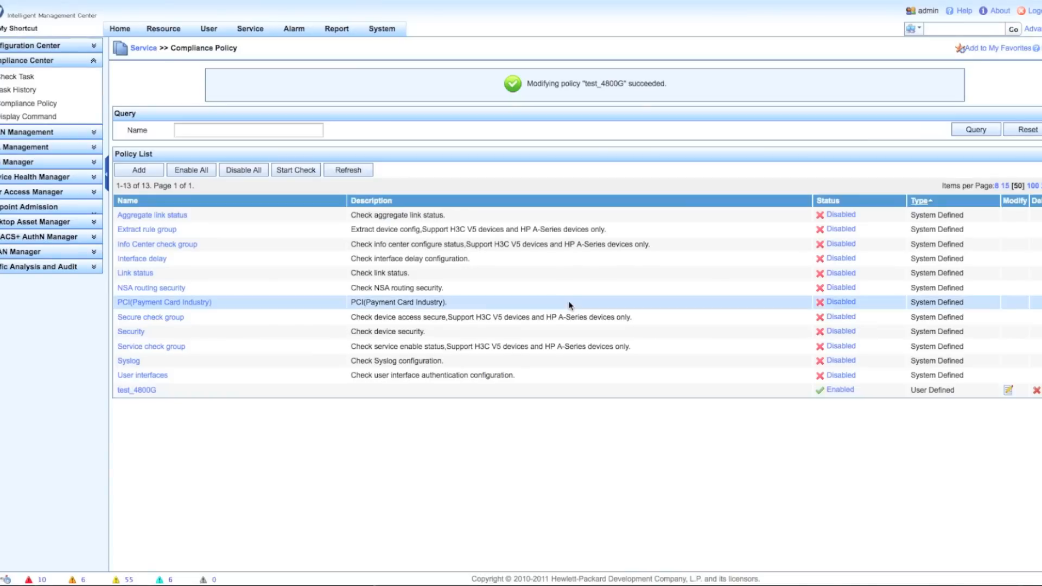
mouse_move(30, 104)
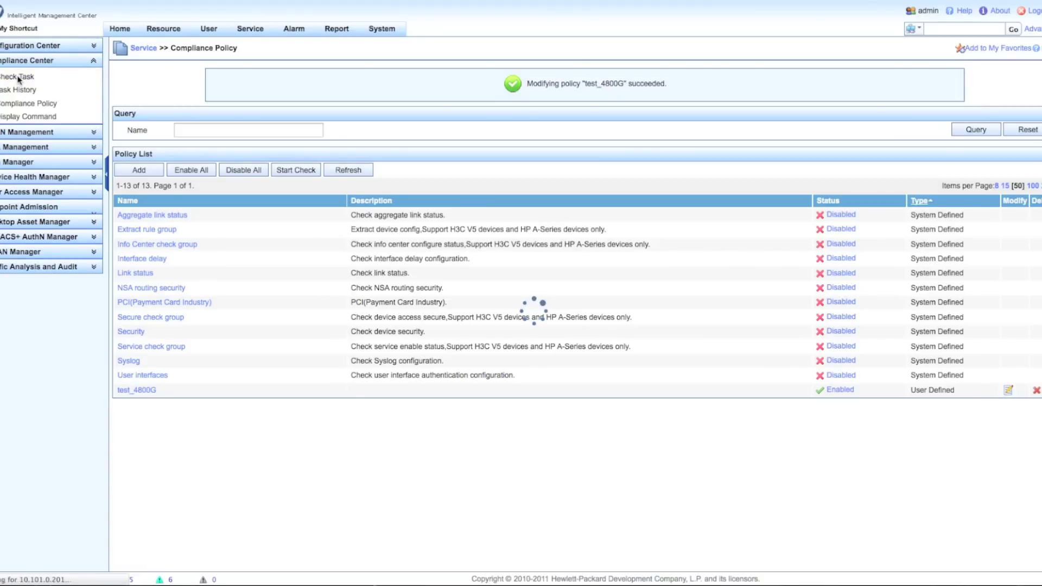
Add a check task named 'SNMP Check' with severity All
left_click(13, 77)
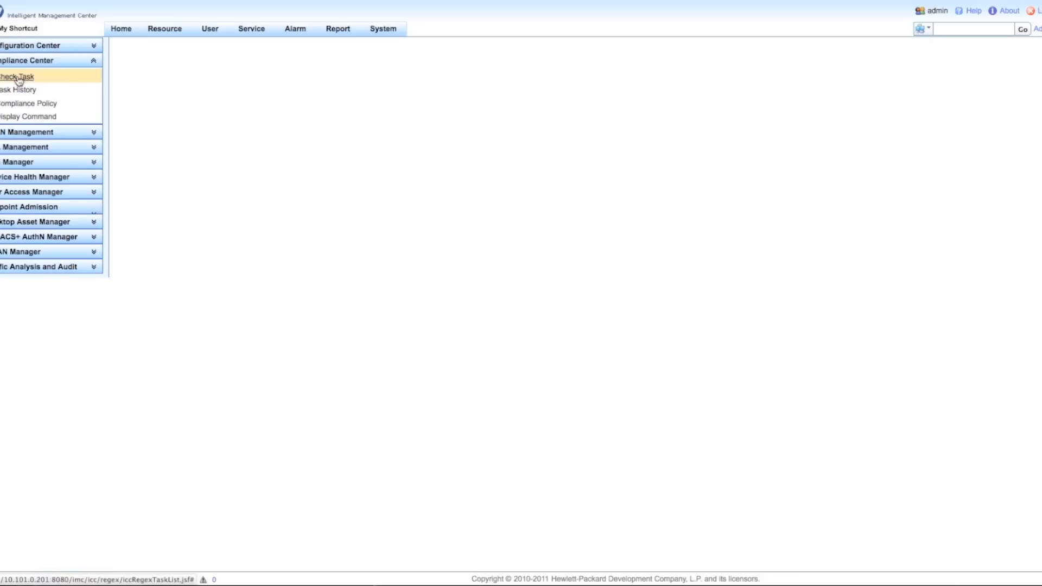
left_click(17, 76)
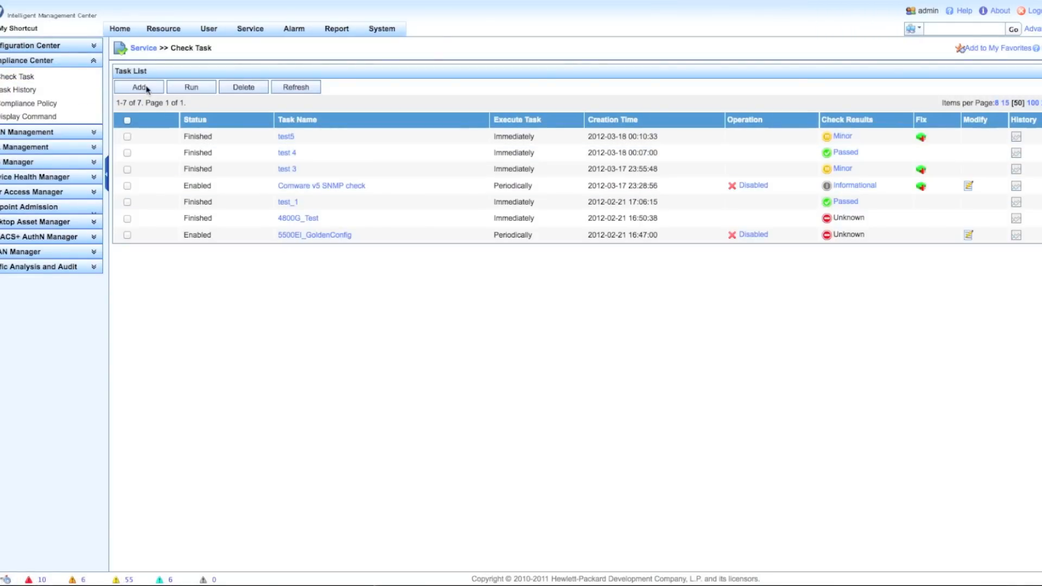
left_click(138, 87)
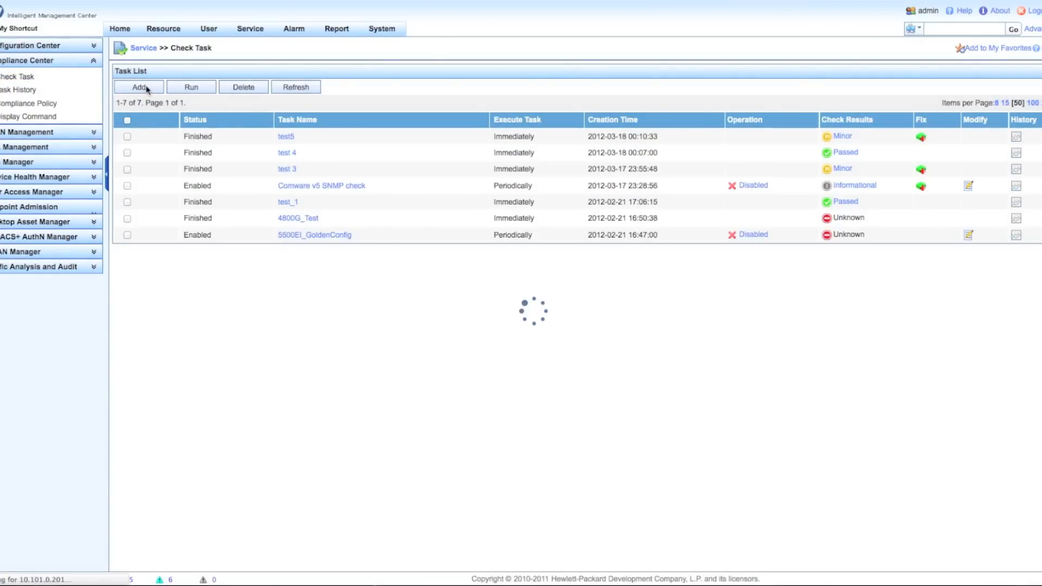
left_click(138, 87)
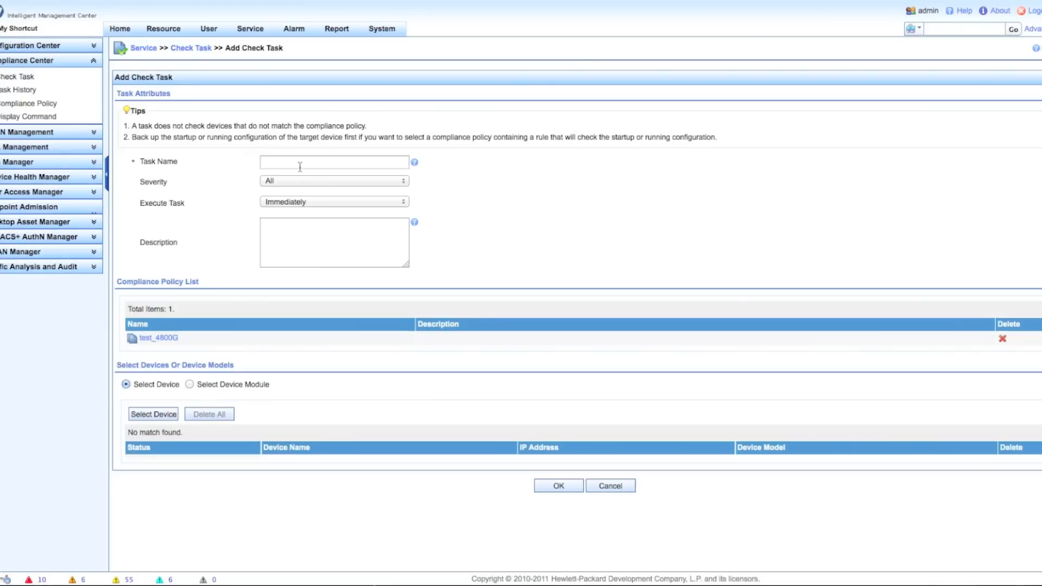
type("SNM")
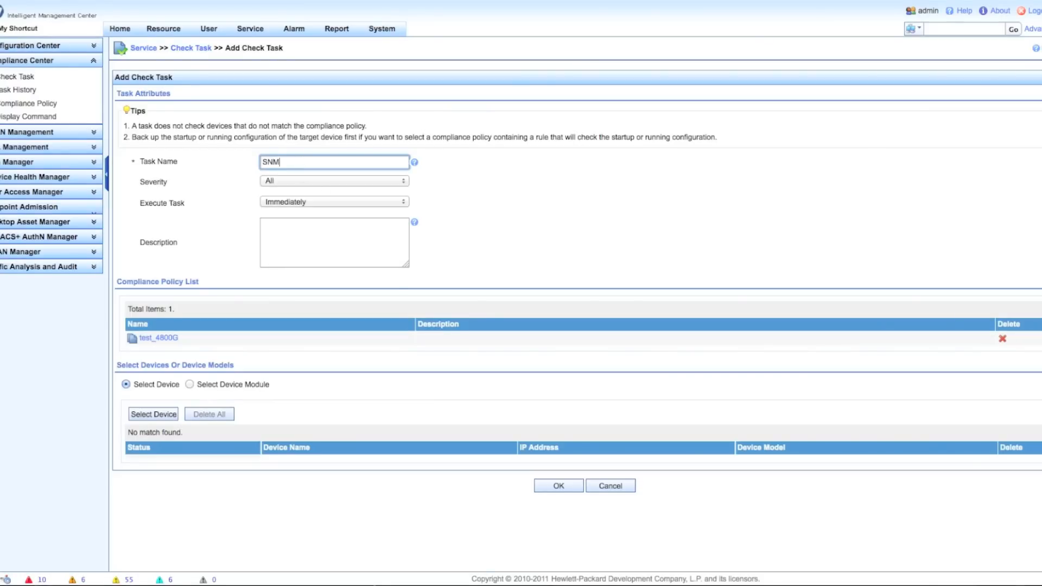
type("P Check")
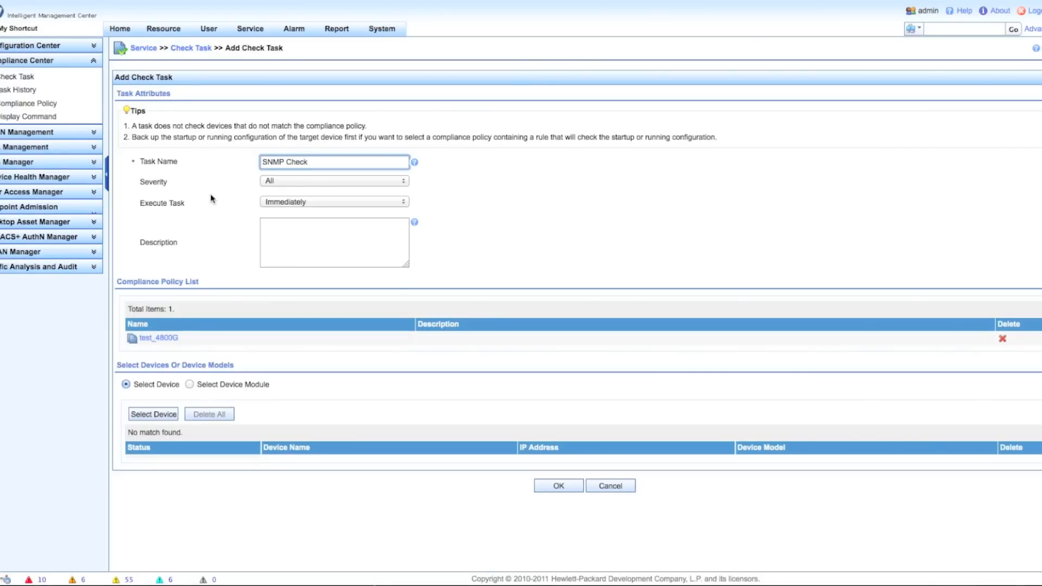
left_click(334, 180)
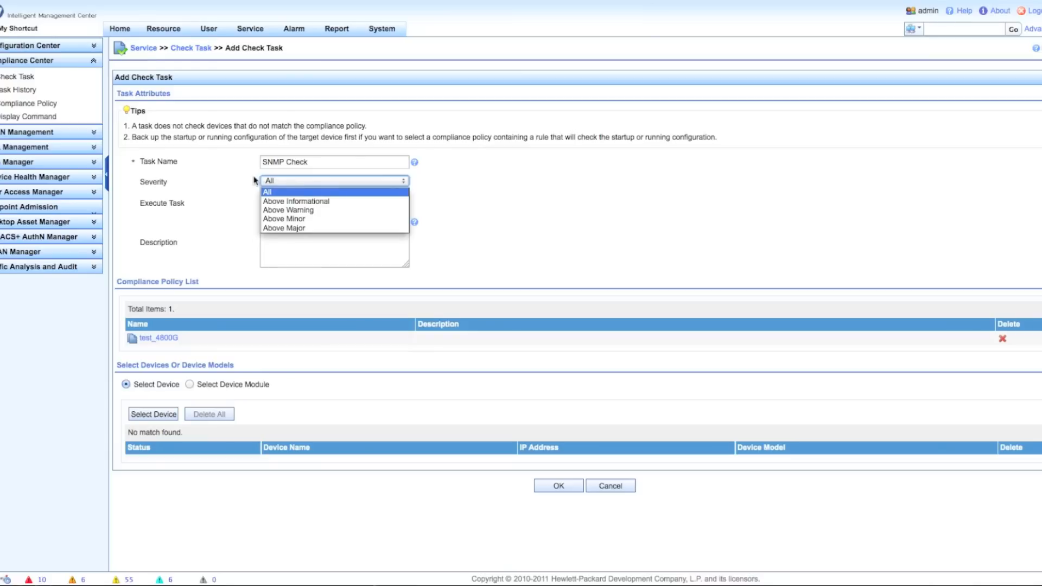
left_click(266, 191)
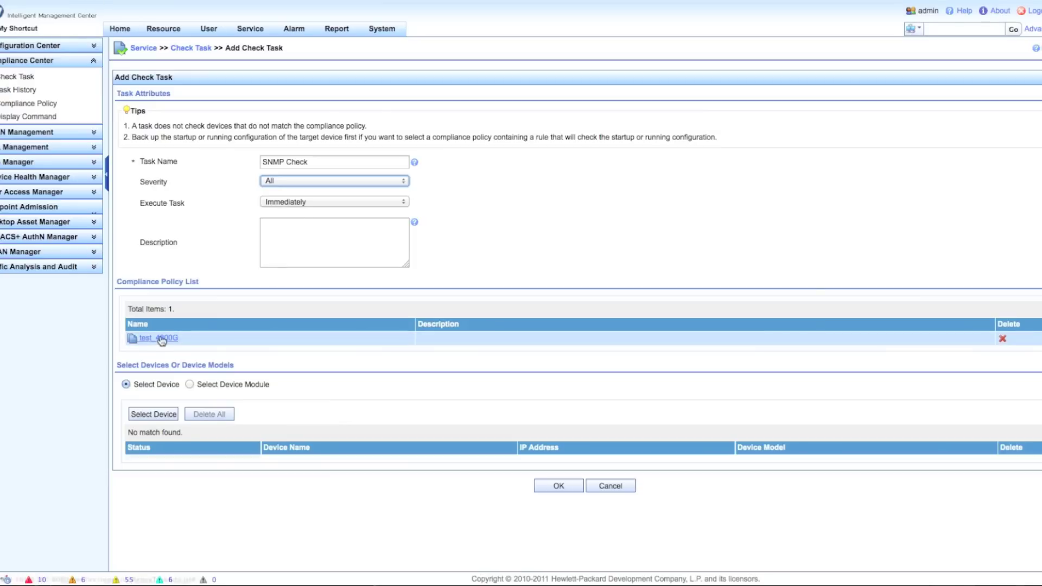
mouse_move(155, 409)
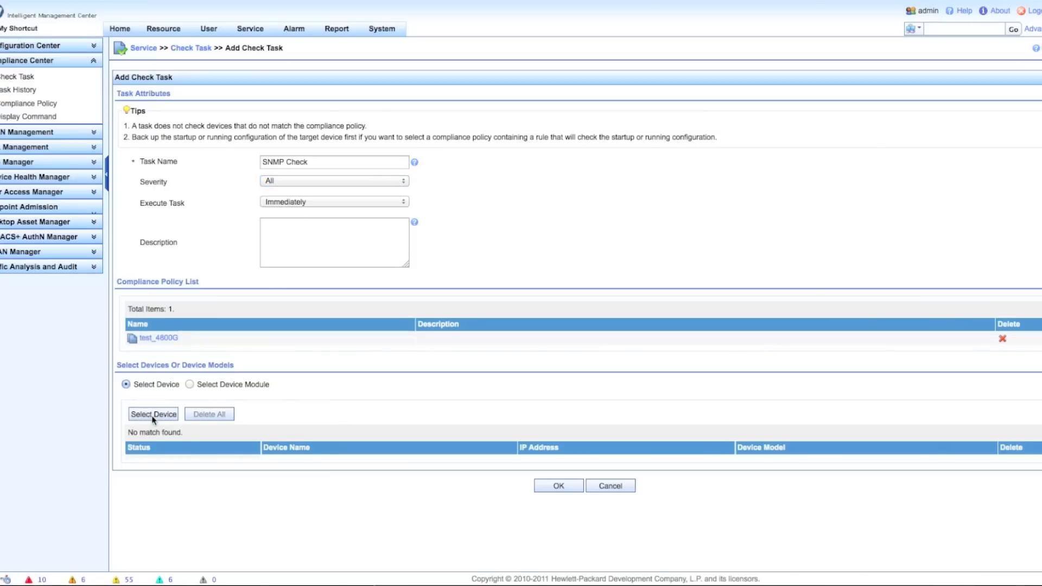
Pick HP_5500EI from Device View > Switches as the SNMP Check device and save the task
left_click(153, 414)
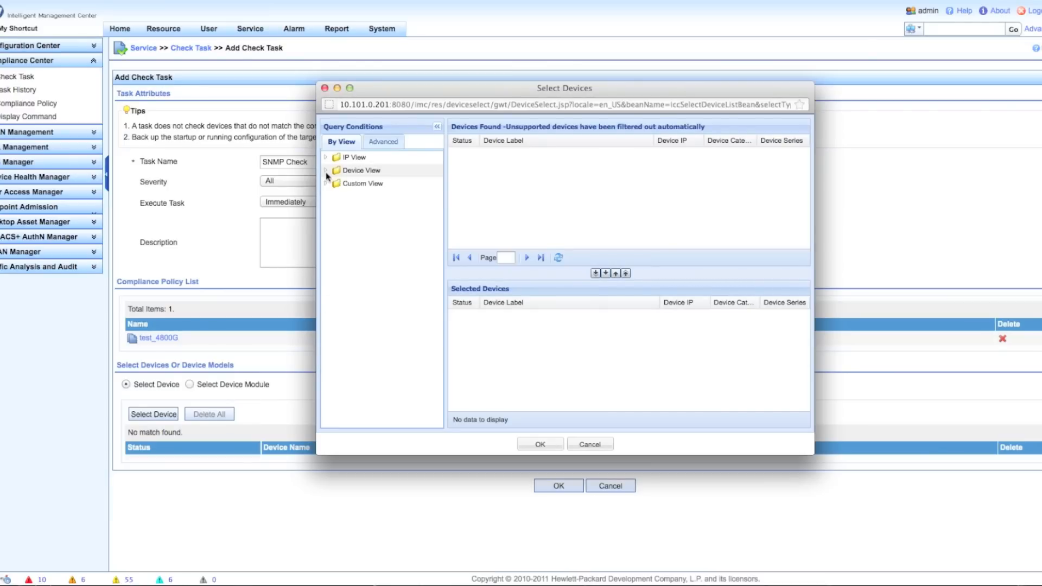
left_click(329, 170)
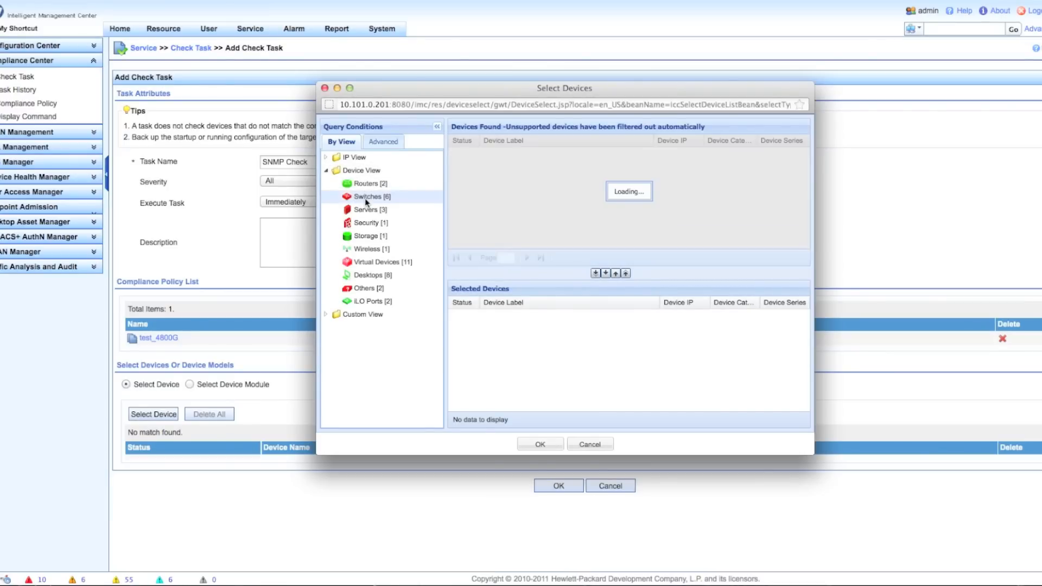
left_click(367, 196)
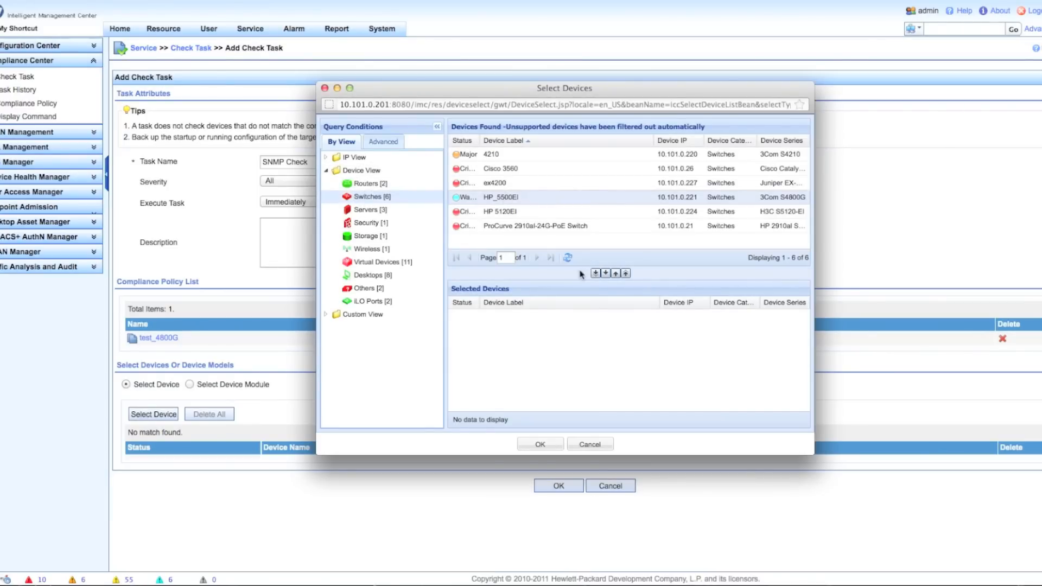
left_click(597, 273)
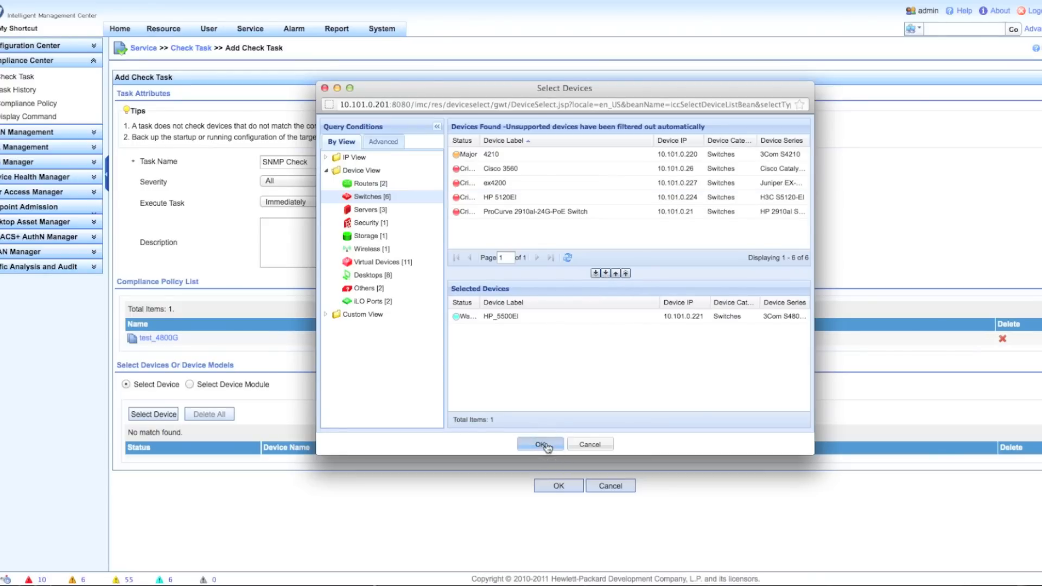
left_click(540, 444)
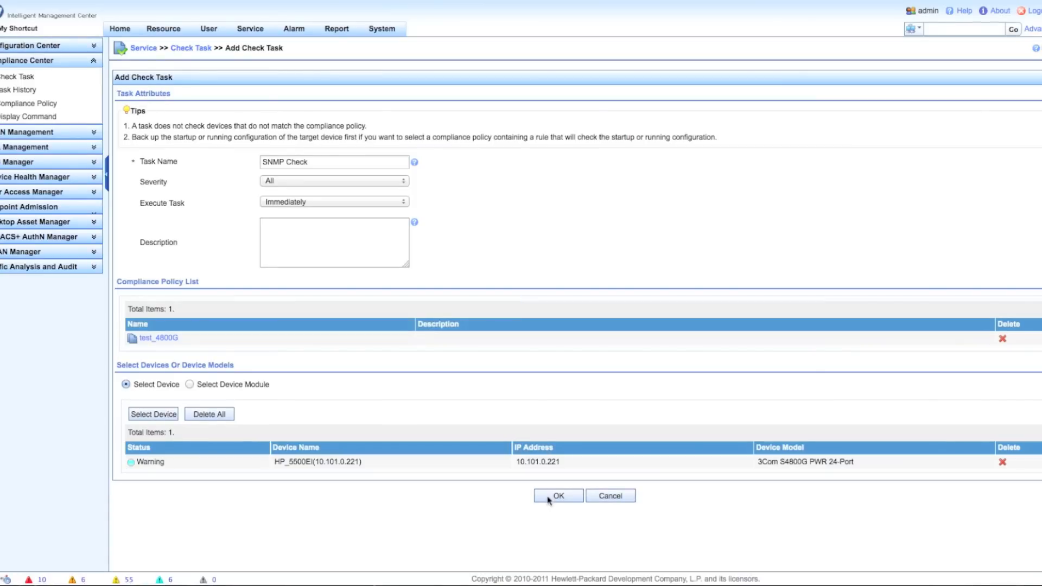
left_click(557, 496)
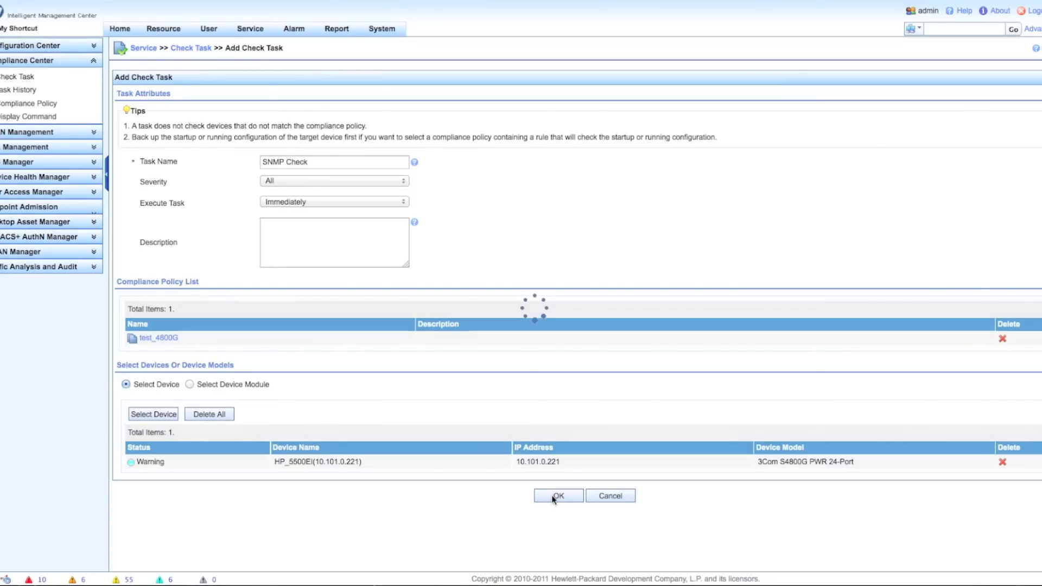
left_click(557, 495)
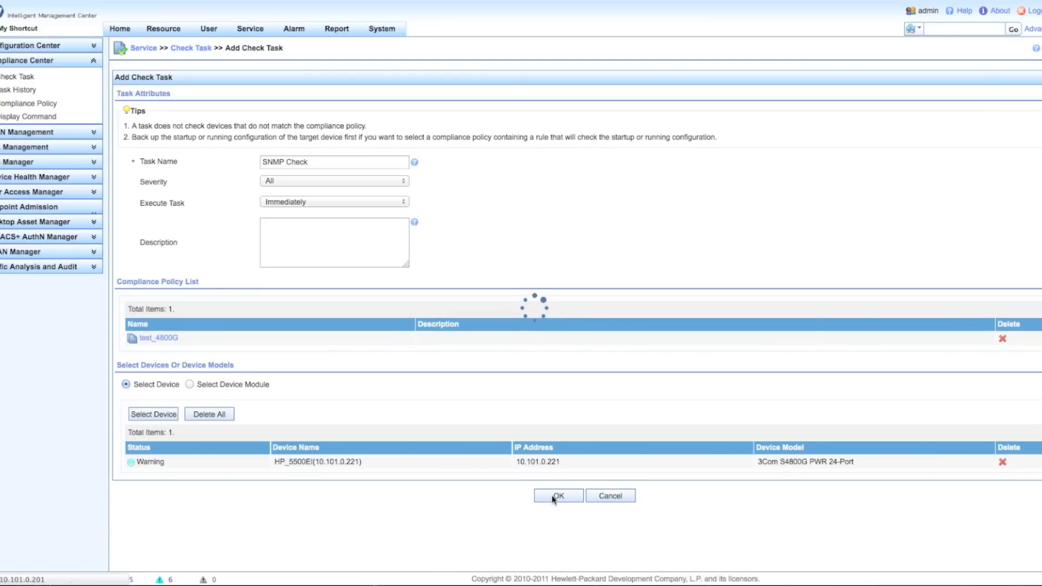
left_click(556, 495)
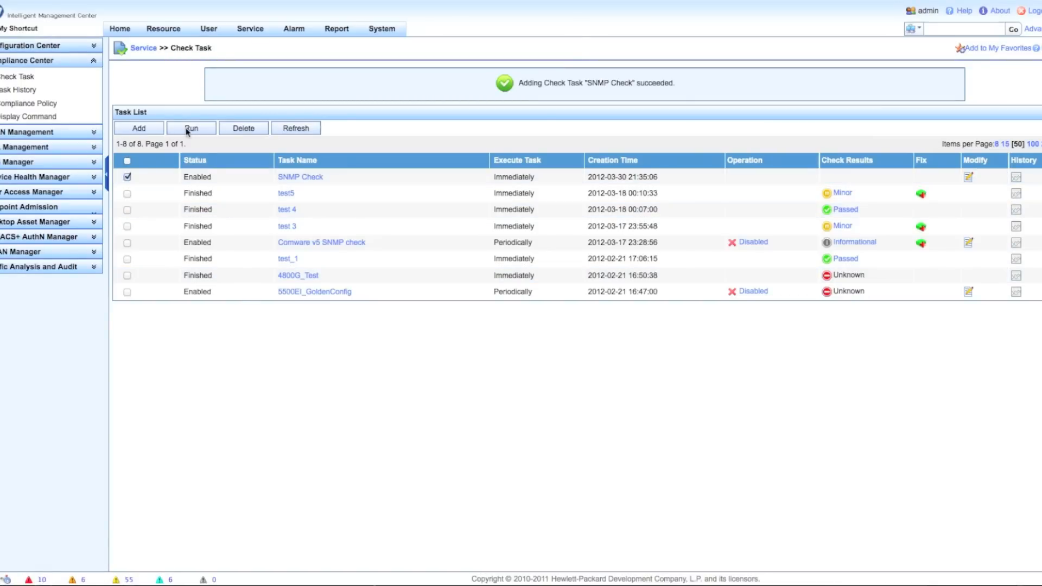
Select and run the SNMP Check task, refresh, and open its Minor check result
left_click(191, 128)
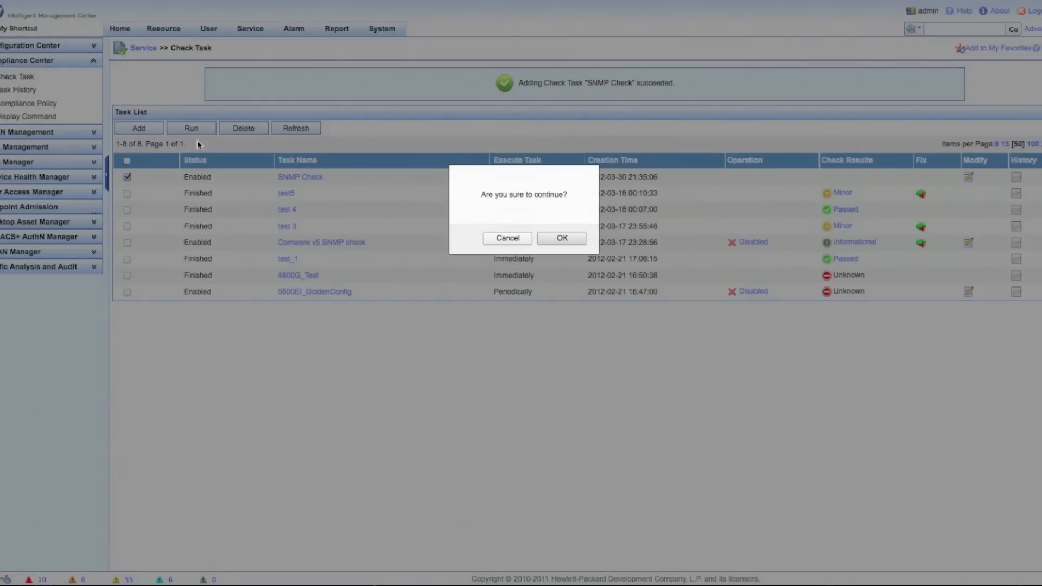
left_click(559, 238)
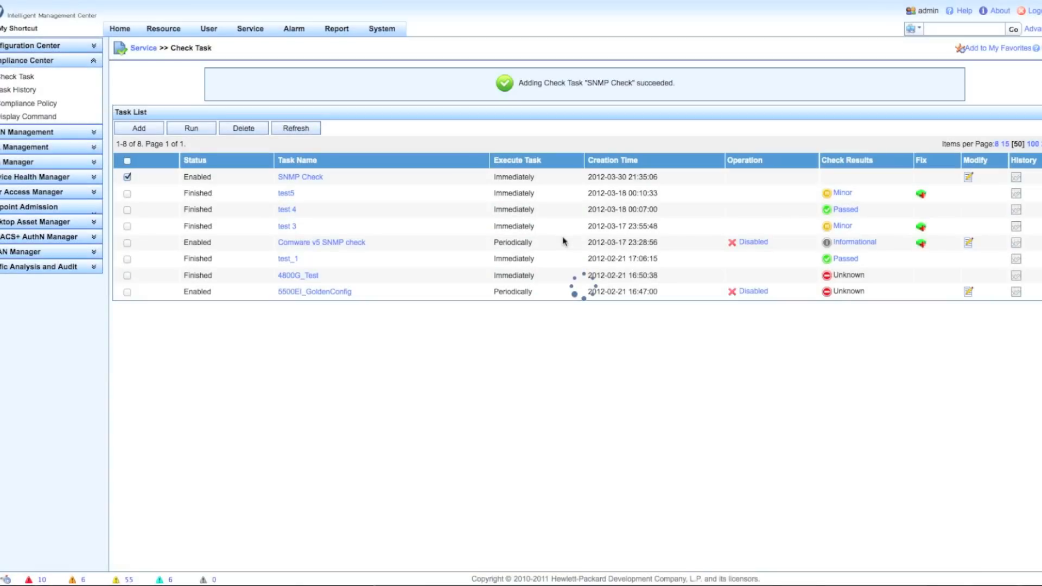
mouse_move(434, 231)
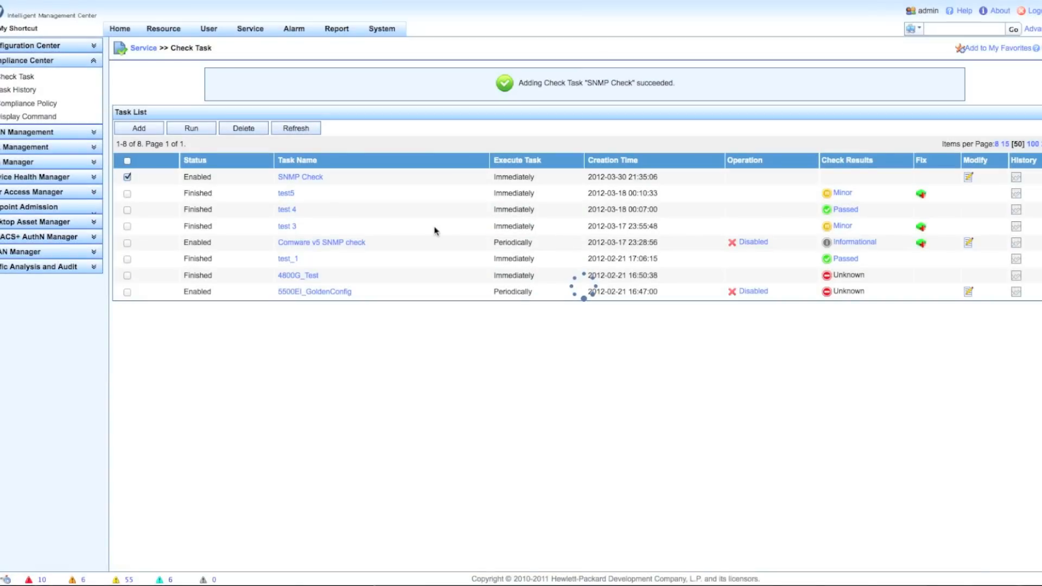
left_click(191, 127)
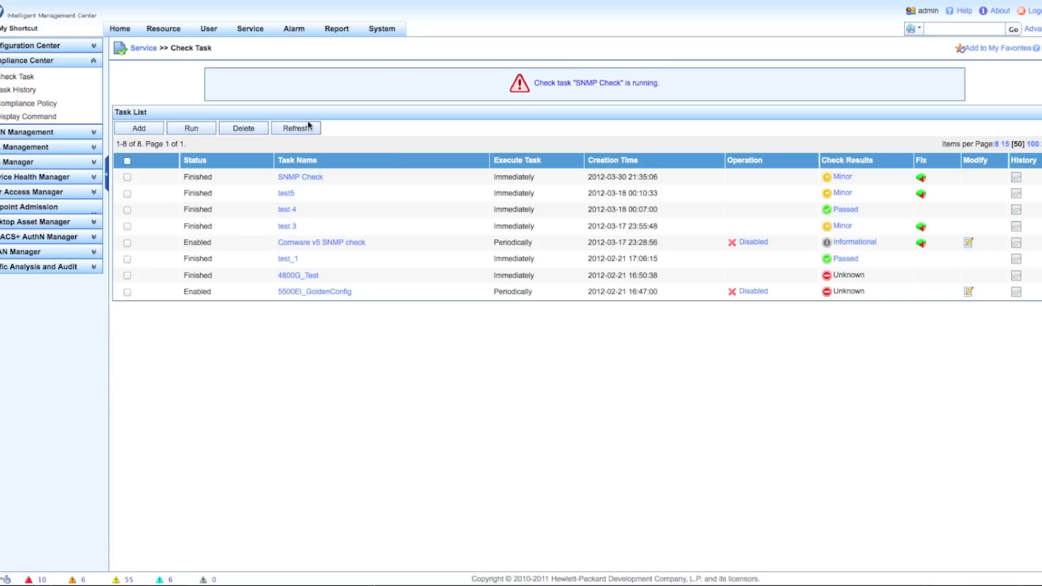
left_click(296, 128)
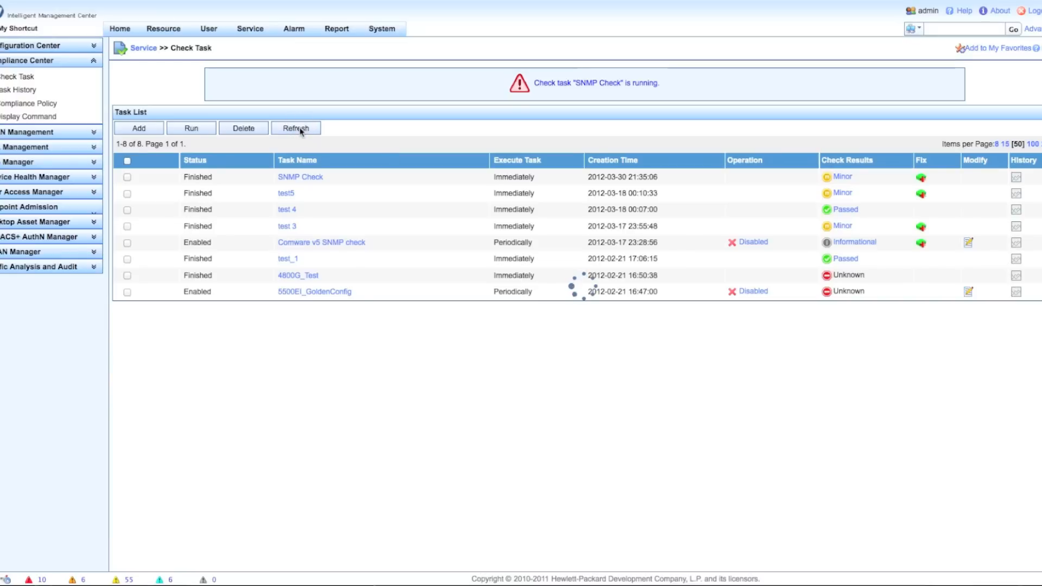
left_click(295, 128)
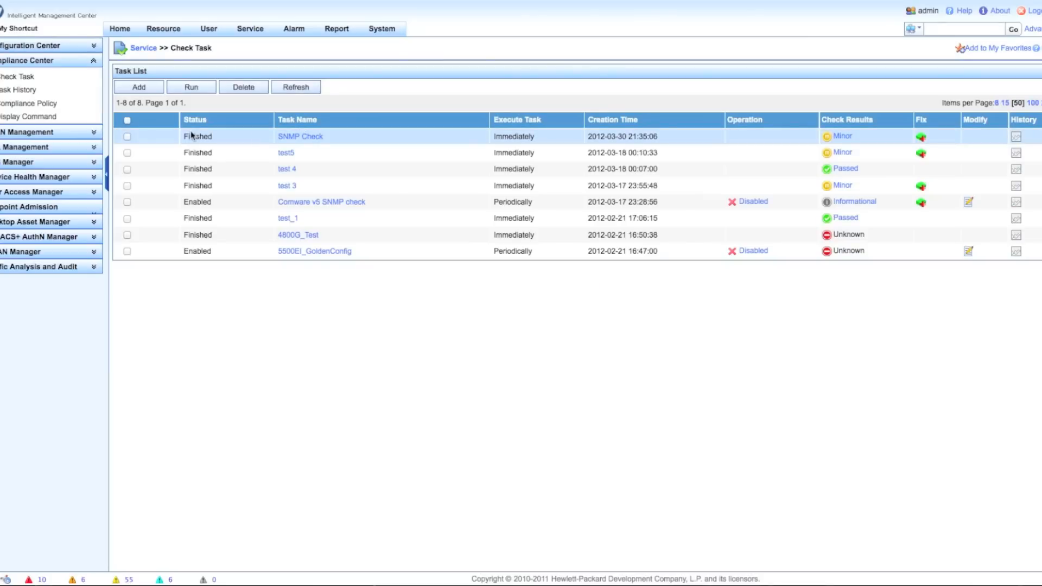
mouse_move(793, 136)
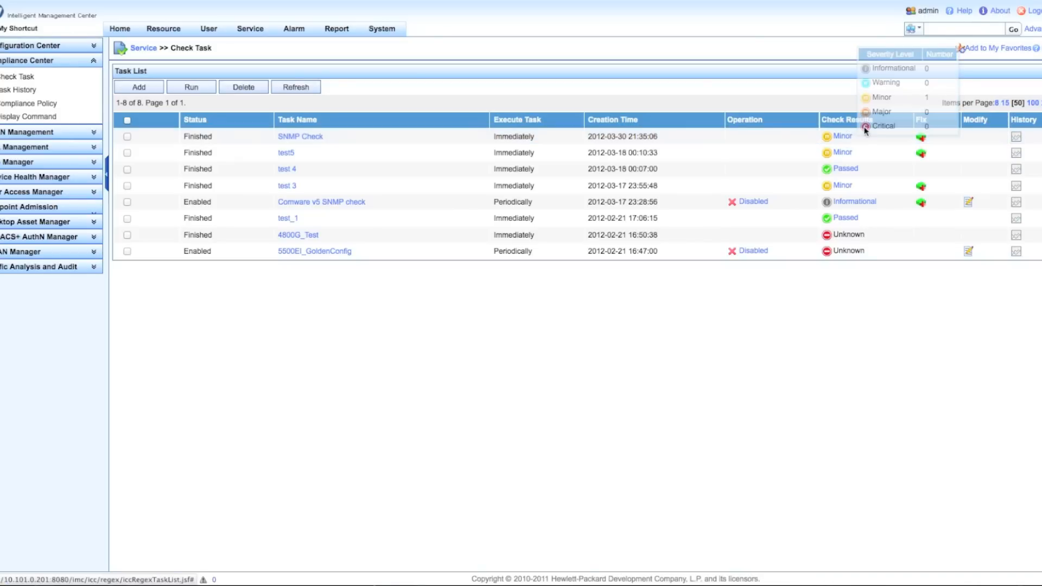
left_click(841, 136)
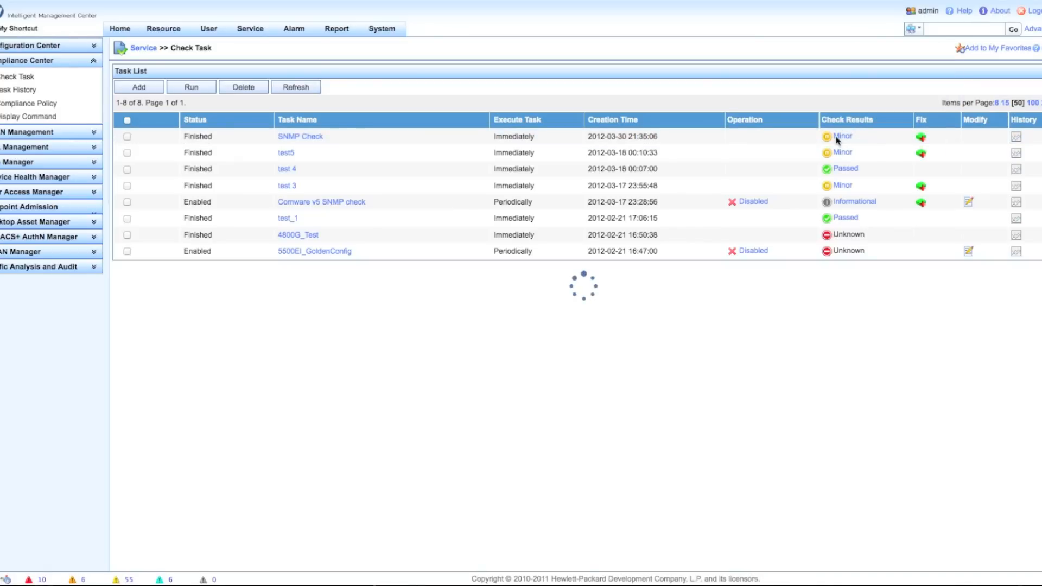
left_click(841, 137)
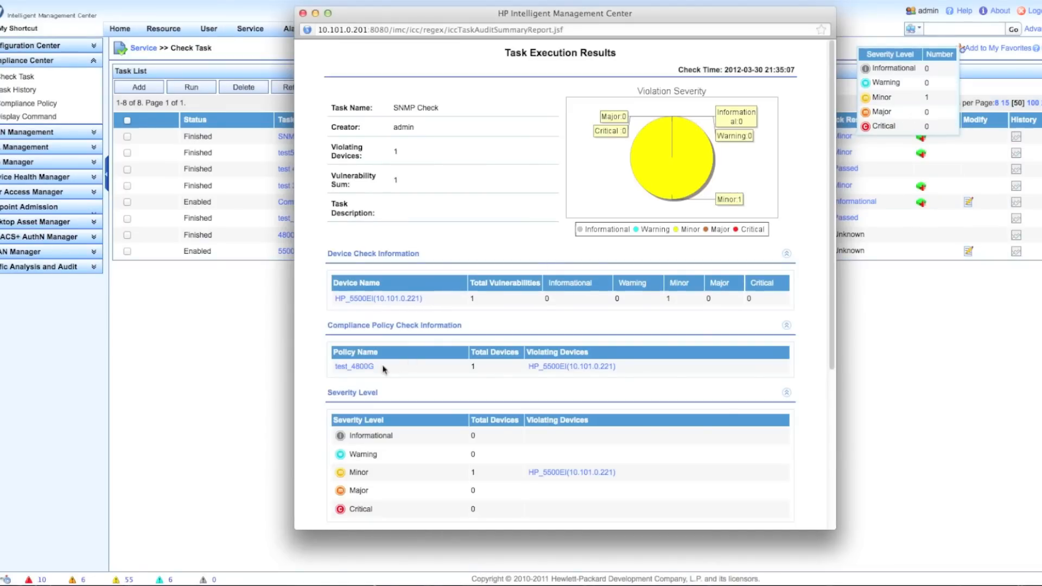
mouse_move(364, 367)
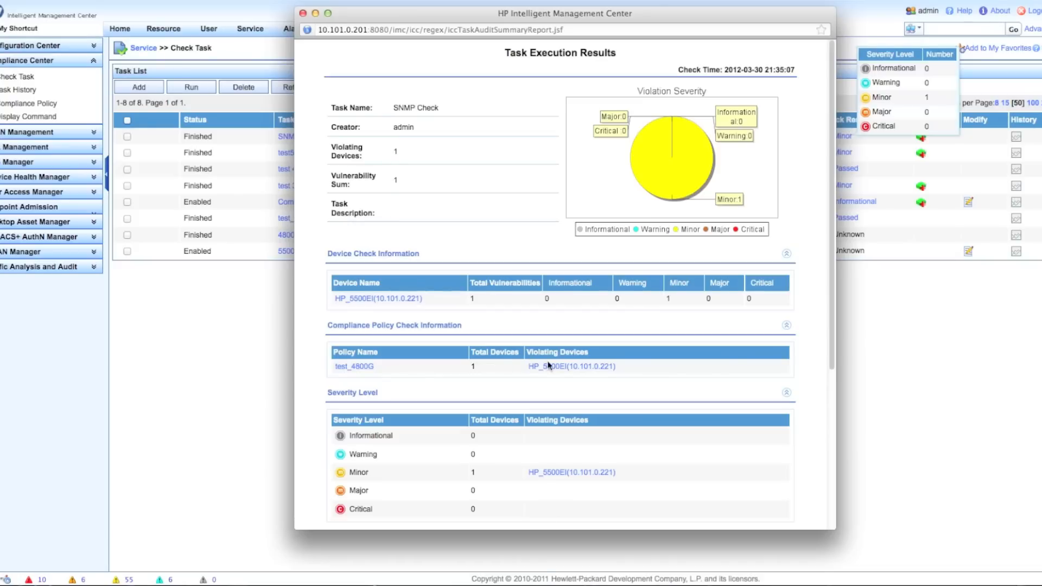
mouse_move(672, 357)
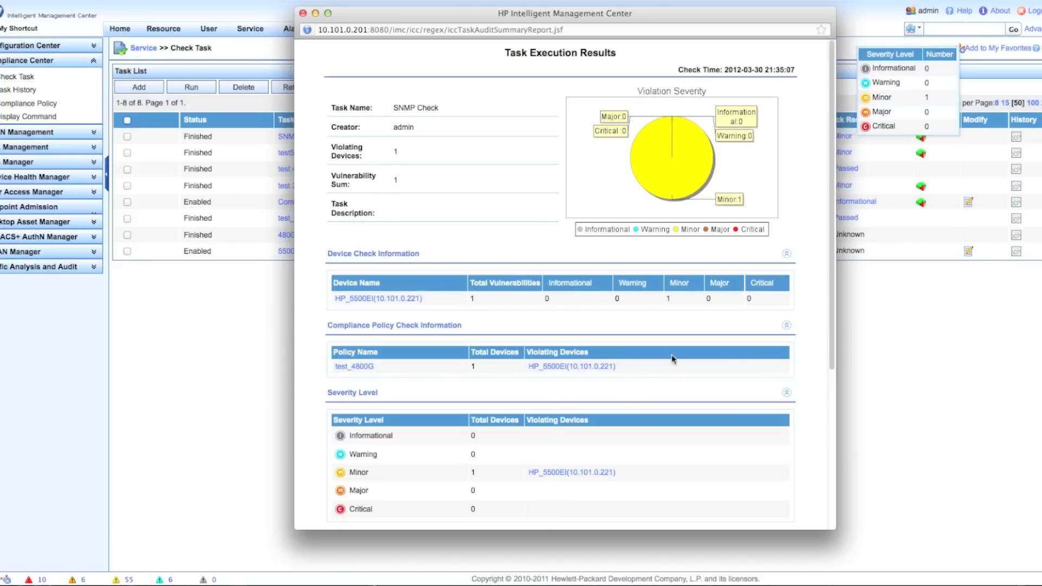
scroll("down", 3)
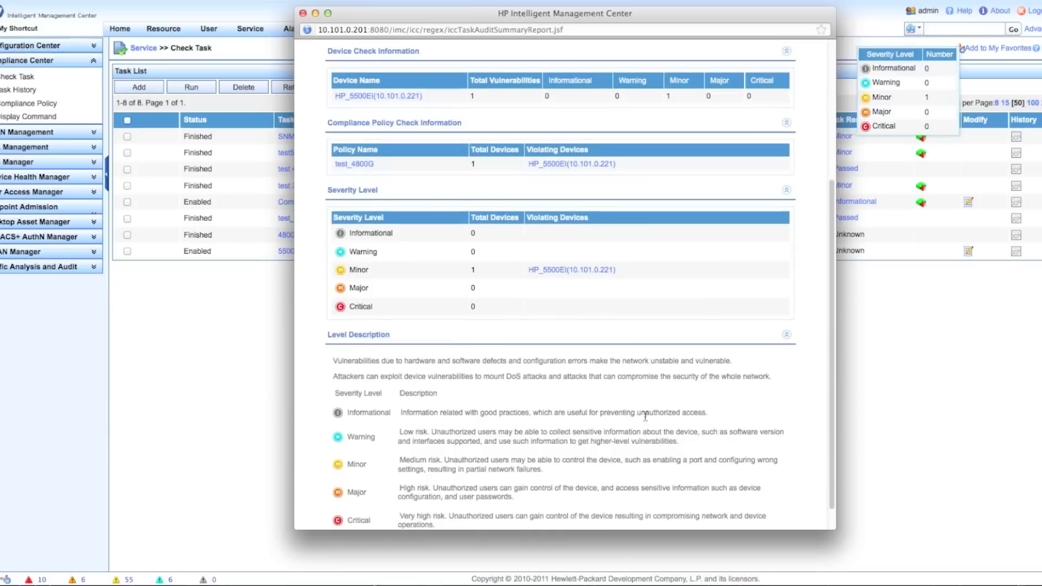
scroll("up", 3)
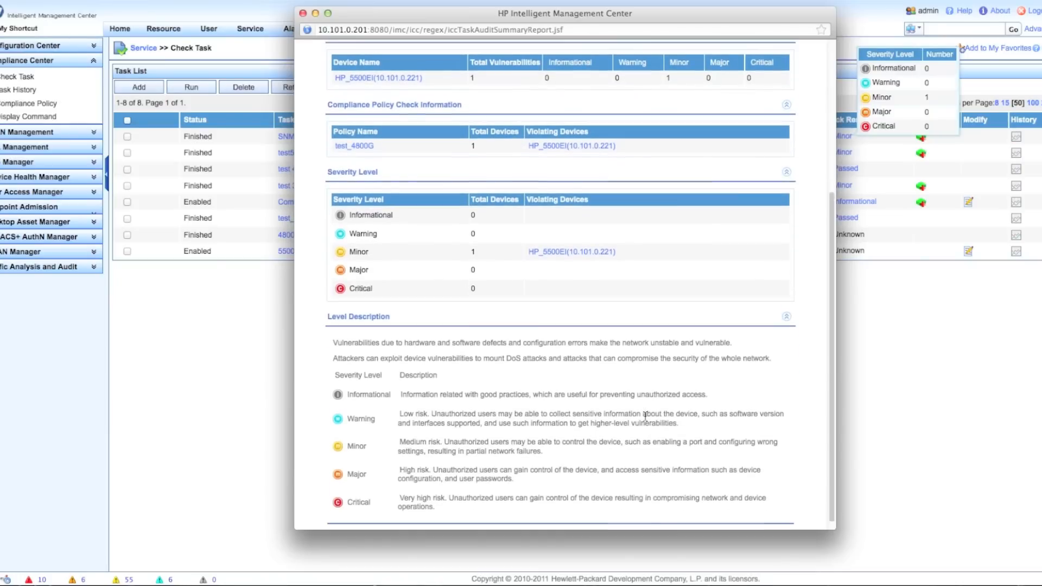
scroll("up", 3)
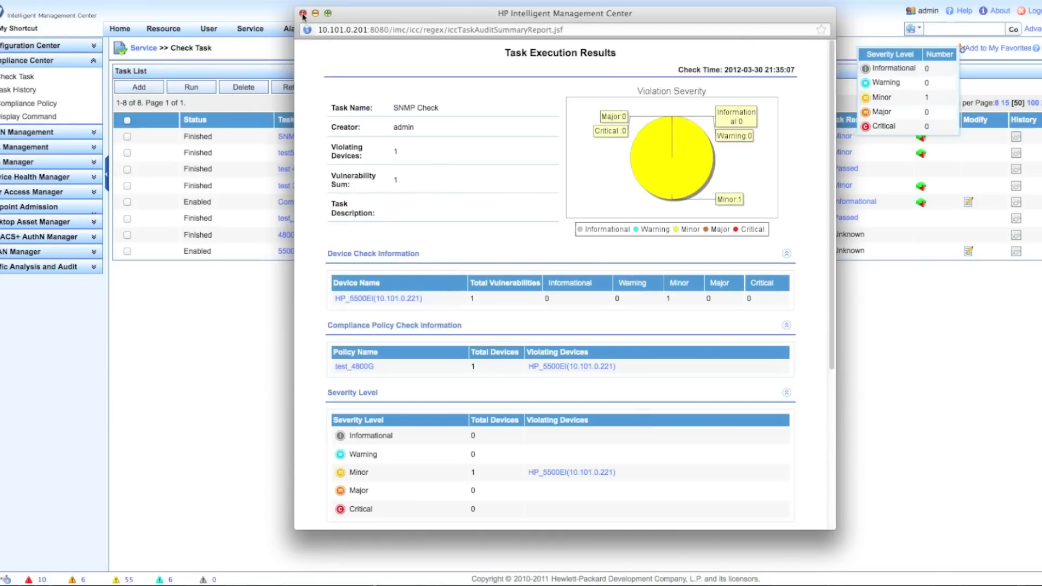
left_click(303, 13)
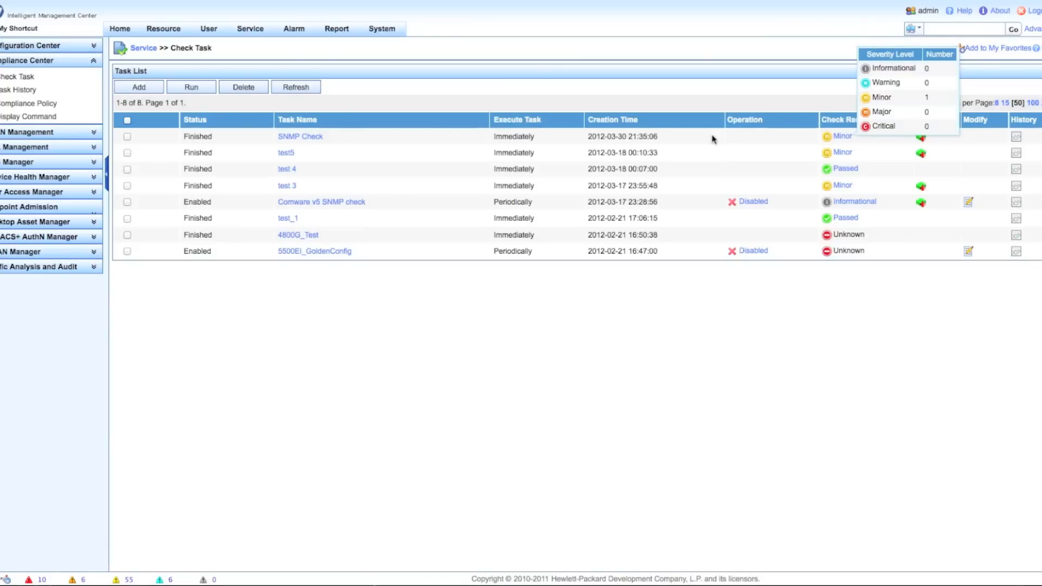
mouse_move(894, 337)
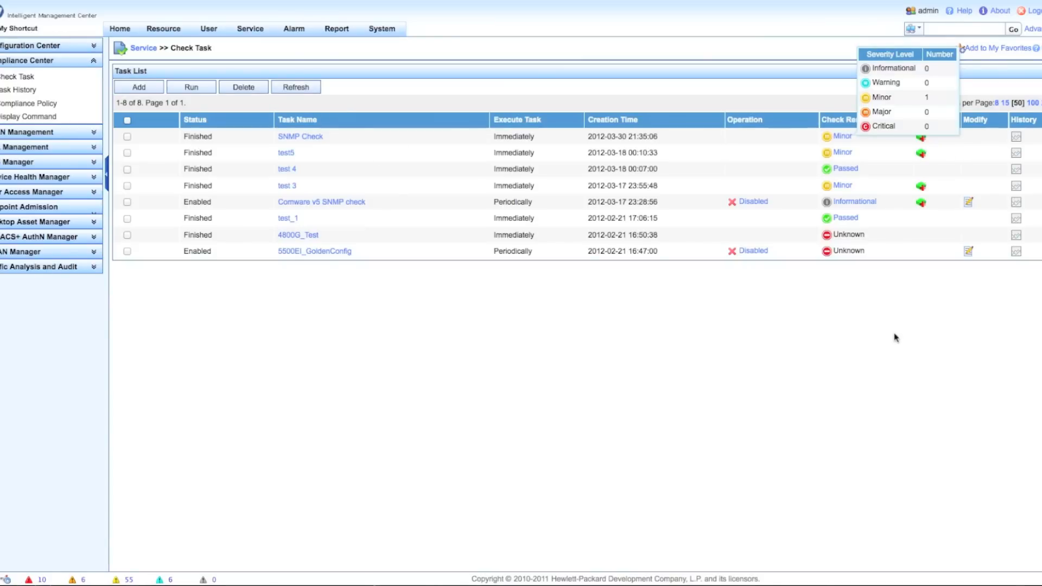
mouse_move(841, 139)
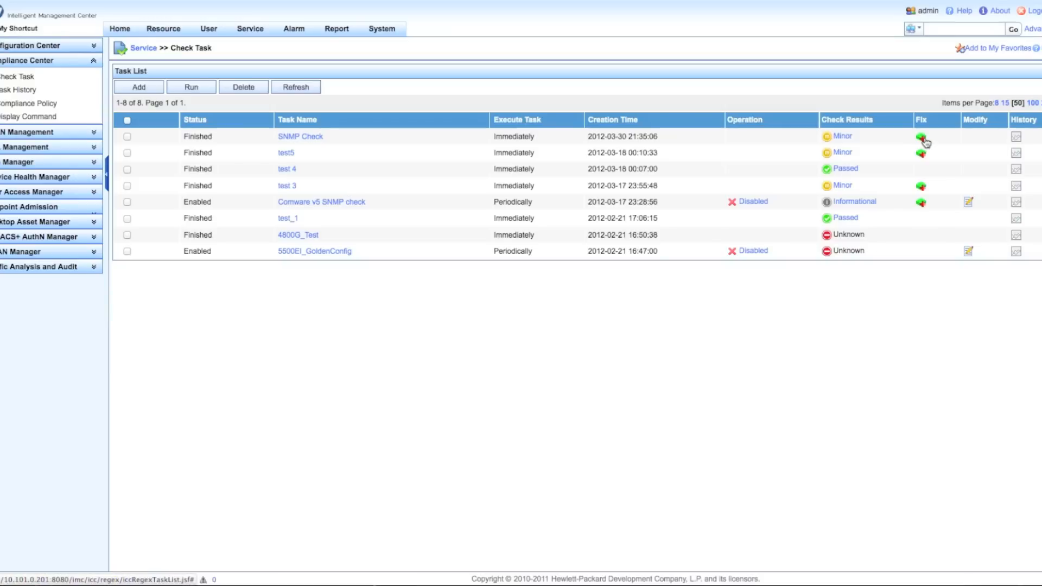
Open the Fix Violating Devices overview from the SNMP Check row's Fix icon
left_click(921, 140)
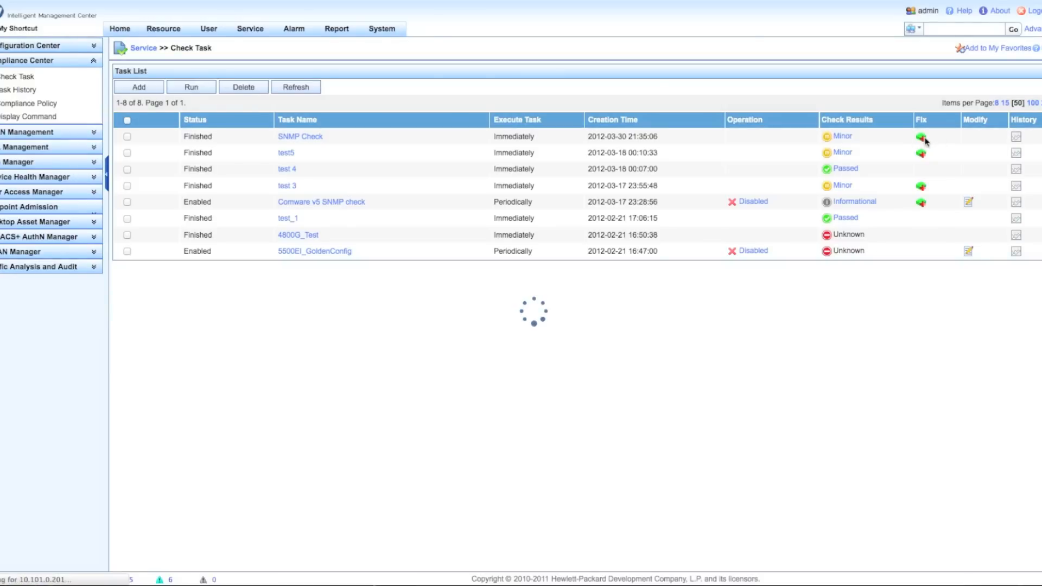
left_click(920, 136)
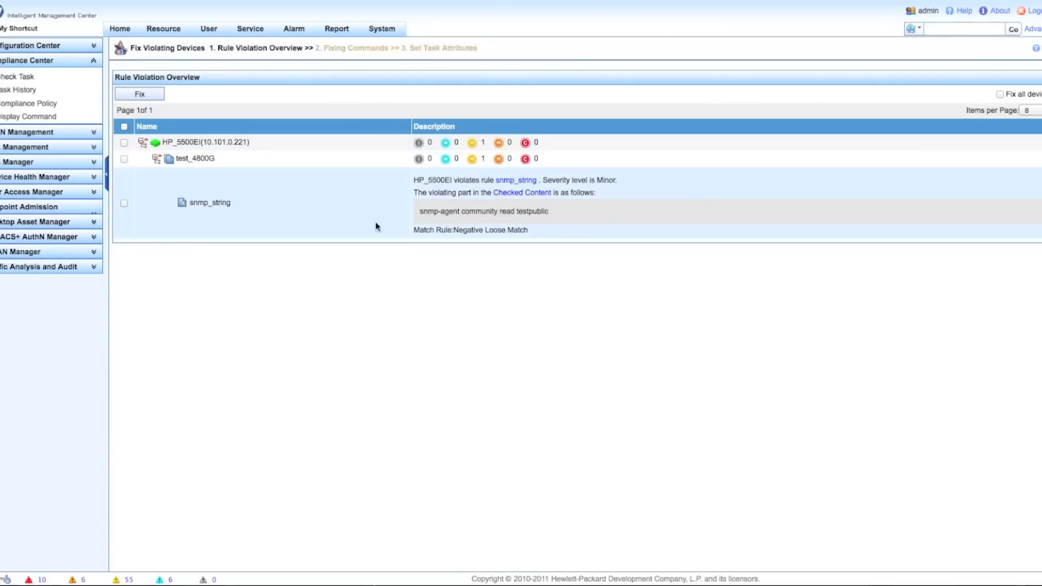
mouse_move(329, 225)
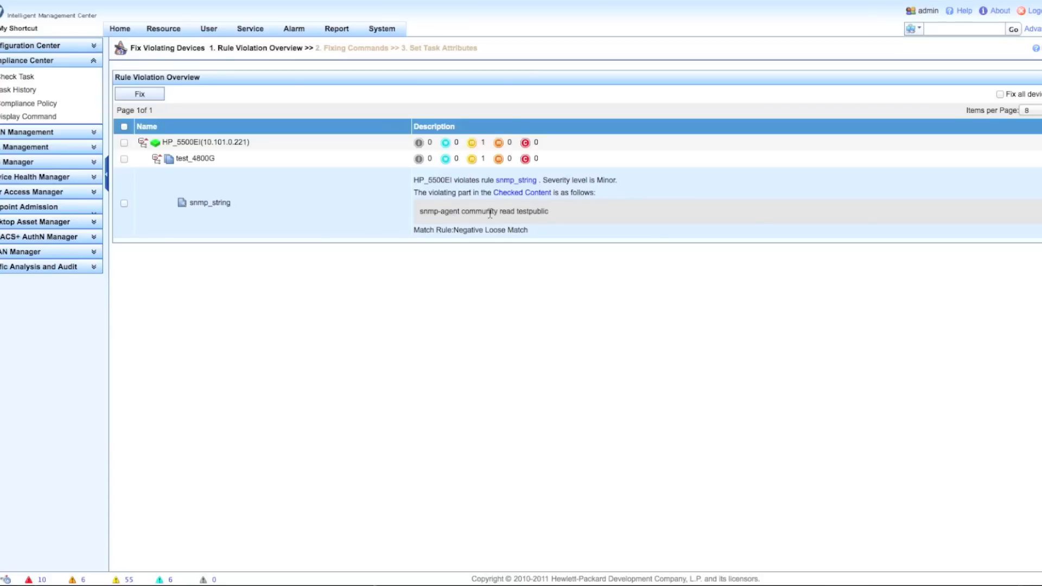
mouse_move(365, 217)
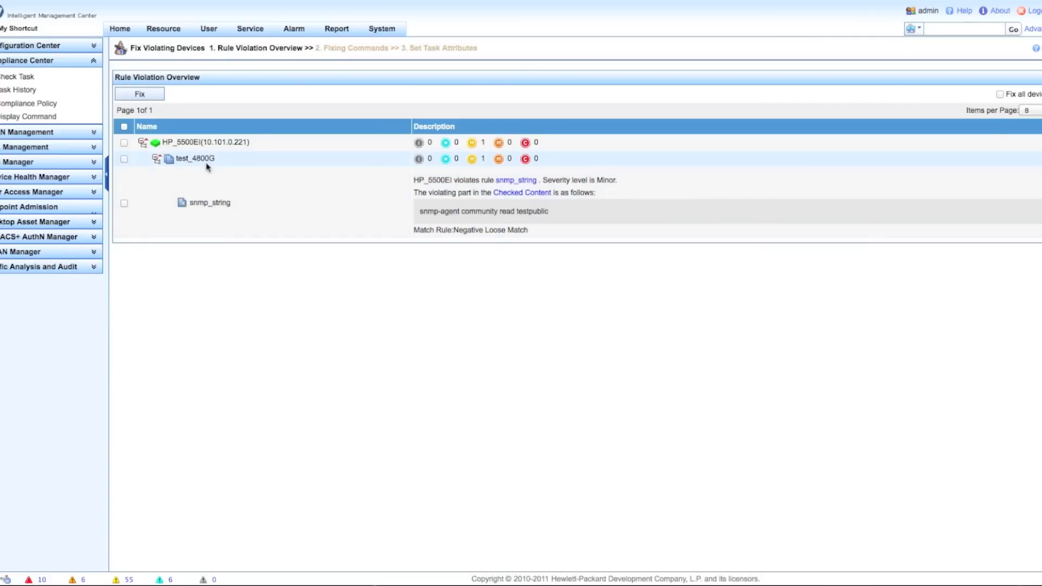
mouse_move(193, 161)
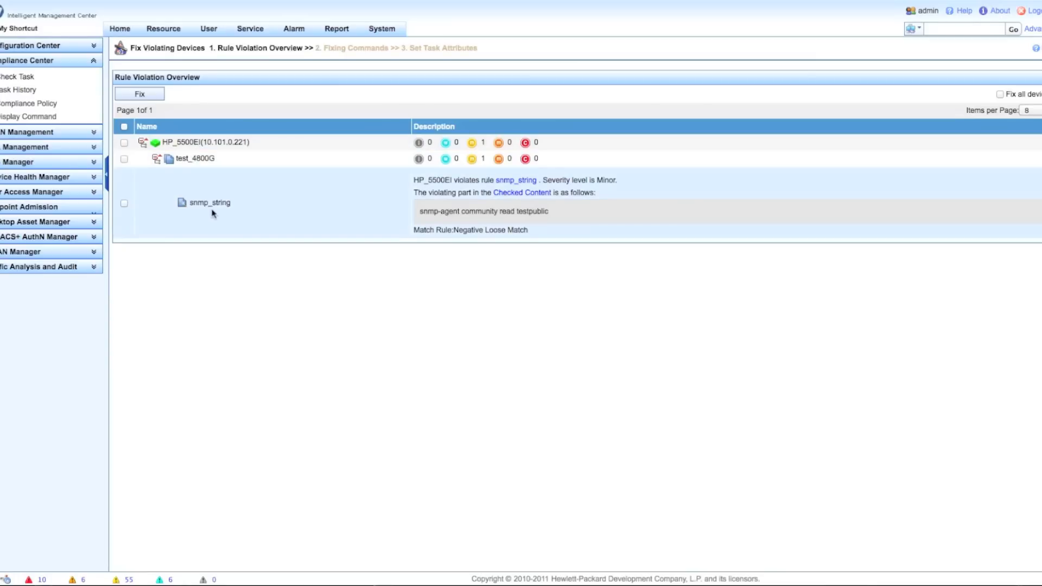
mouse_move(508, 228)
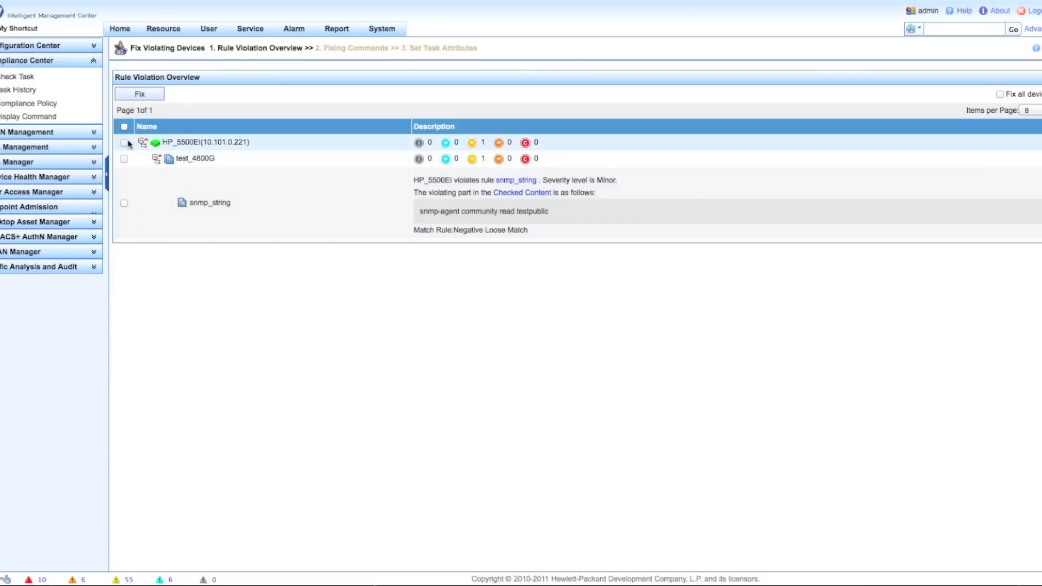
Mark HP_5500EI, generate undo commands for testpublic and testprivate, and continue
left_click(124, 127)
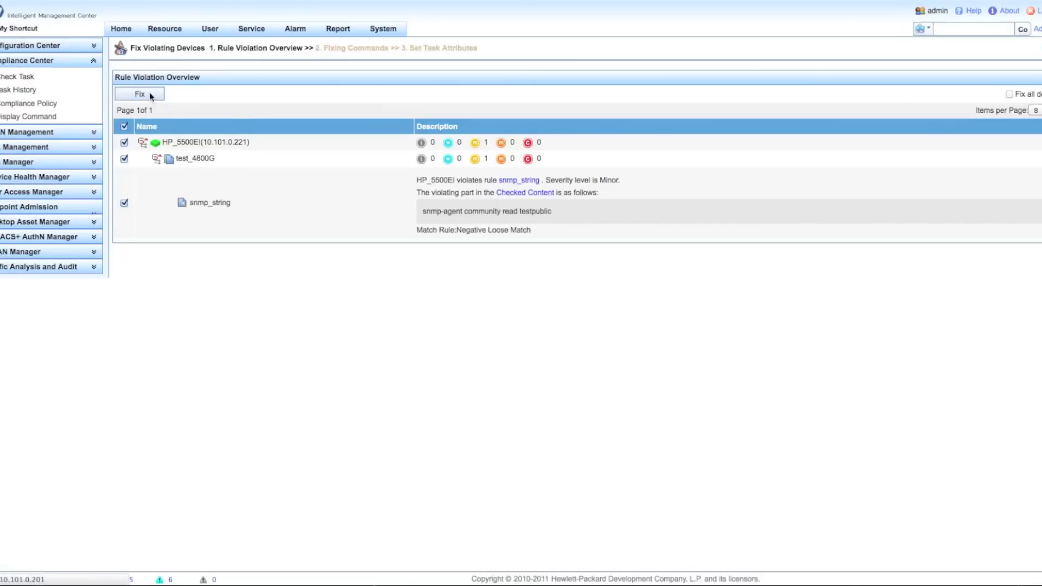
left_click(139, 93)
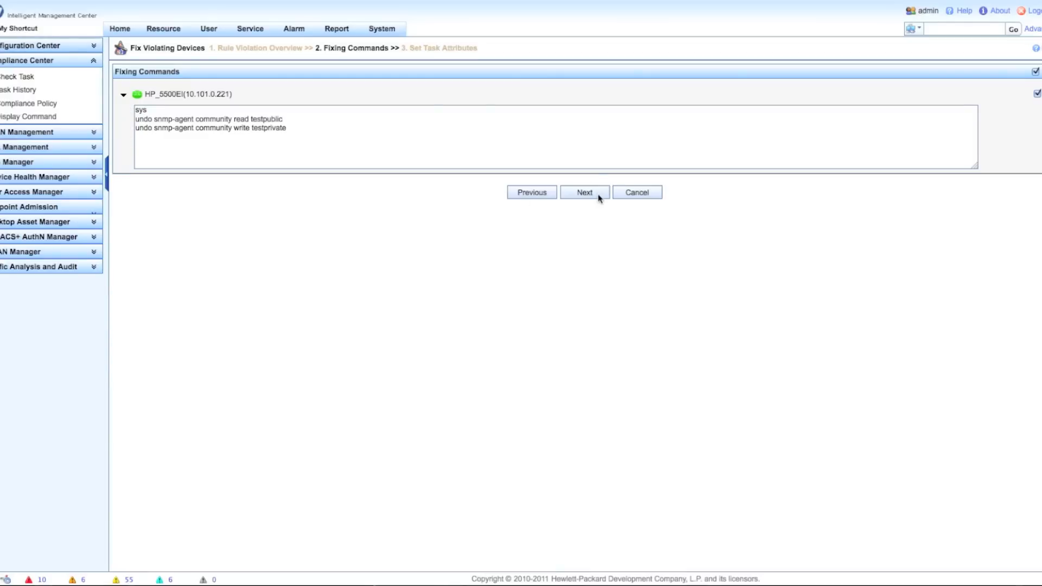
left_click(583, 192)
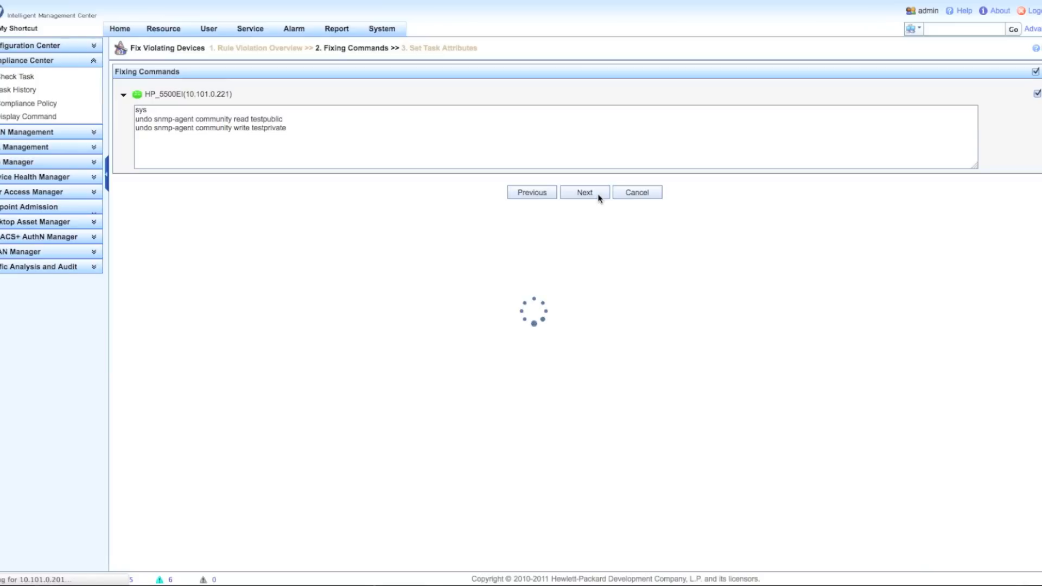
left_click(583, 193)
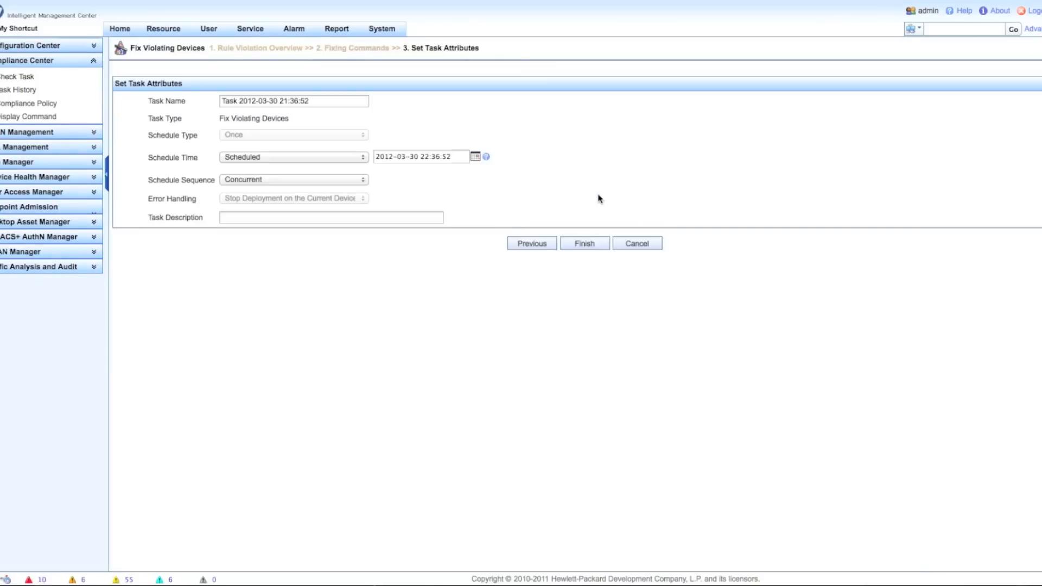
mouse_move(325, 142)
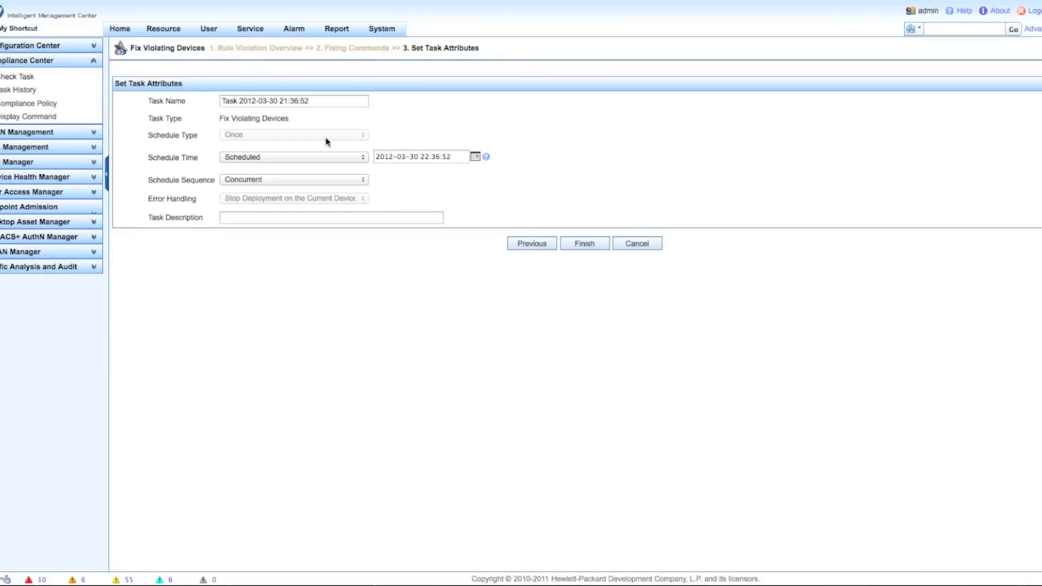
Schedule the fix task to run Immediately with Concurrent sequence and finish creating it
left_click(293, 157)
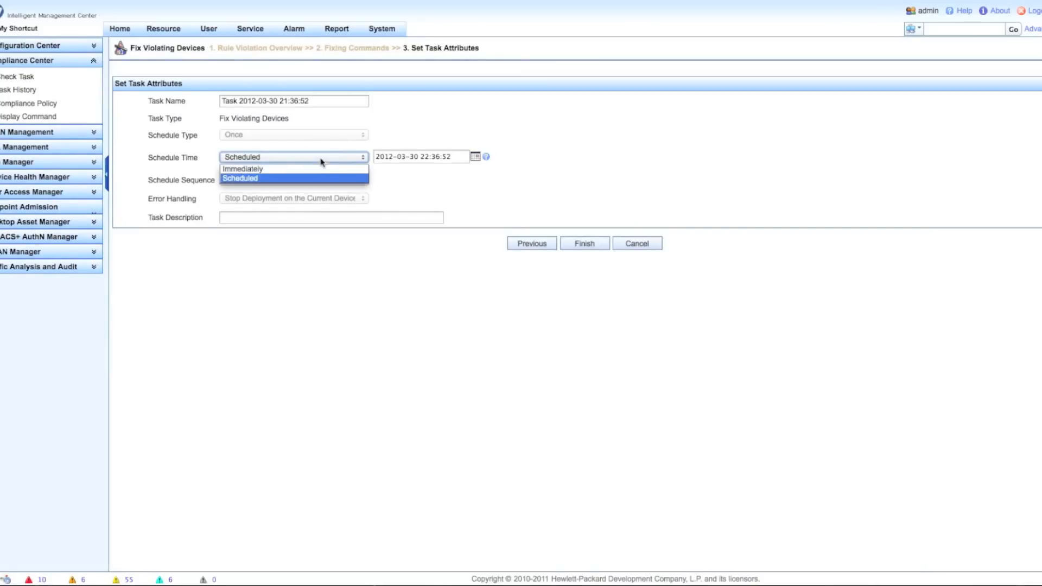
left_click(243, 168)
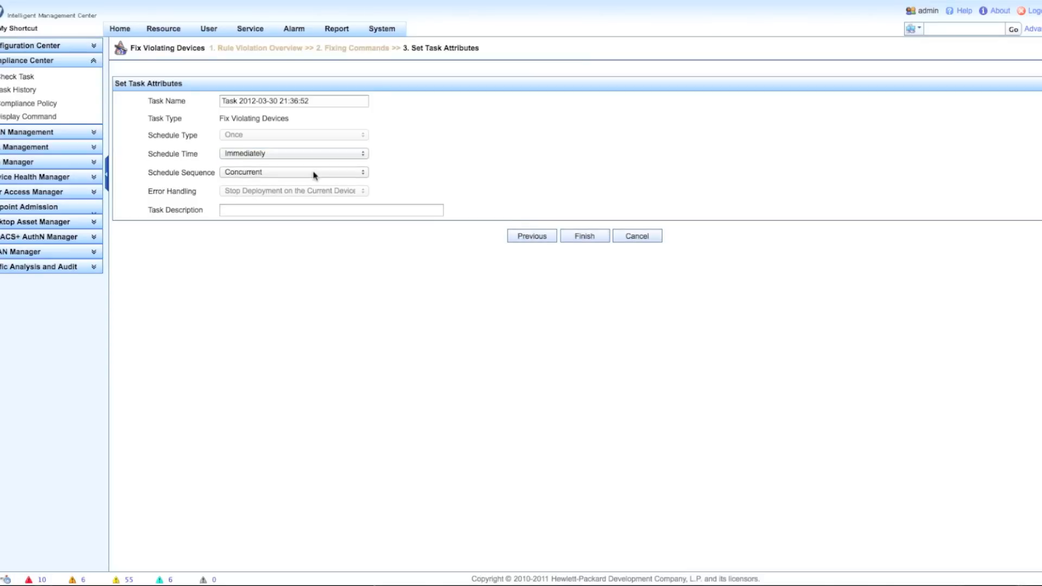
left_click(293, 172)
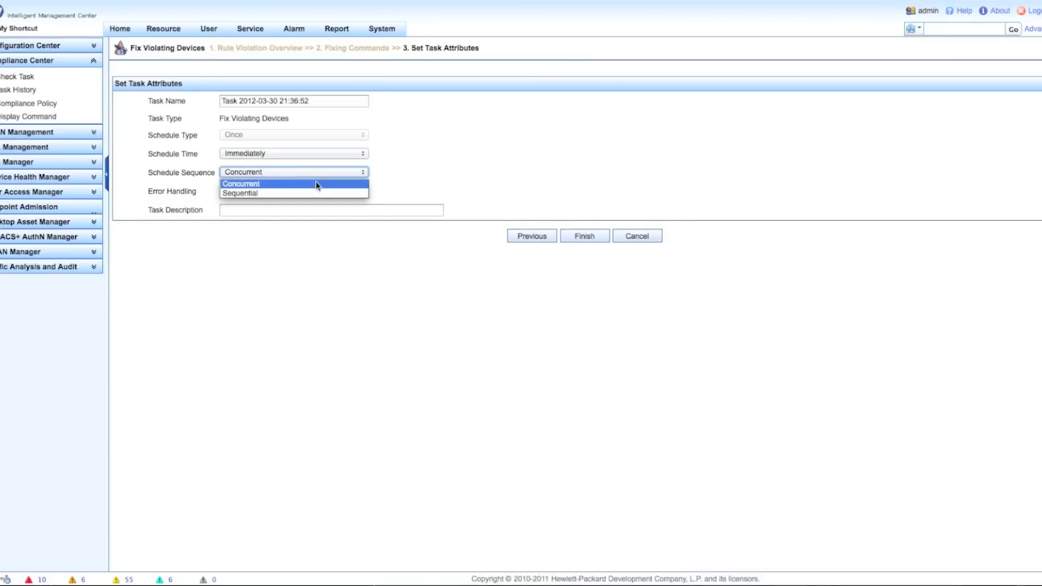
mouse_move(376, 181)
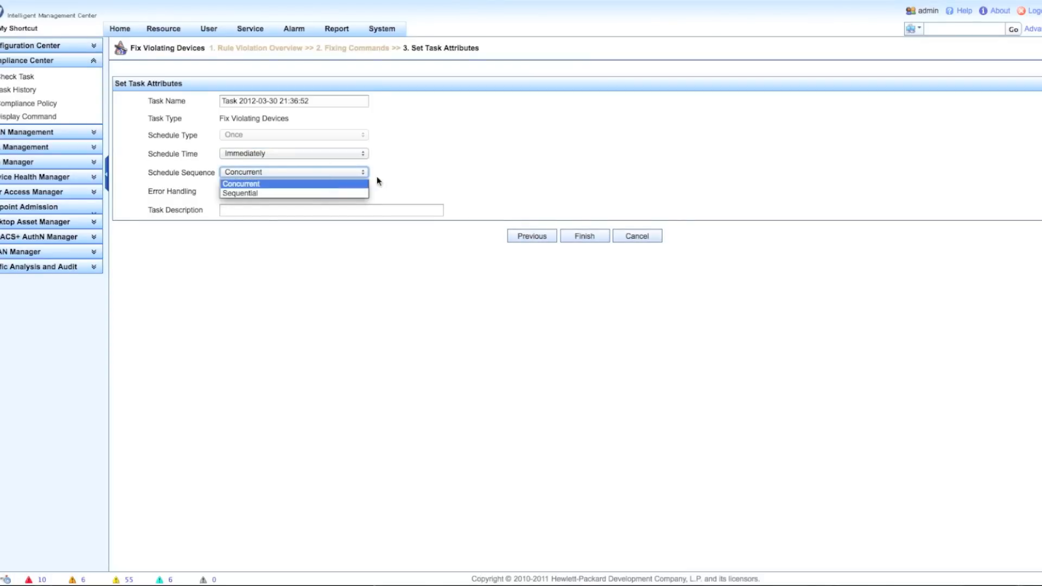
left_click(240, 183)
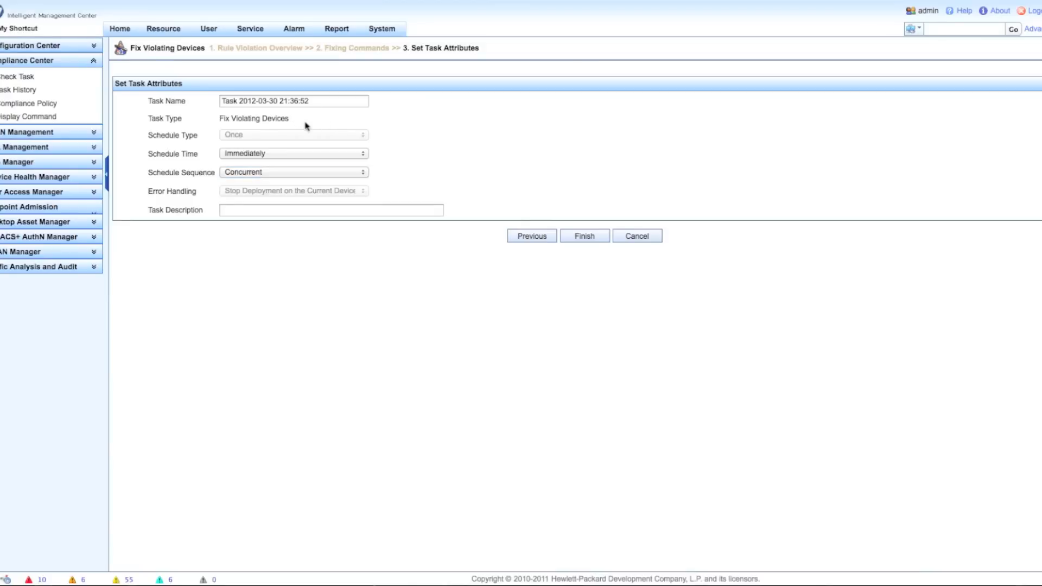
mouse_move(383, 109)
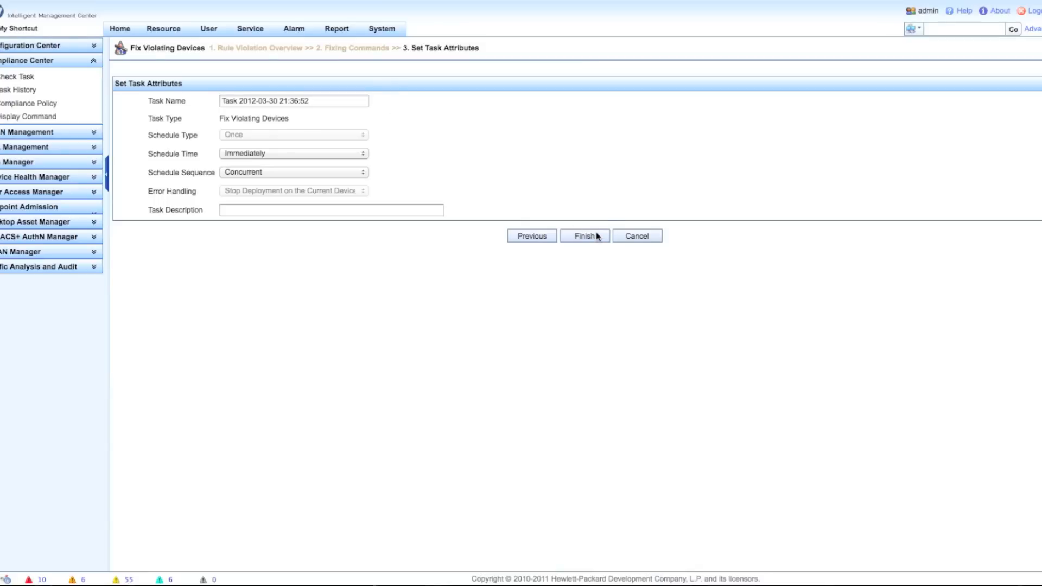
left_click(583, 235)
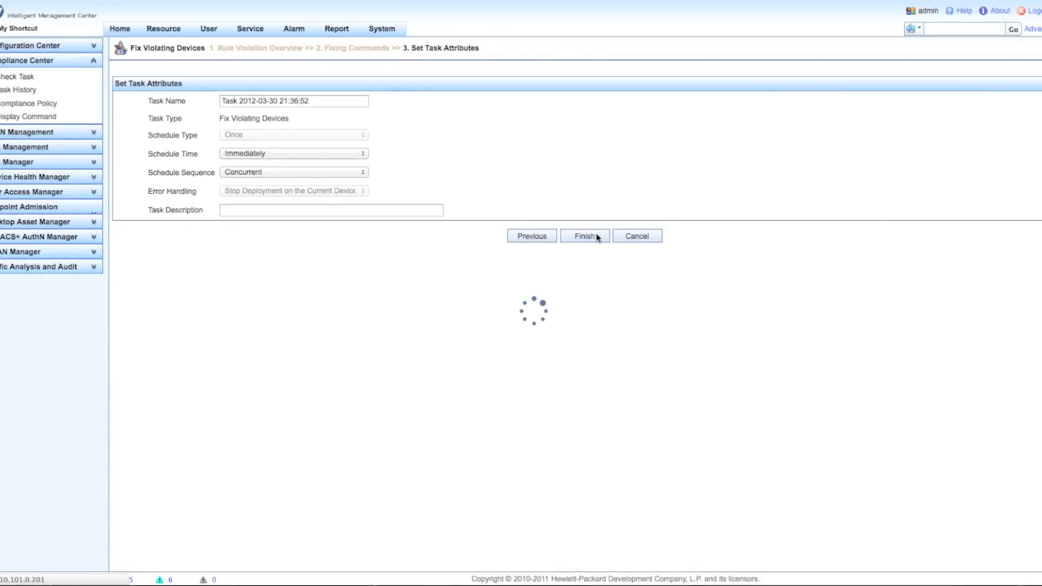
left_click(583, 235)
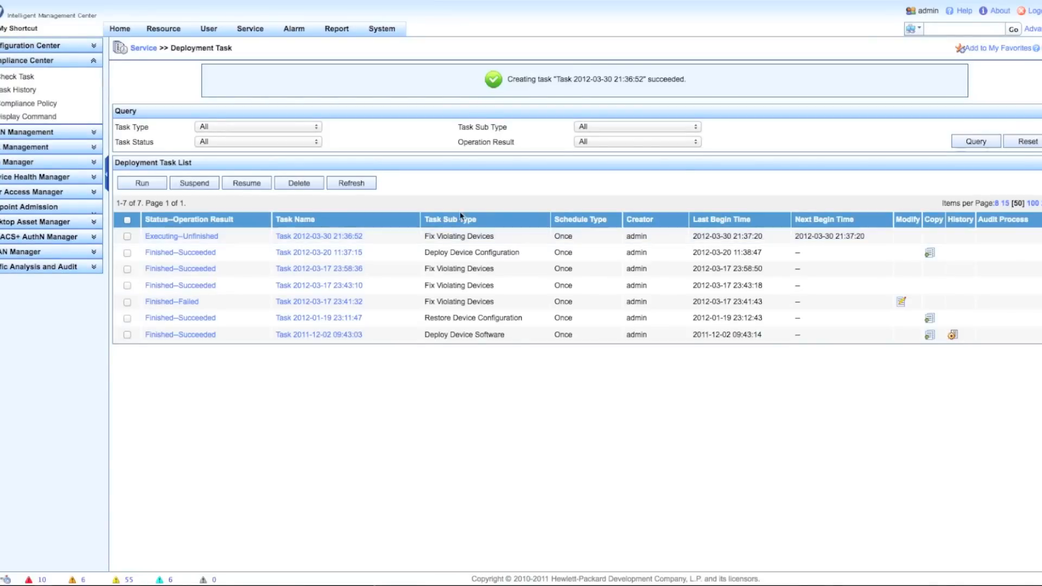
mouse_move(325, 178)
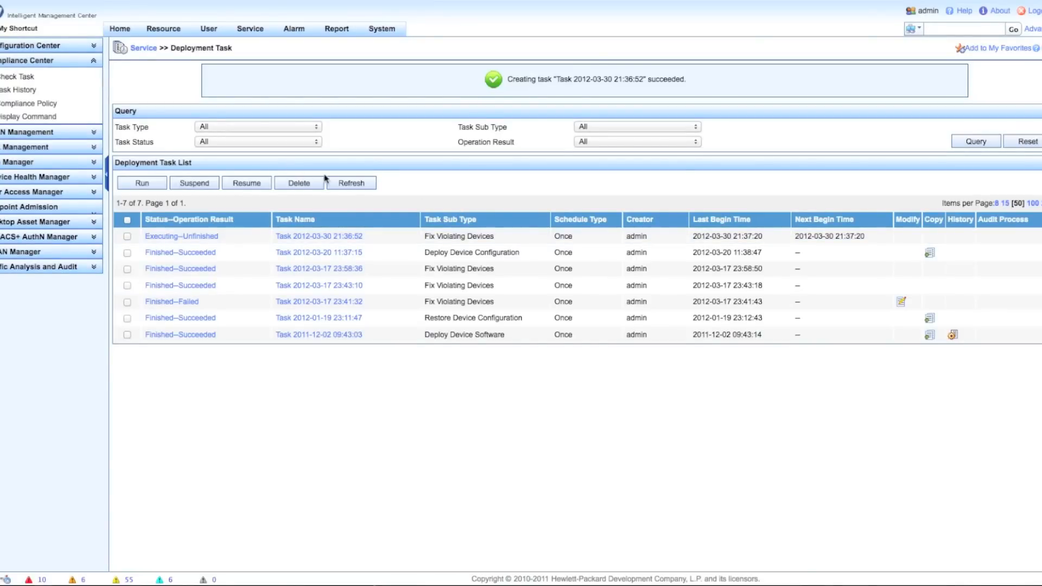
mouse_move(364, 178)
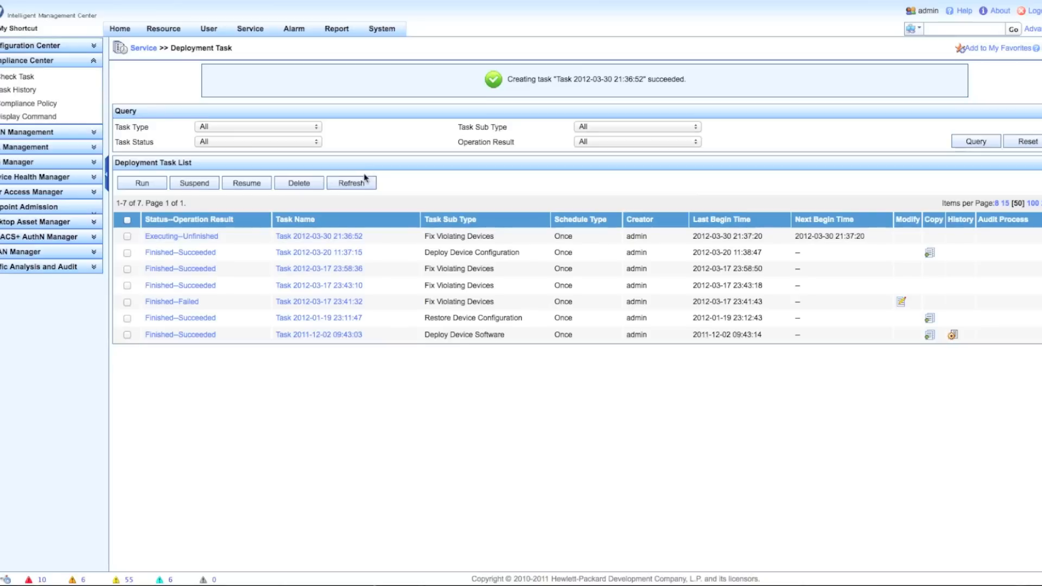
Refresh the Deployment Task List to show the fix task's Finished--Succeeded status
left_click(350, 183)
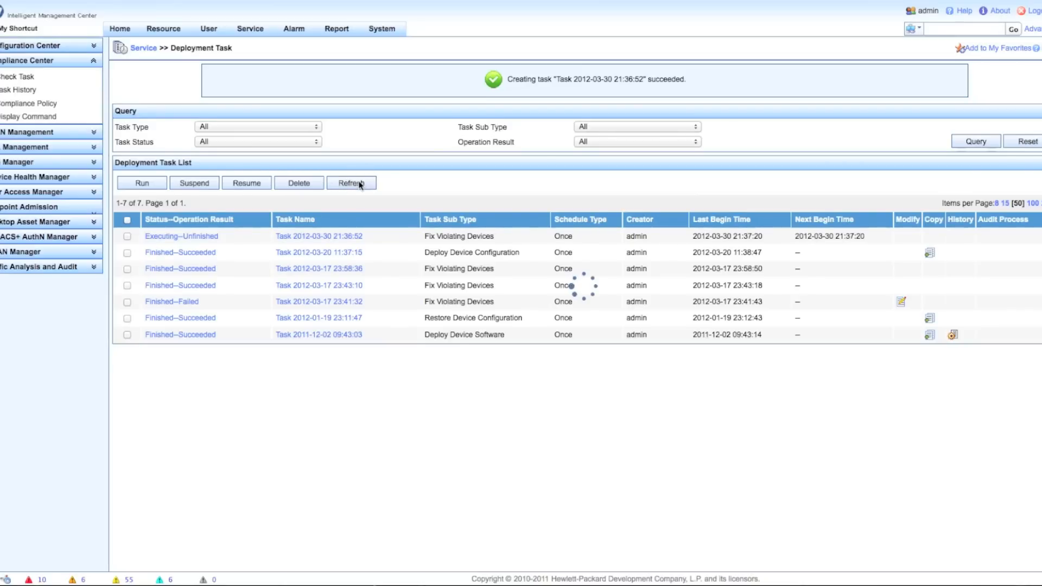
left_click(351, 182)
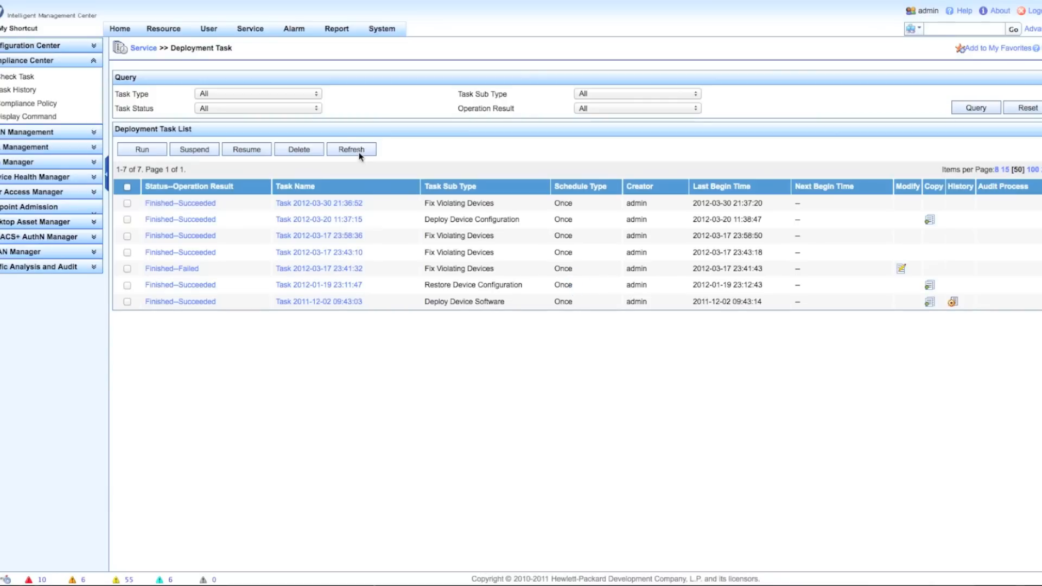
mouse_move(199, 208)
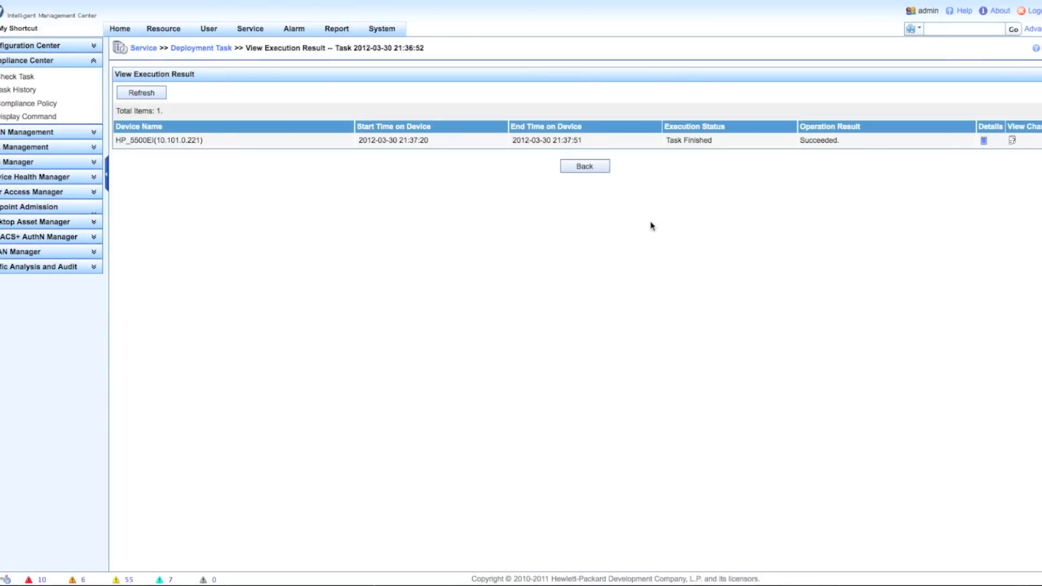
mouse_move(373, 151)
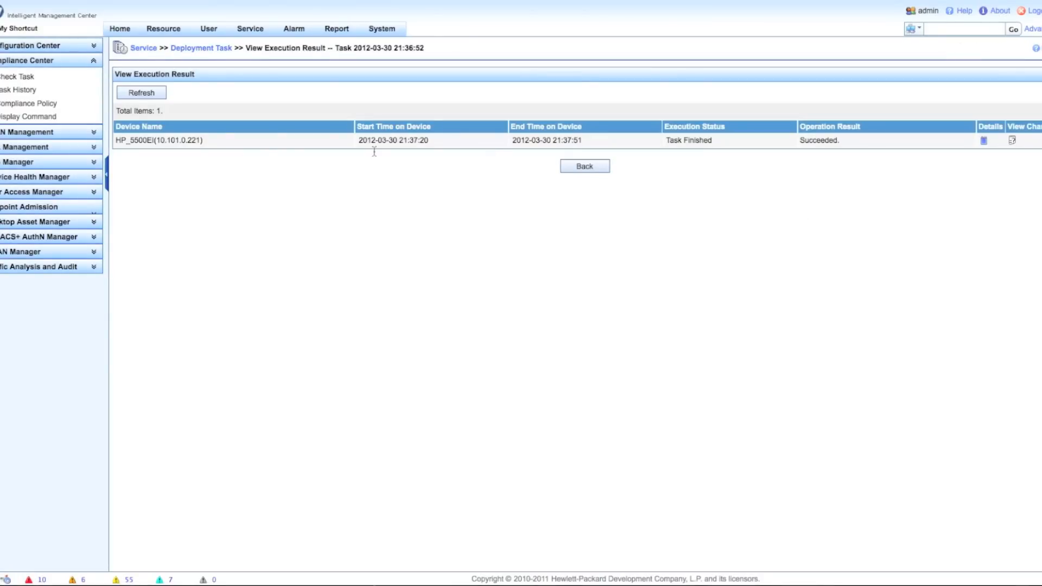
mouse_move(994, 152)
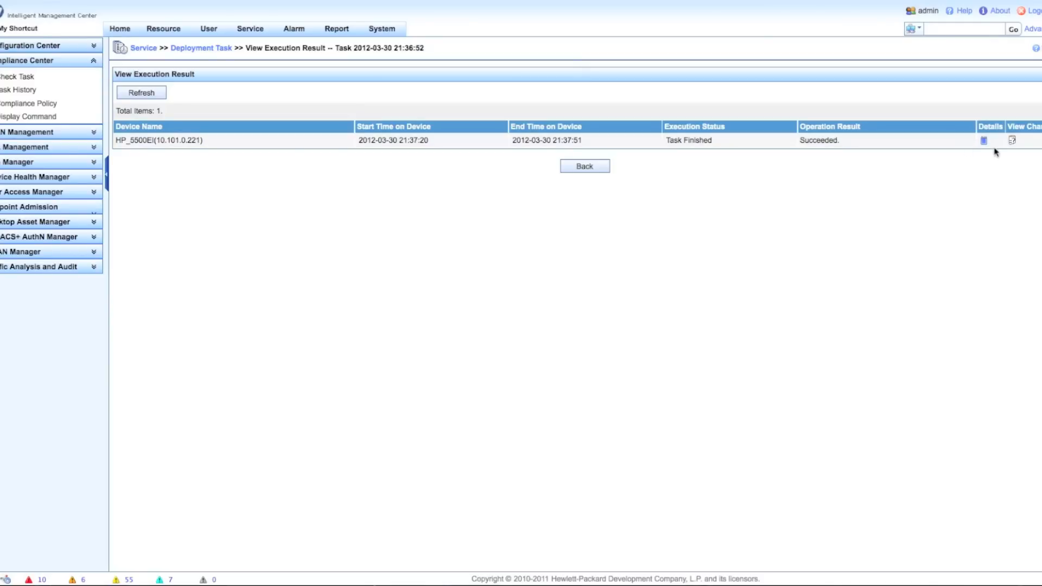
left_click(983, 140)
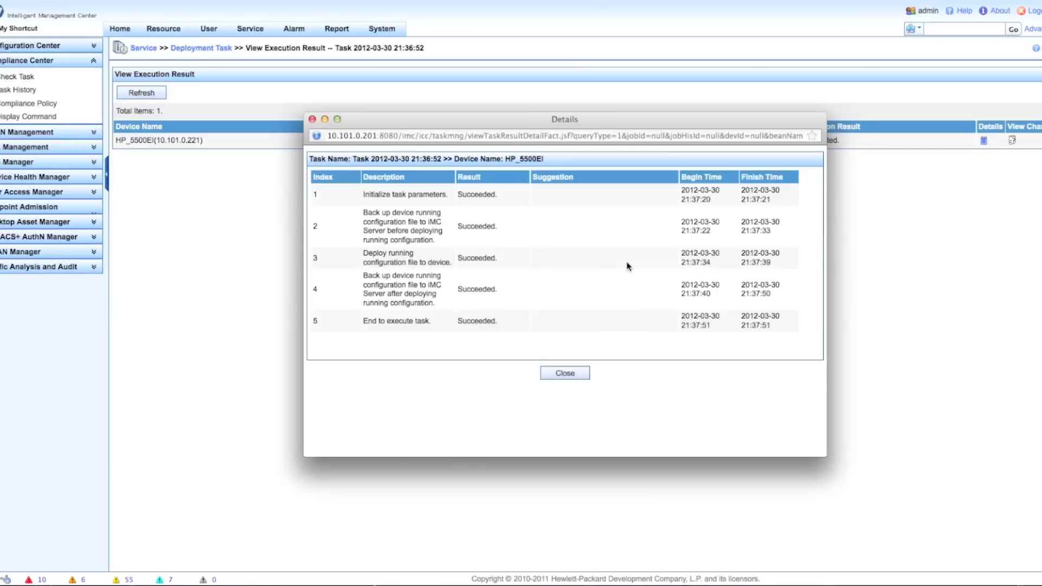
mouse_move(437, 256)
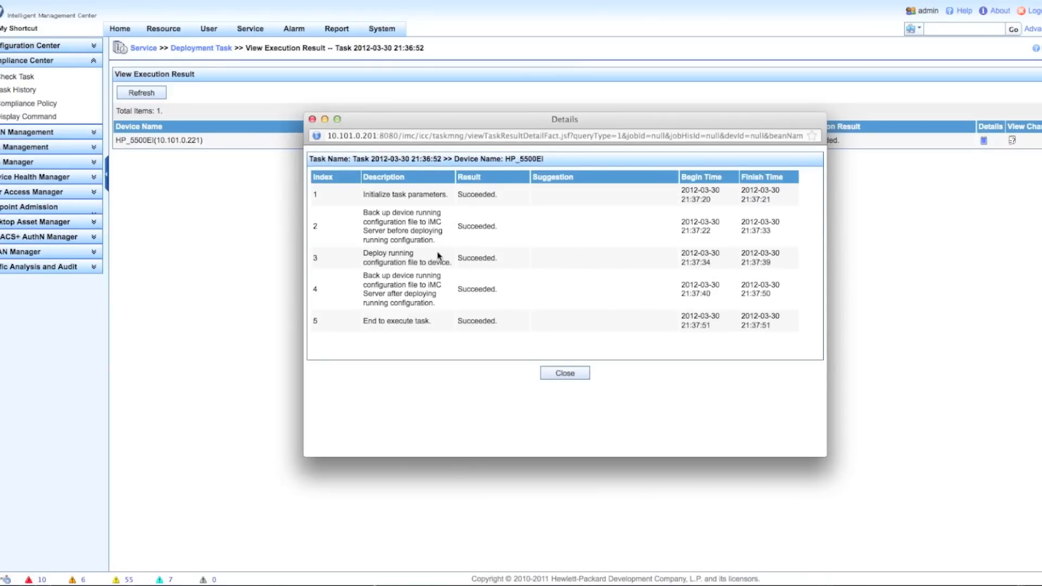
mouse_move(432, 329)
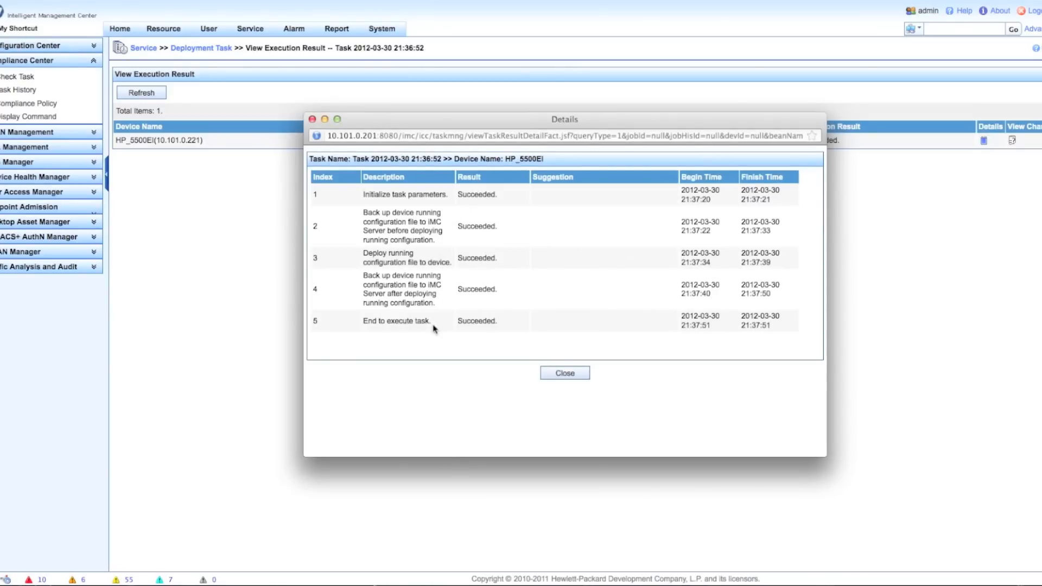
left_click(564, 373)
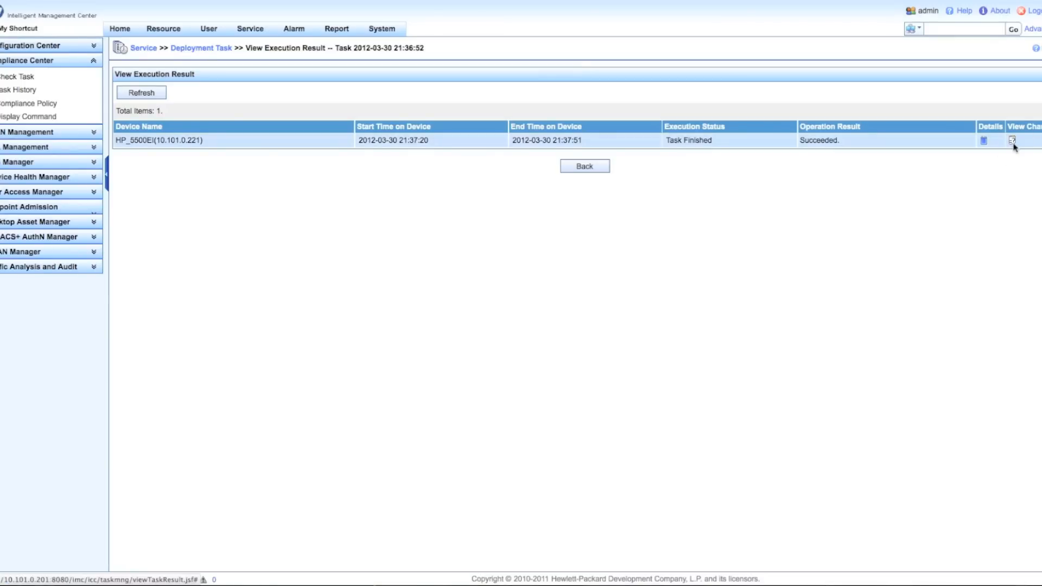
View differences only, step through both removed snmp-agent community lines, close, and go back
left_click(1013, 140)
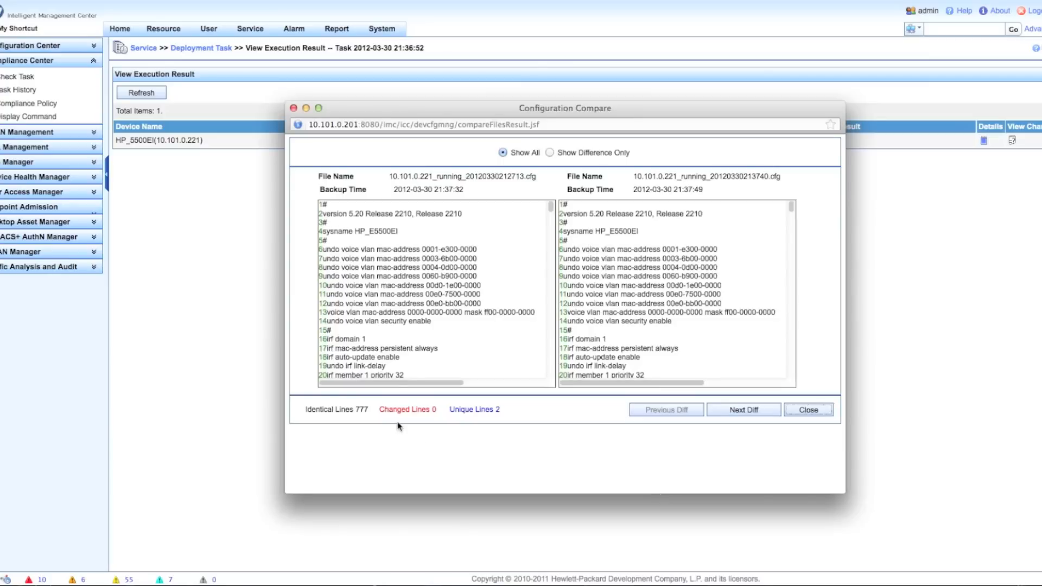
mouse_move(528, 299)
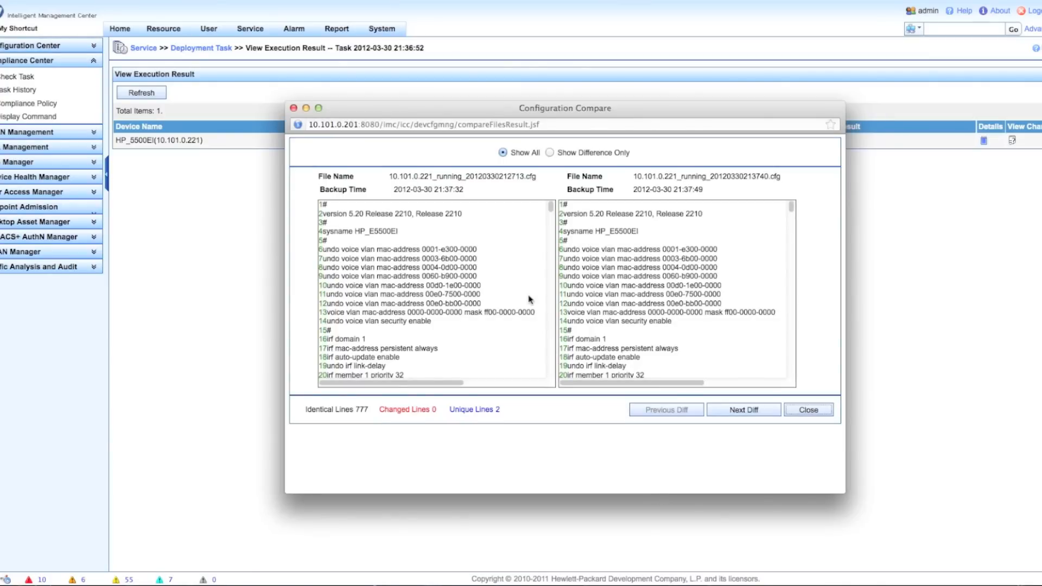
left_click(550, 152)
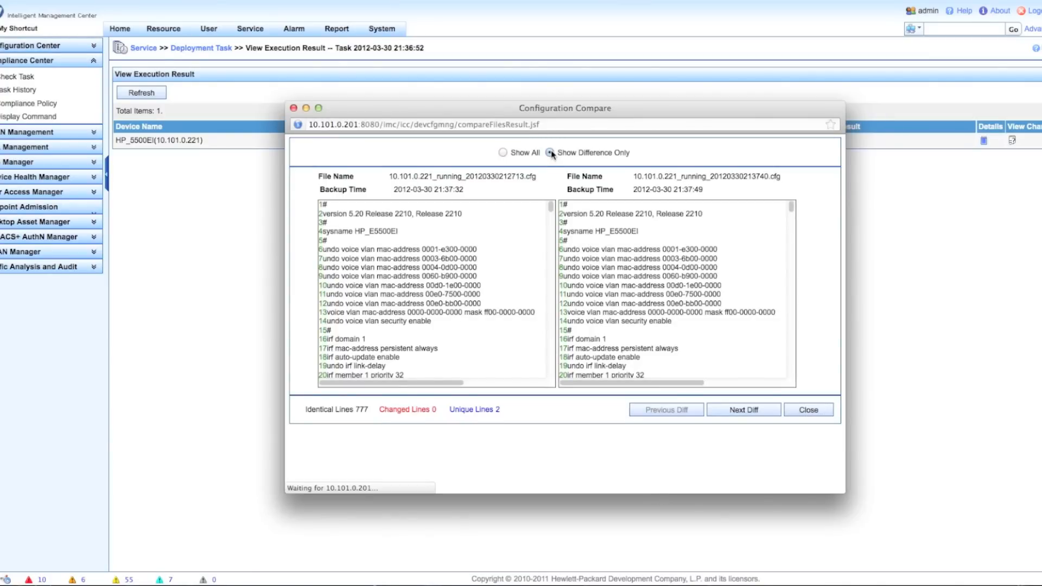
left_click(546, 152)
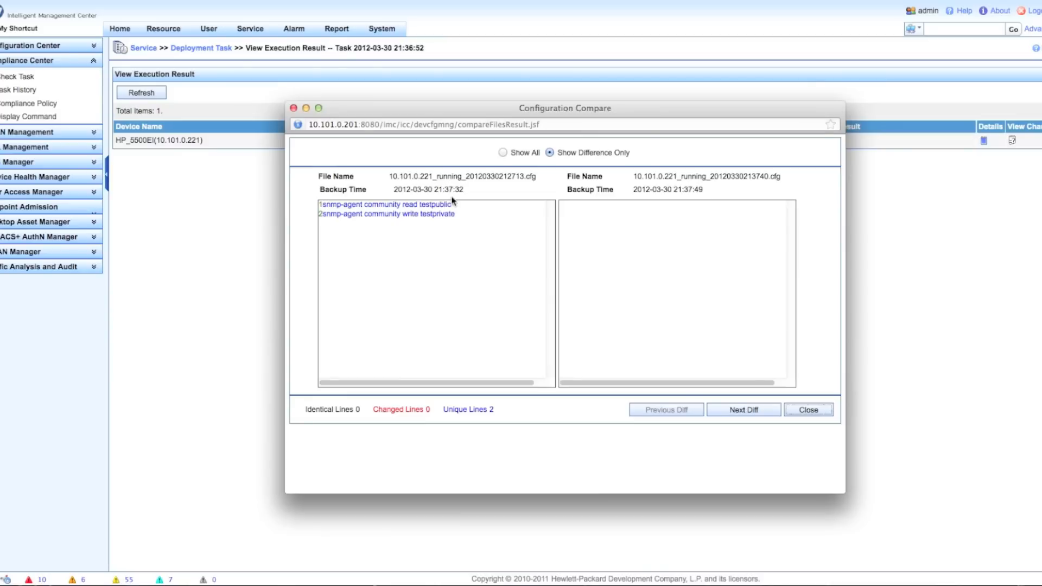
mouse_move(459, 211)
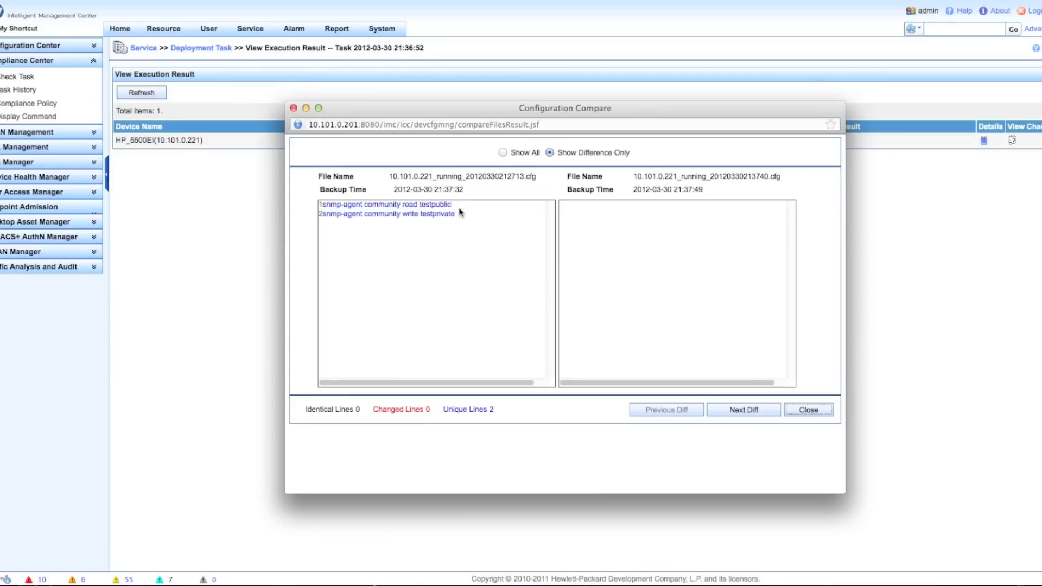
mouse_move(723, 196)
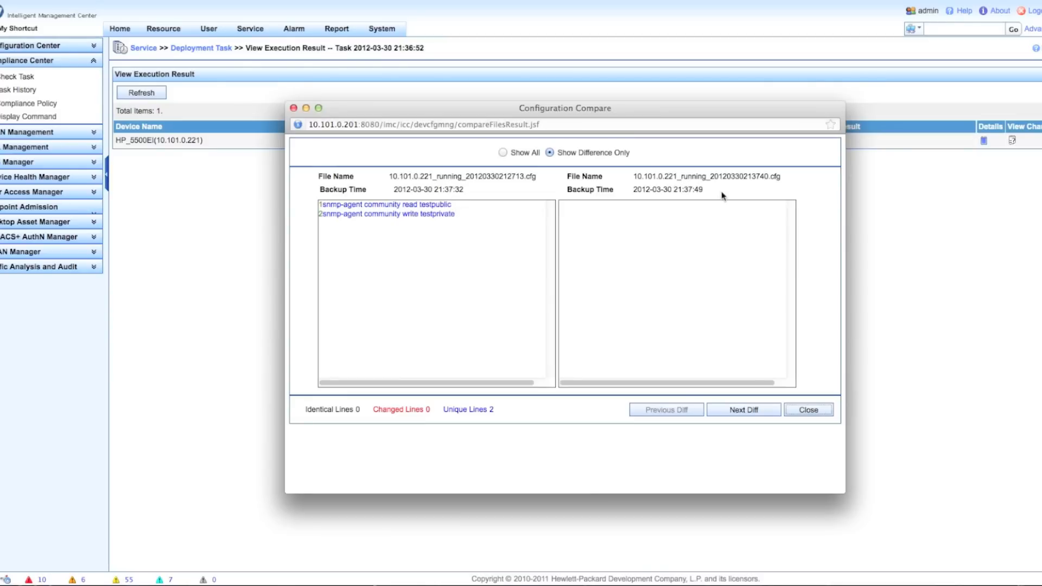
mouse_move(749, 398)
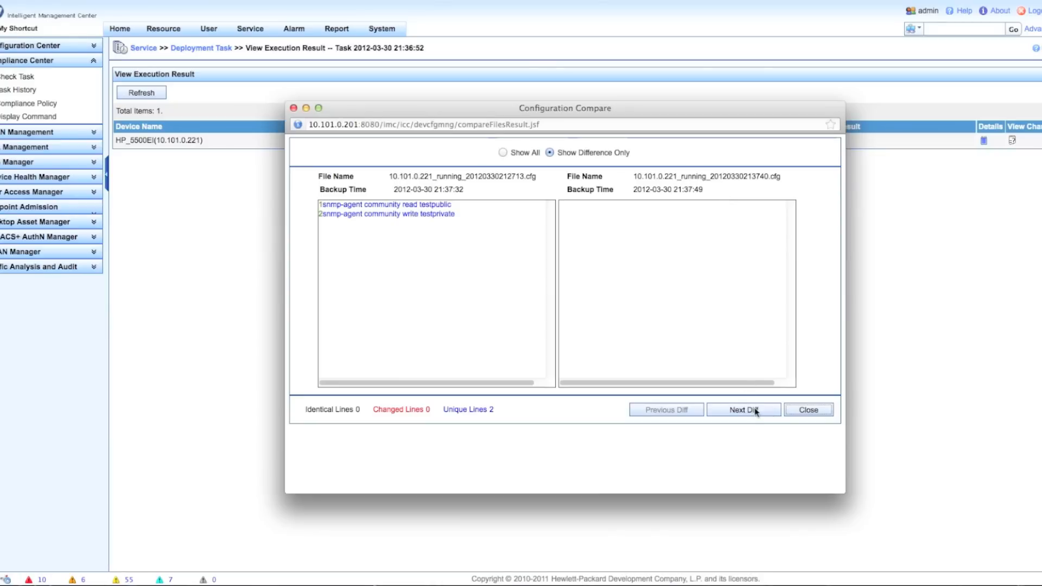
left_click(742, 410)
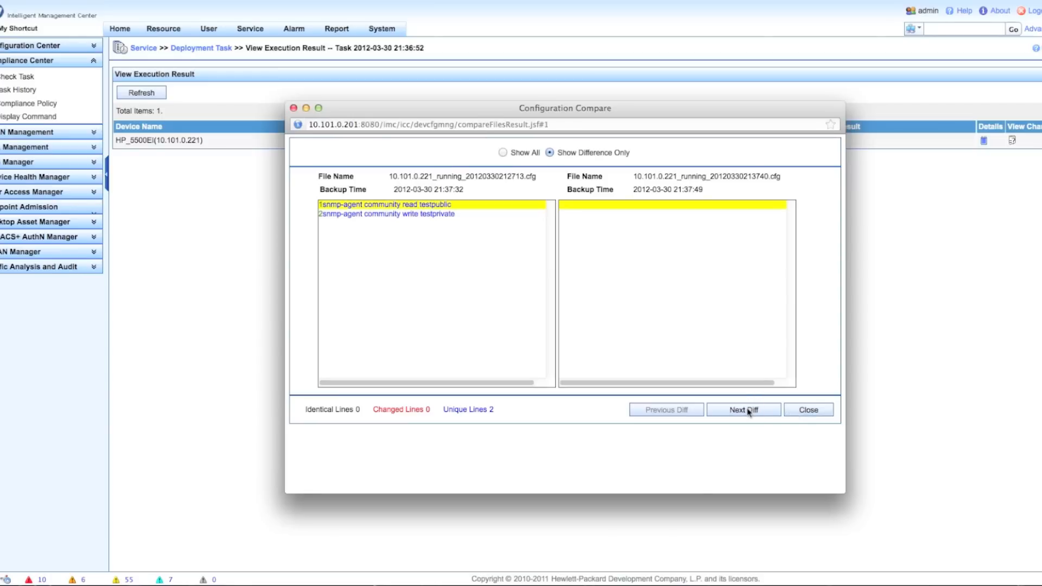
left_click(744, 408)
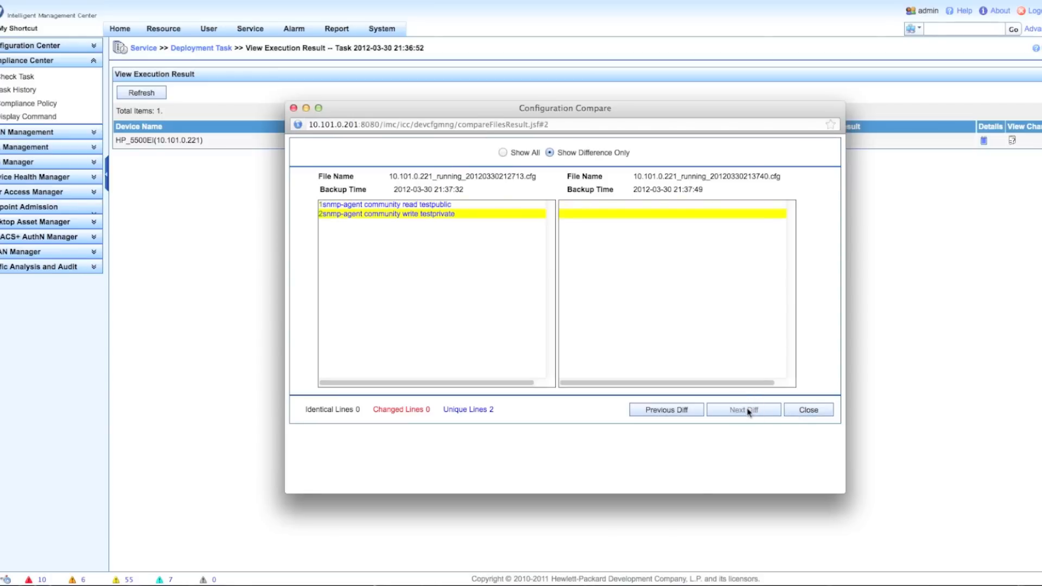
left_click(808, 410)
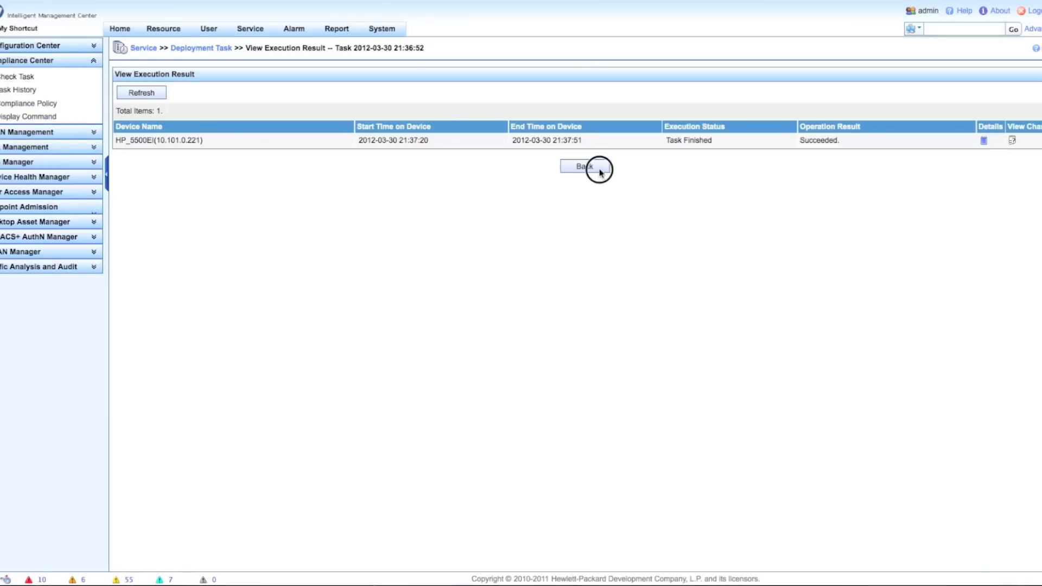
left_click(583, 165)
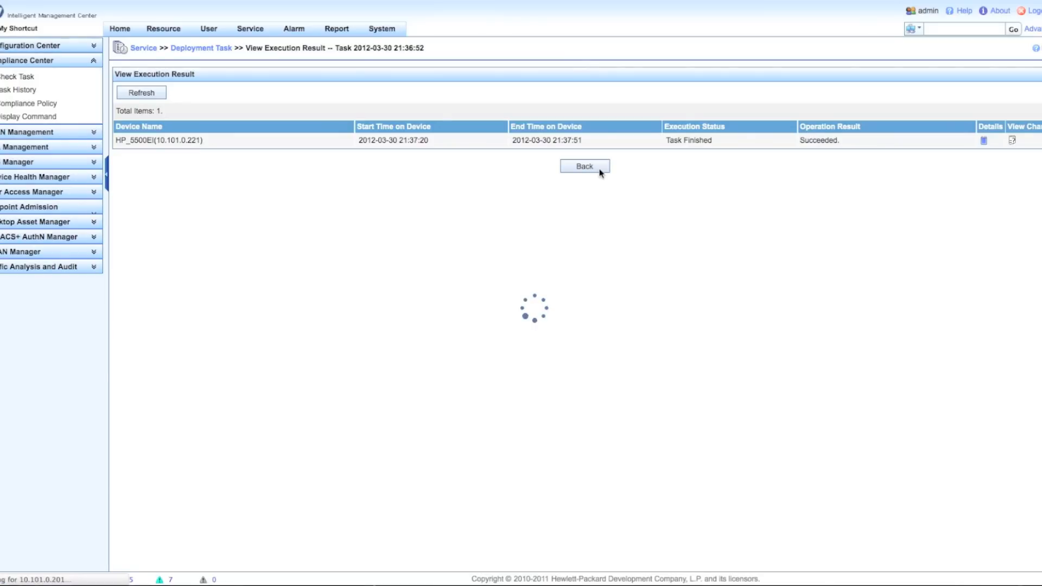